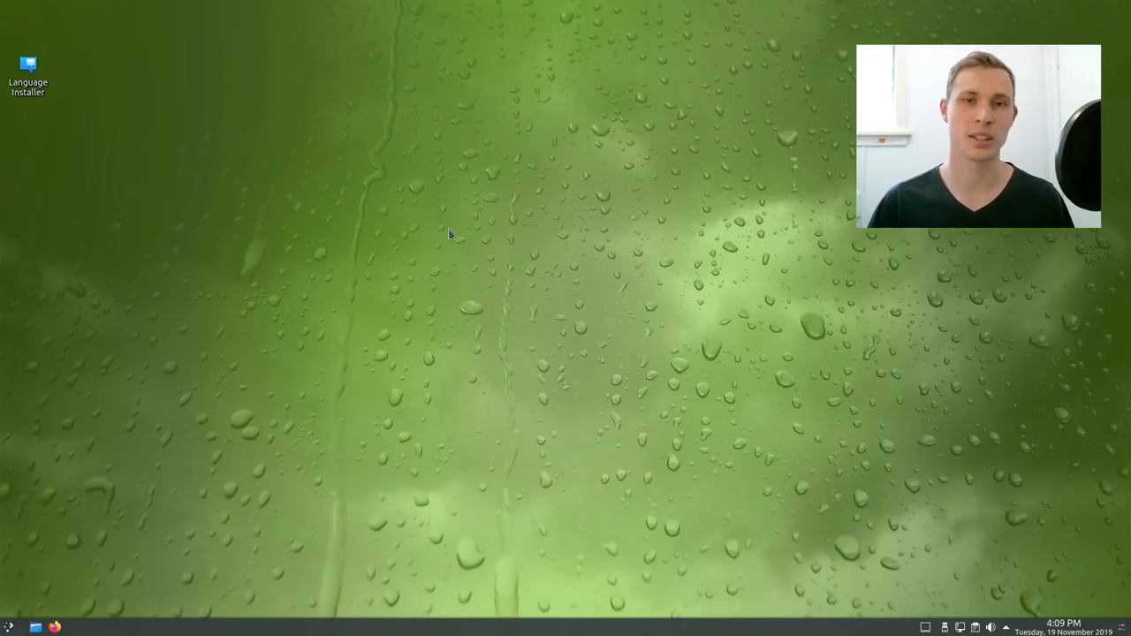
mouse_move(433, 240)
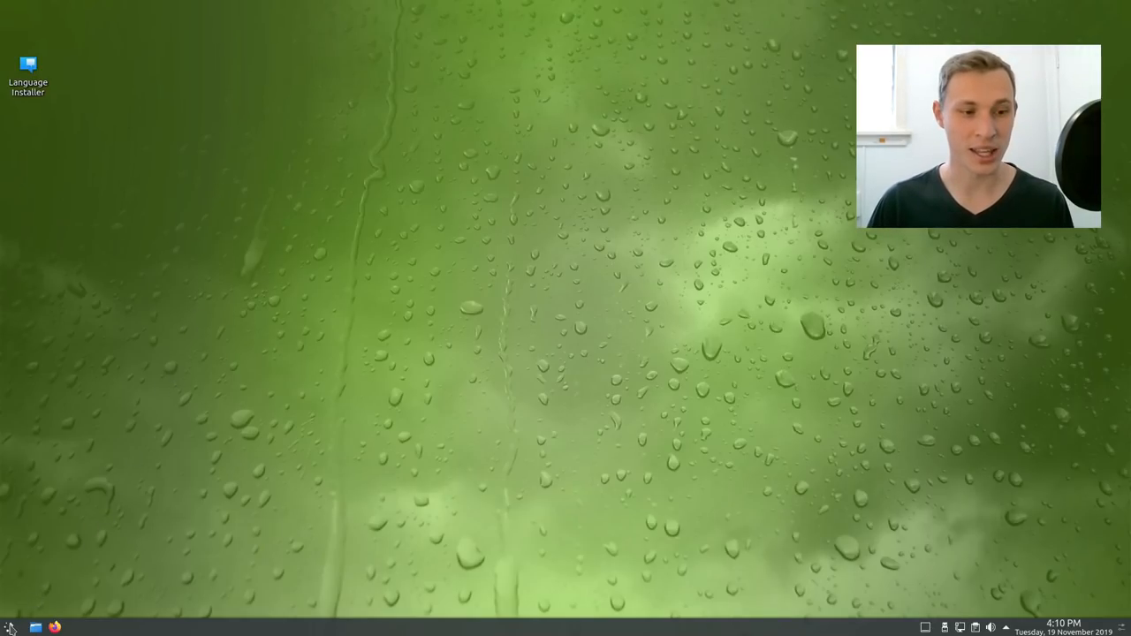
Look at the System Information overview from the launcher search and close it
click(9, 627)
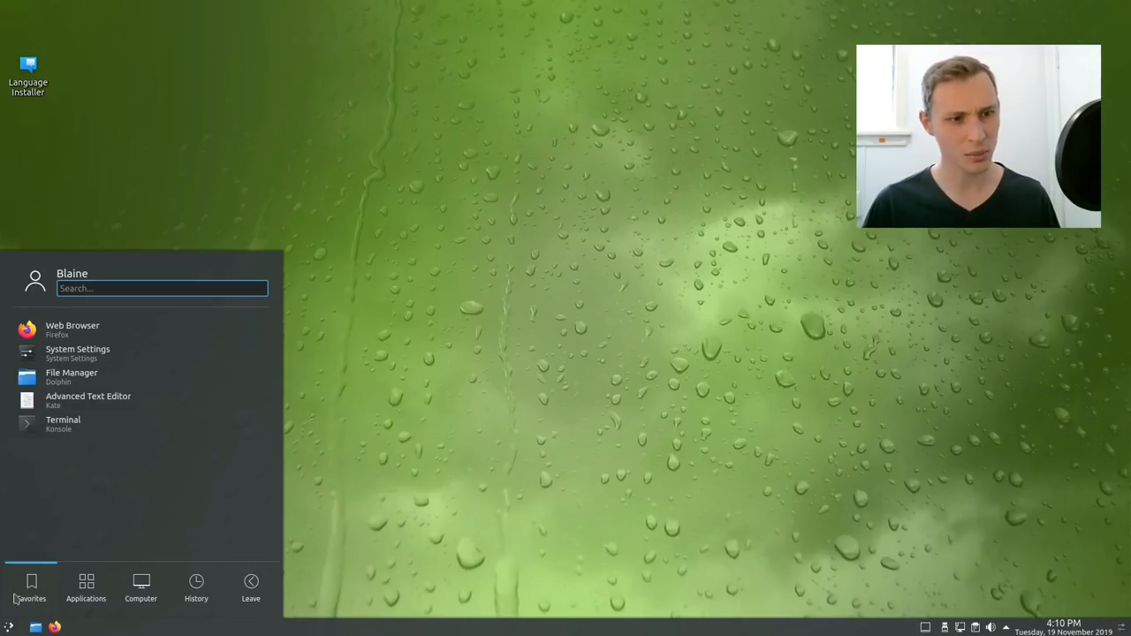
text(info)
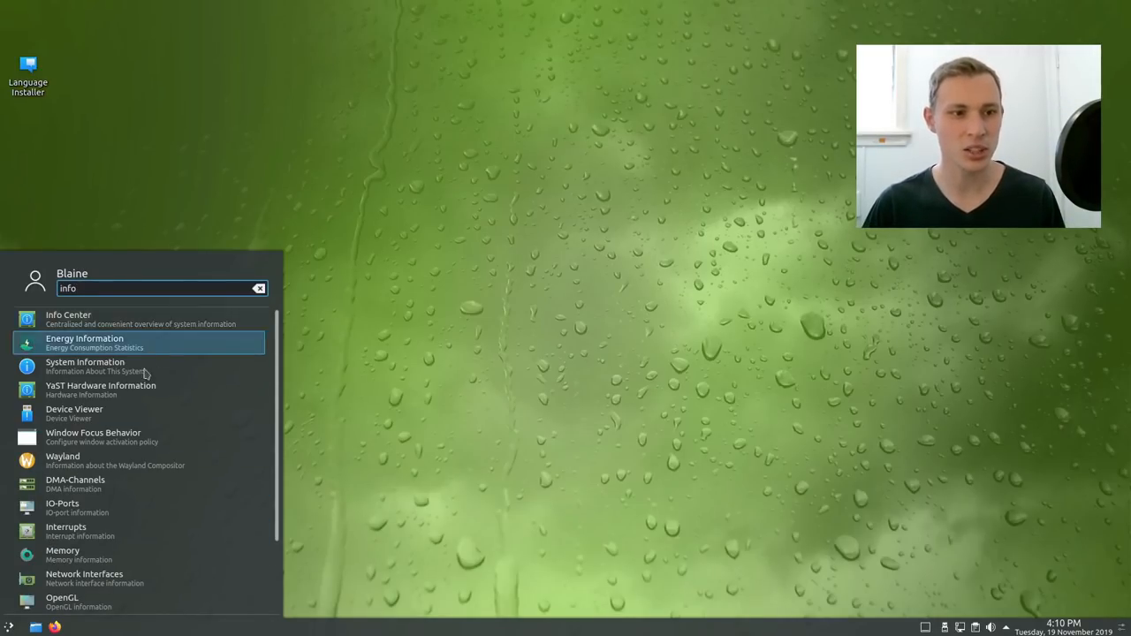
click(85, 365)
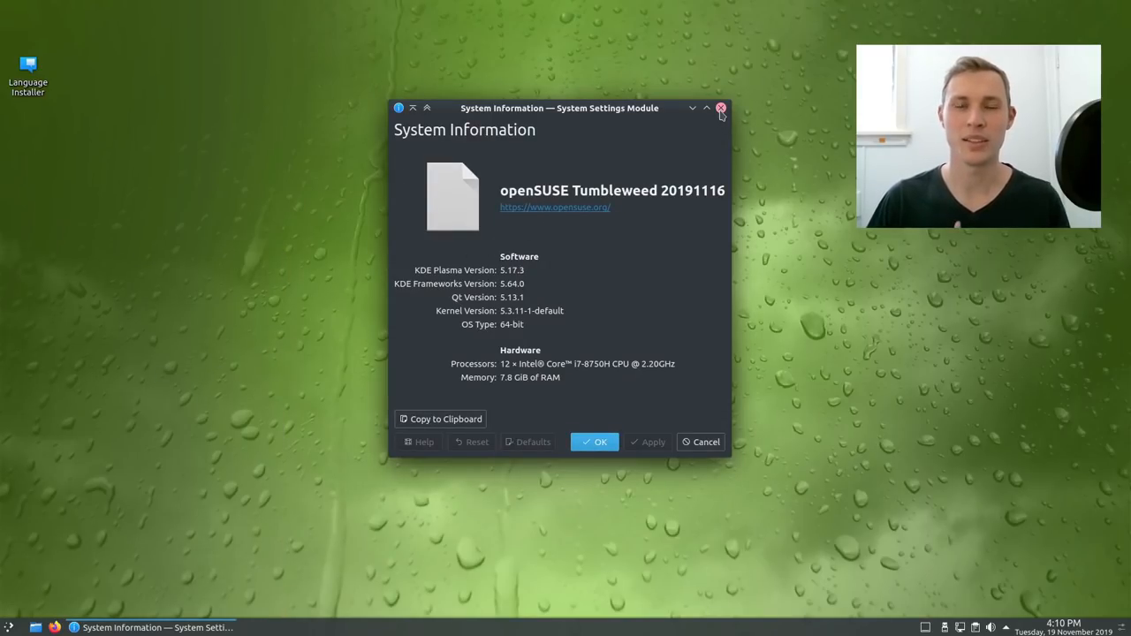
mouse_move(721, 108)
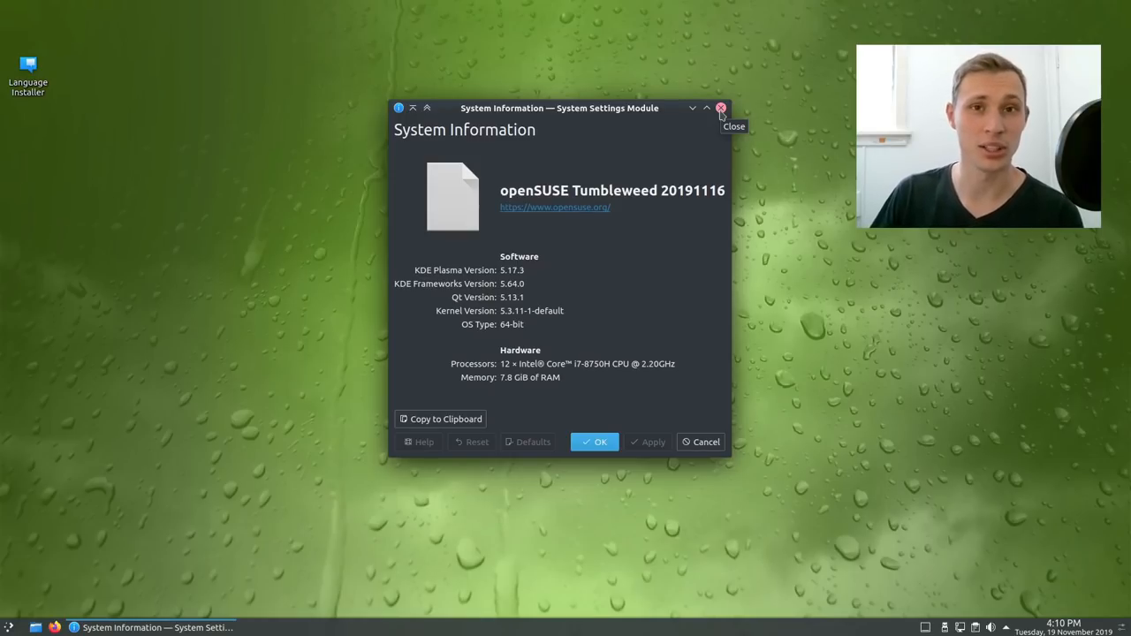
click(721, 108)
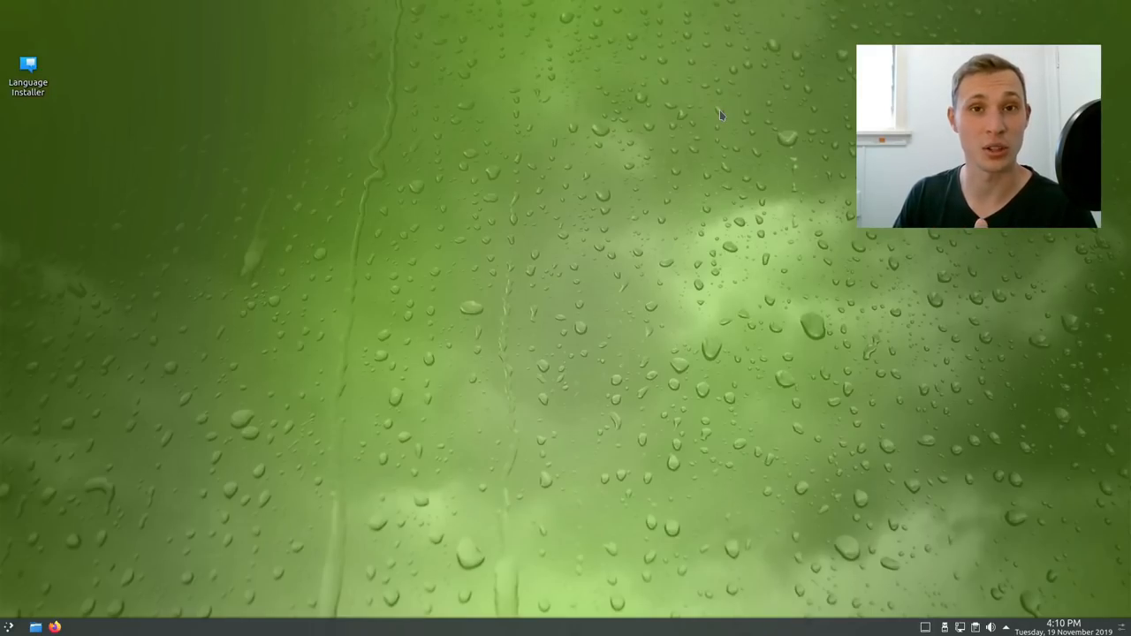
double_click(28, 71)
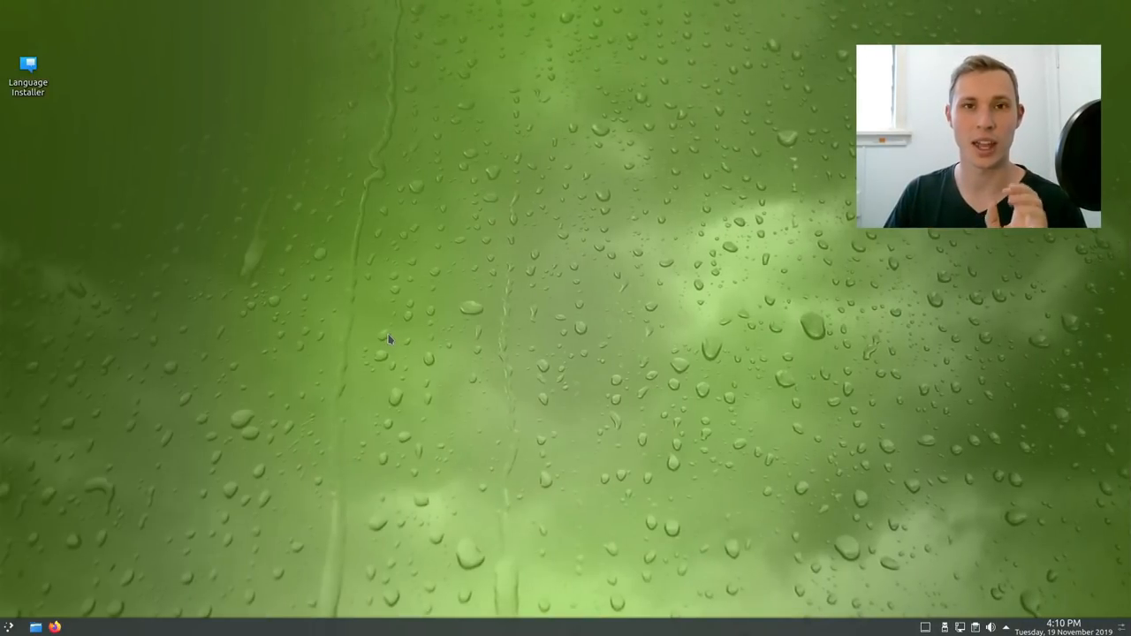
Run htop in a Konsole terminal, then close the terminal despite the running process
click(9, 625)
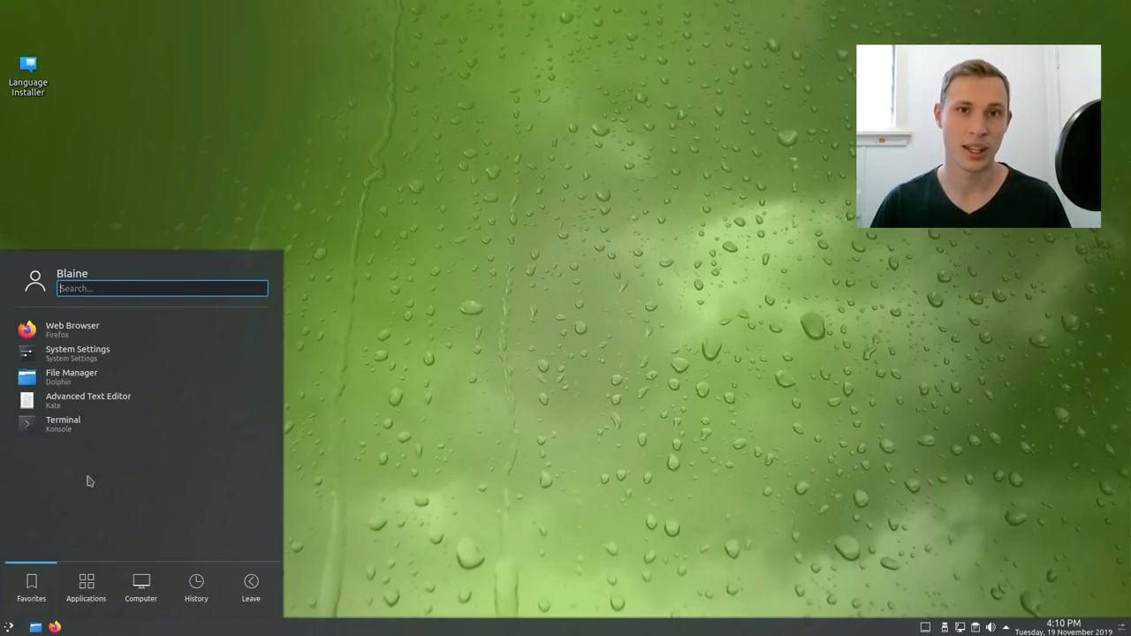
click(63, 424)
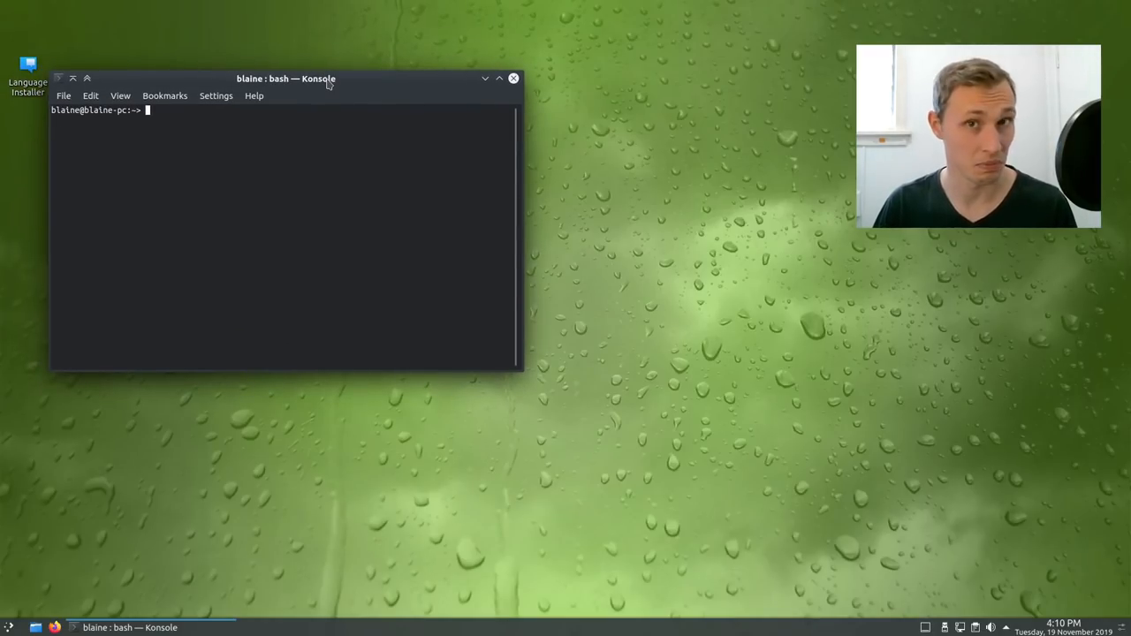
drag(285, 78, 408, 111)
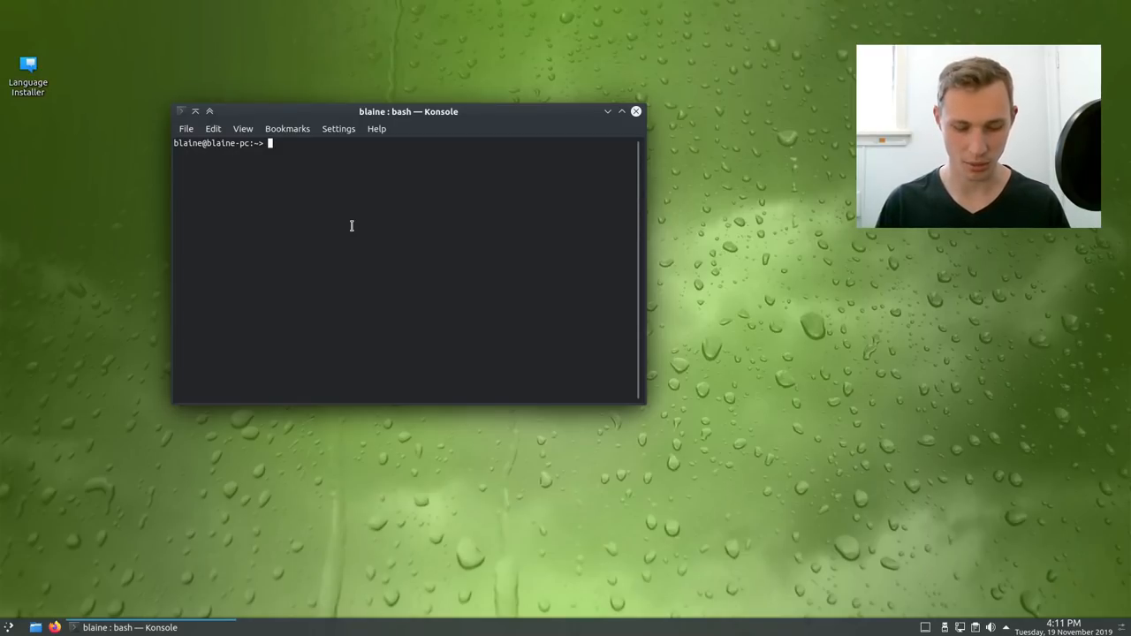
mouse_move(433, 141)
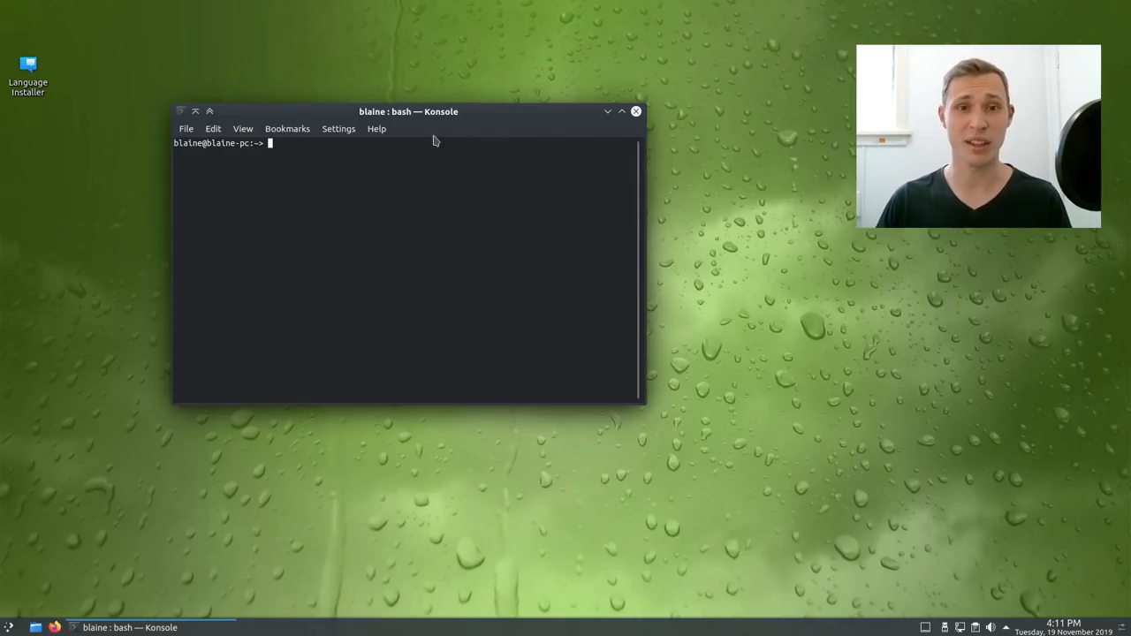
drag(406, 110, 431, 166)
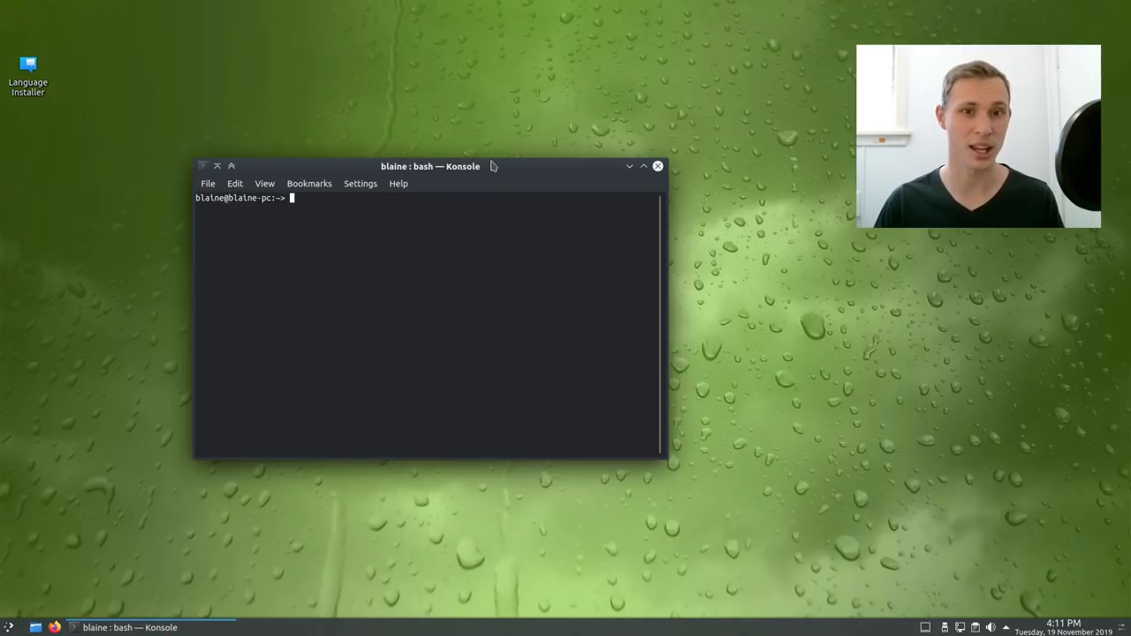
drag(432, 166, 431, 134)
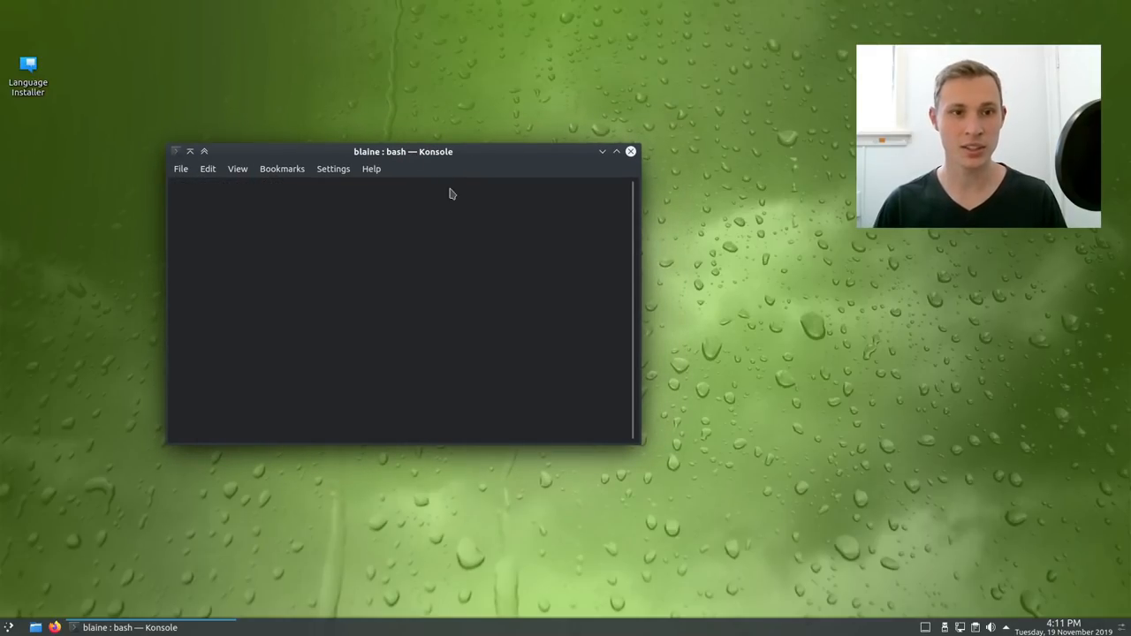
text(htop)
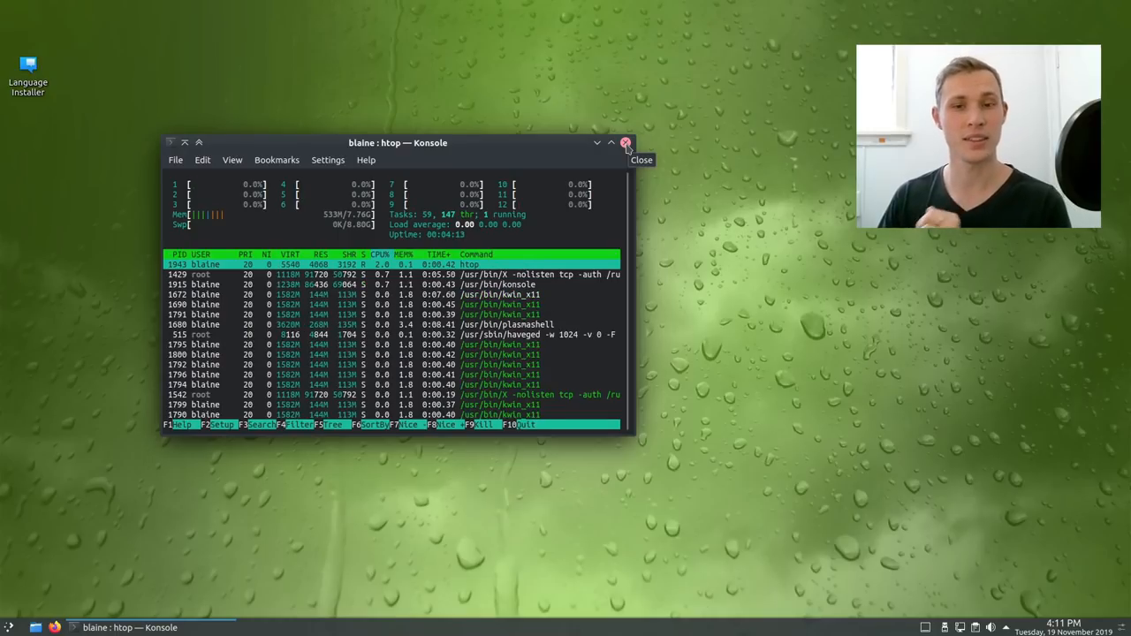
click(626, 142)
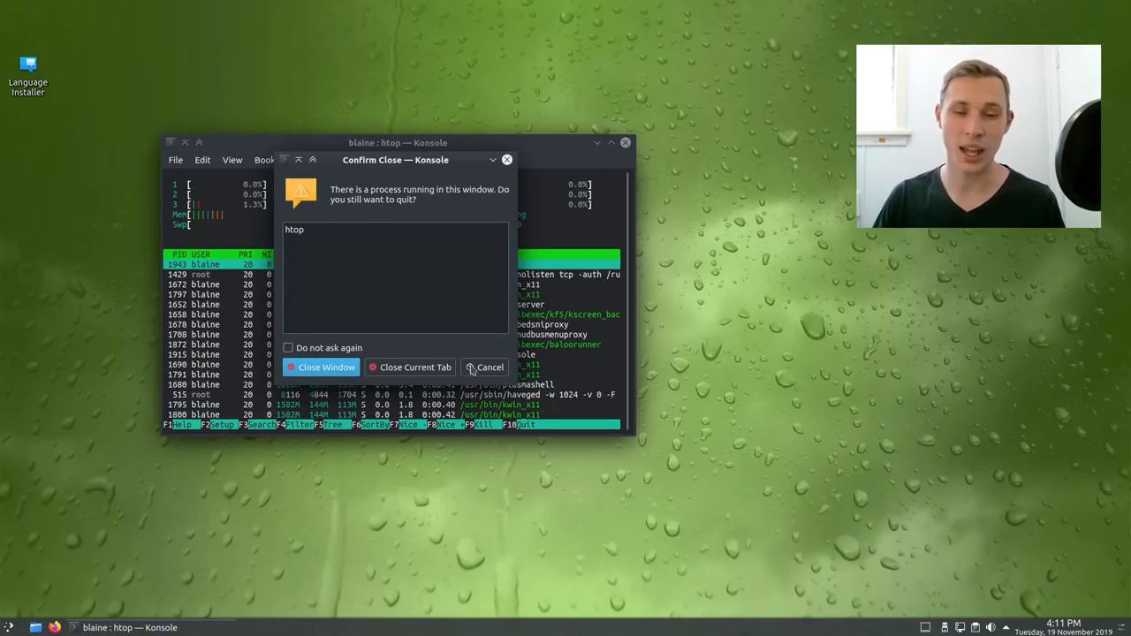
click(322, 366)
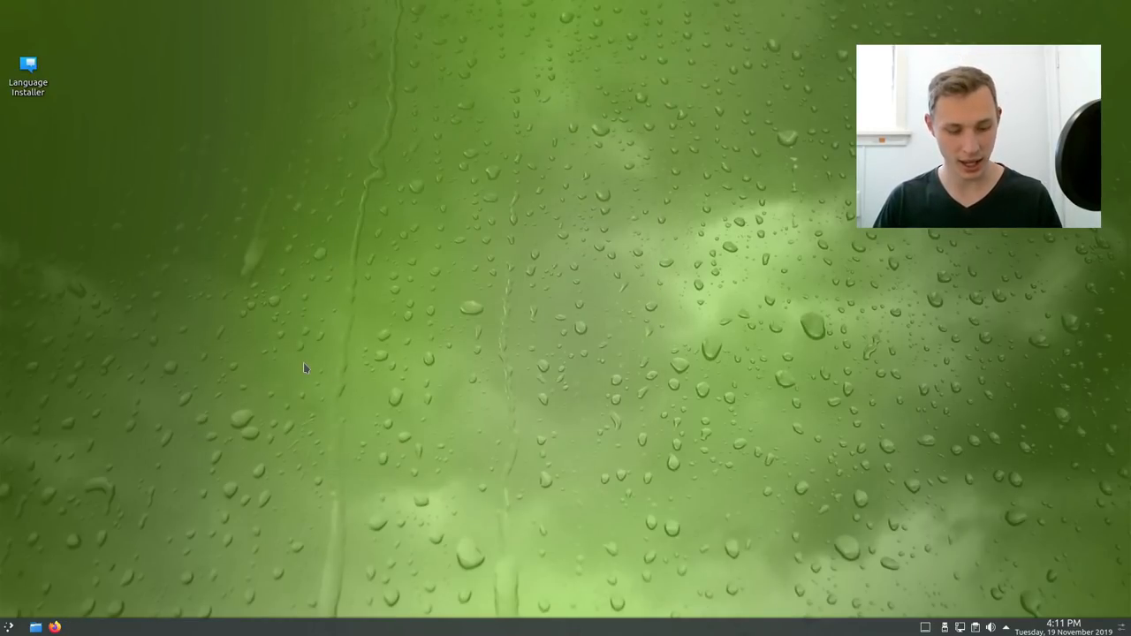
Check the 'about' system window once more, then launch Firefox at opensuse.org
text(about)
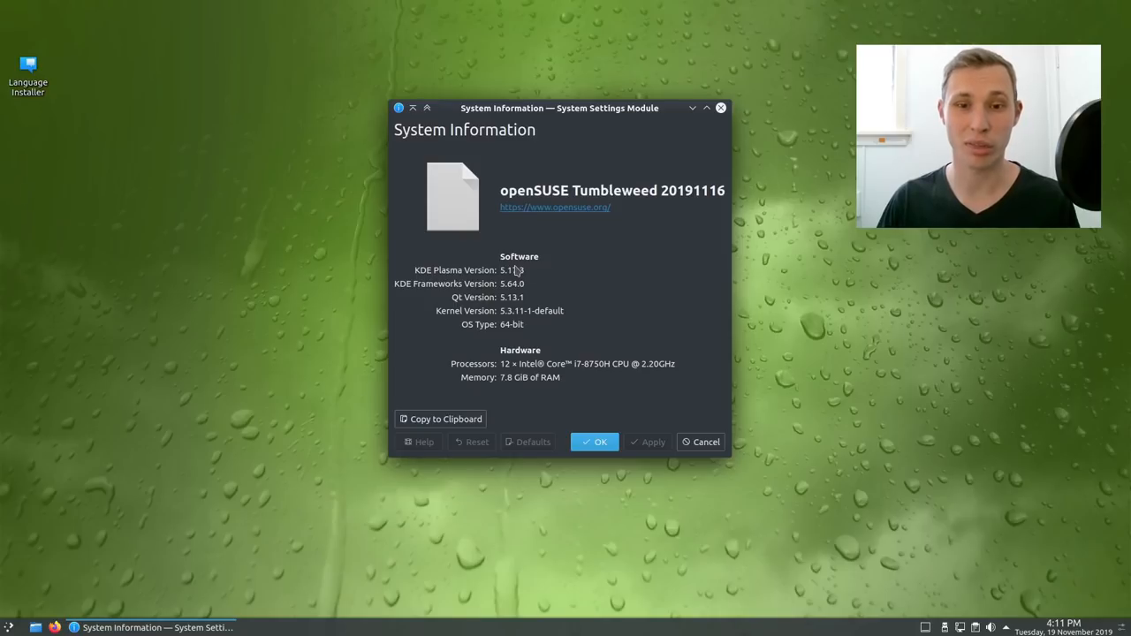
drag(559, 108, 473, 113)
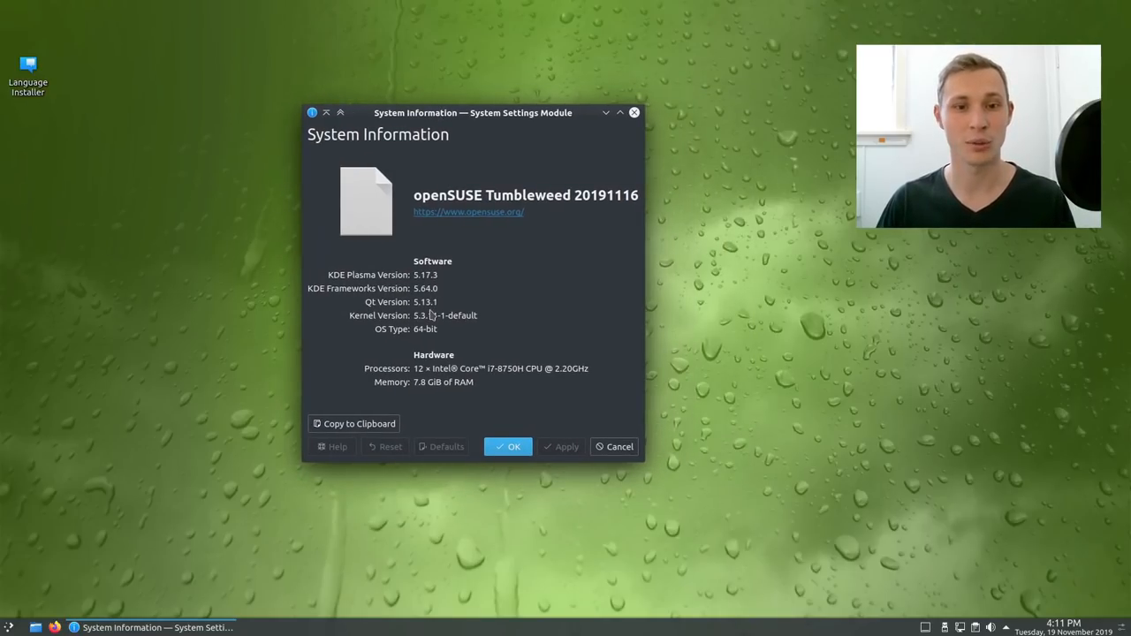
click(509, 445)
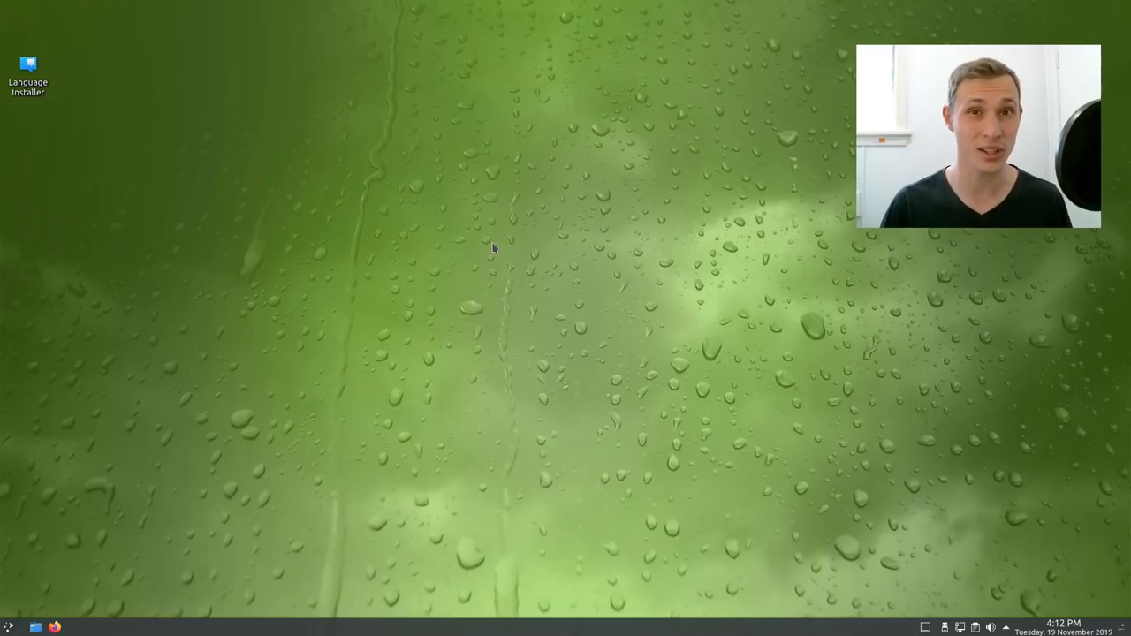
mouse_move(403, 303)
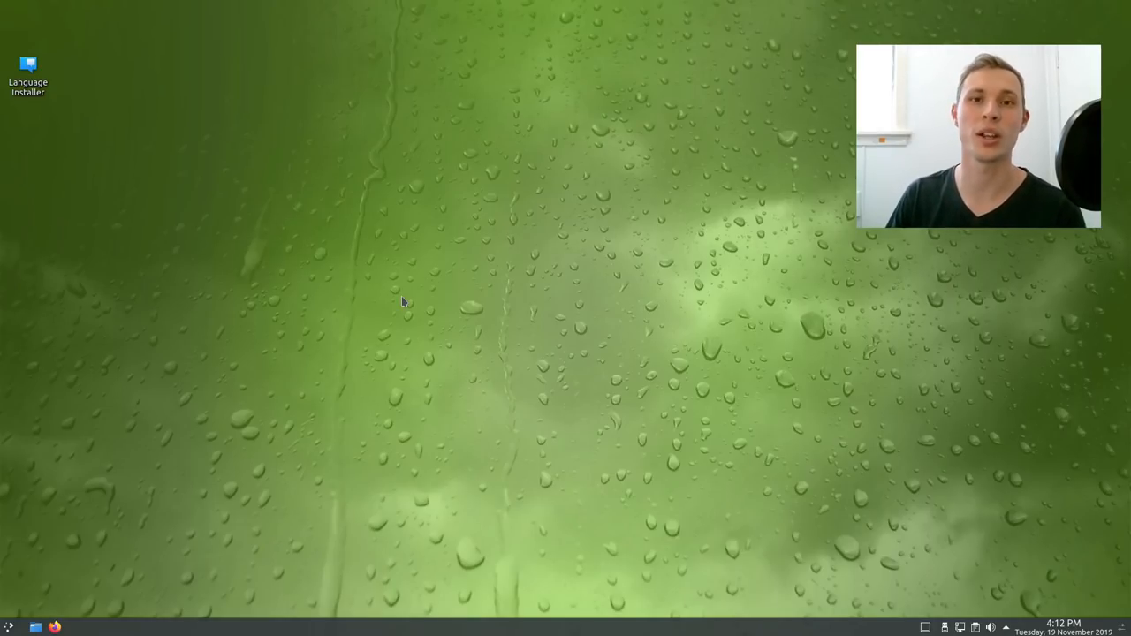
mouse_move(580, 233)
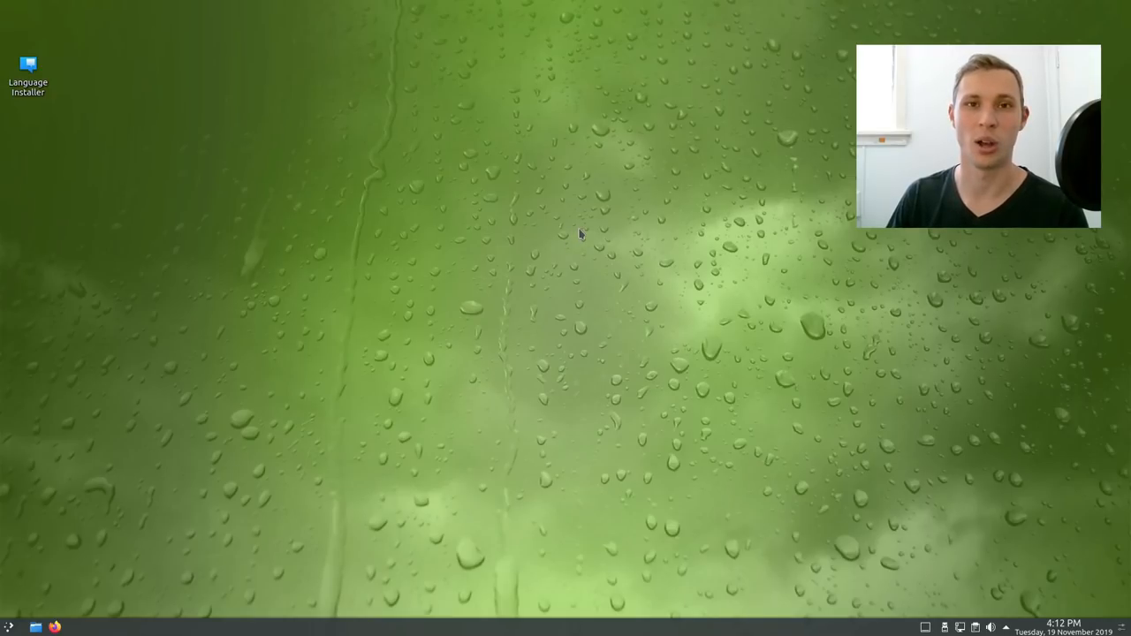
mouse_move(562, 255)
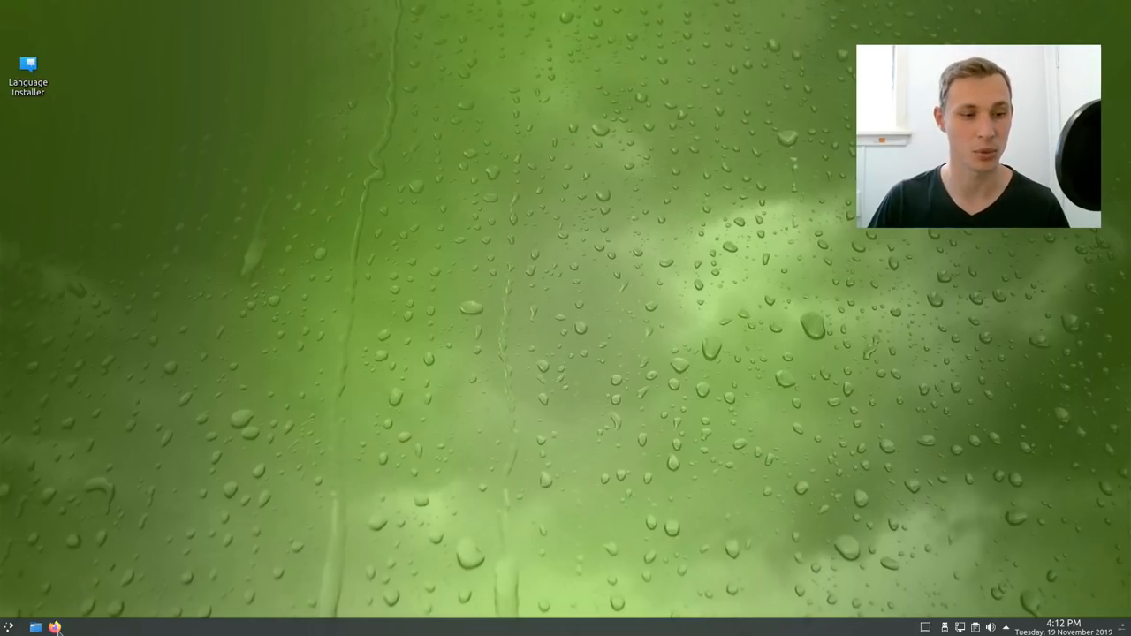
click(55, 627)
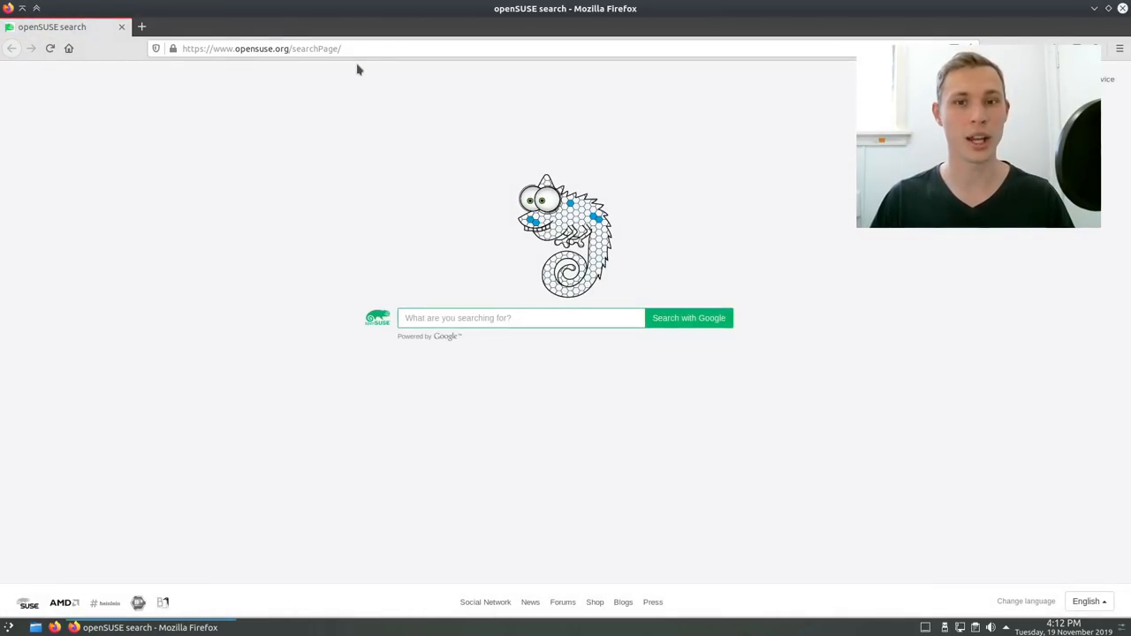
click(262, 49)
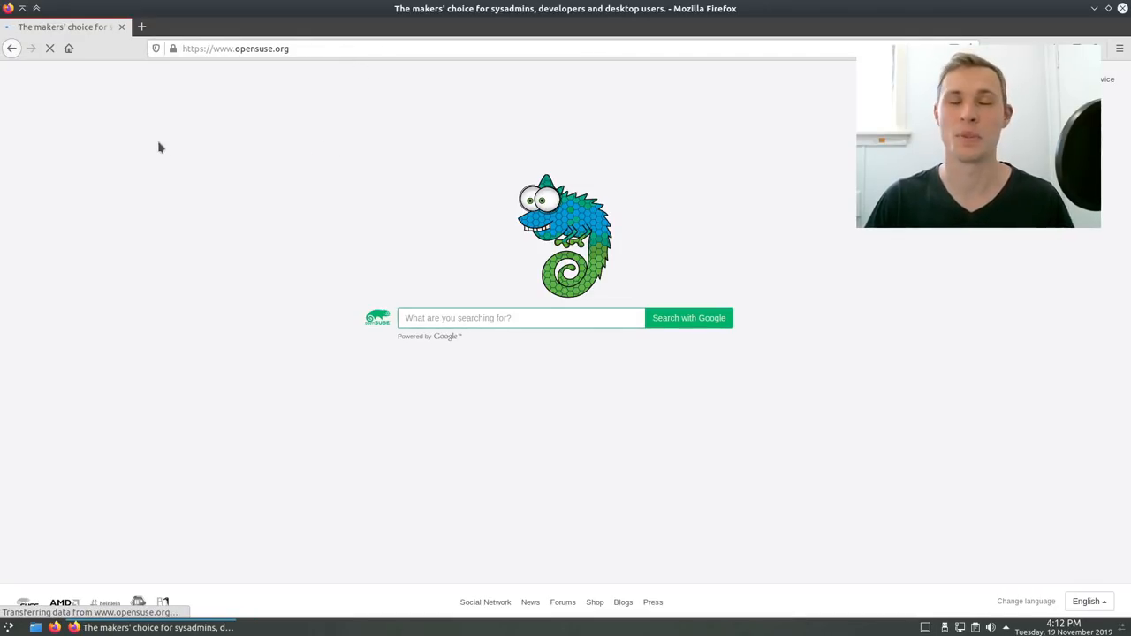
mouse_move(494, 106)
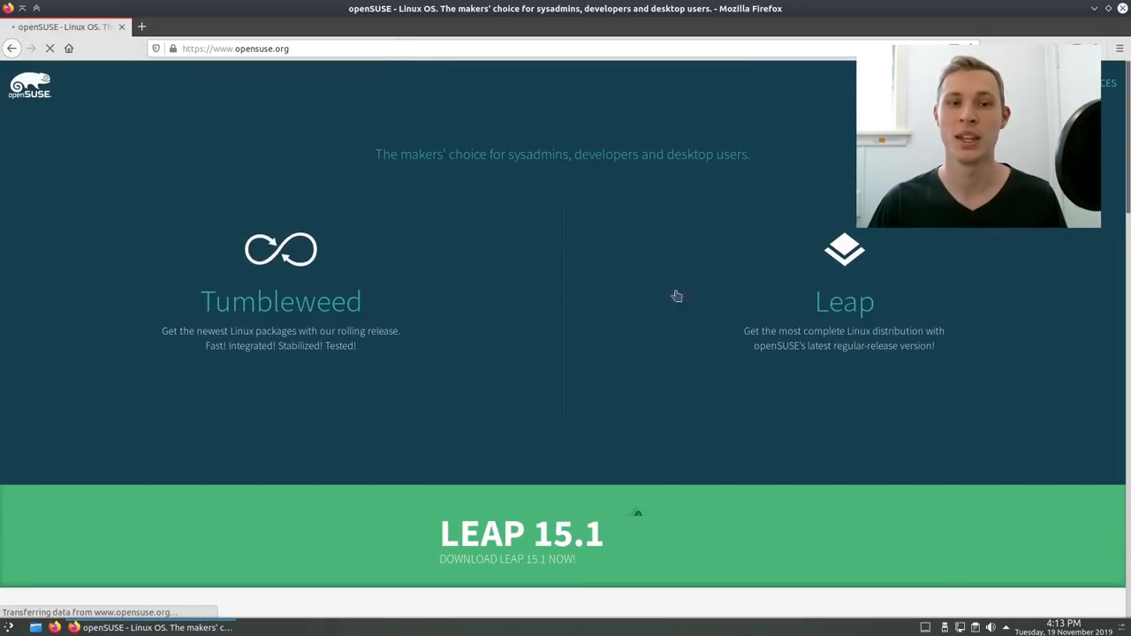
mouse_move(845, 299)
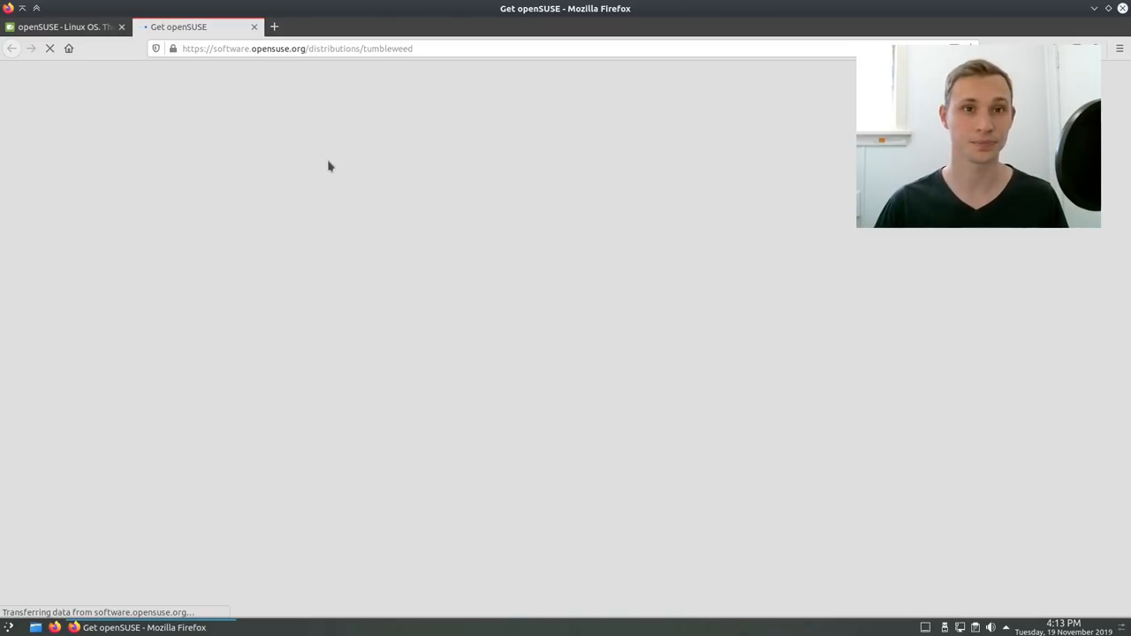
mouse_move(353, 121)
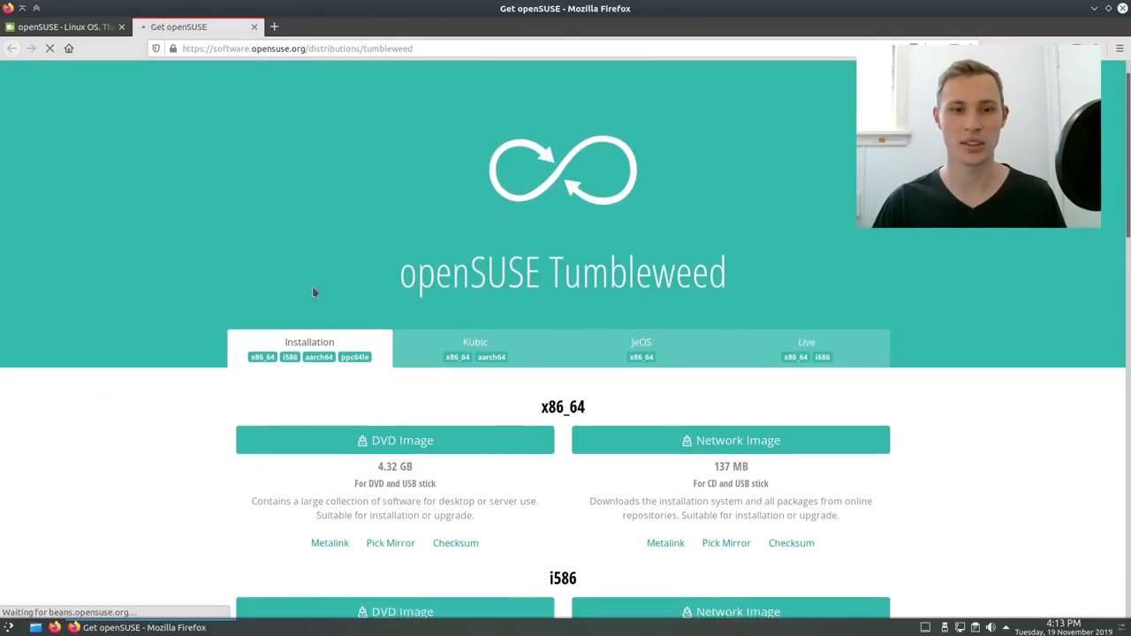
Scroll through the Get openSUSE Tumbleweed installation download options
scroll(down, 3)
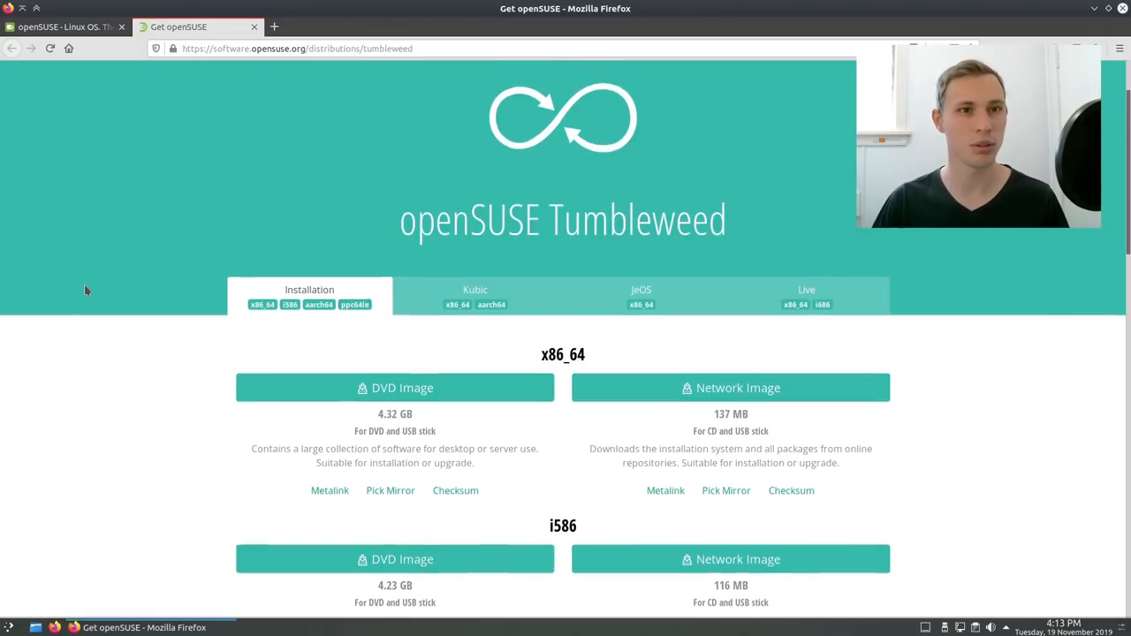
scroll(down, 3)
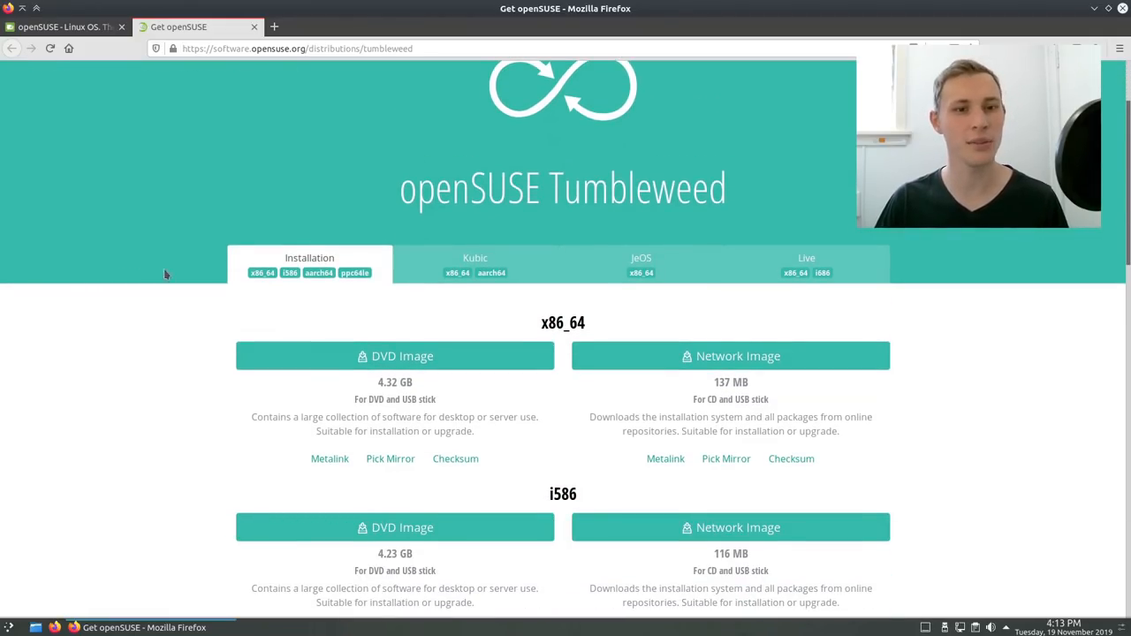
scroll(down, 3)
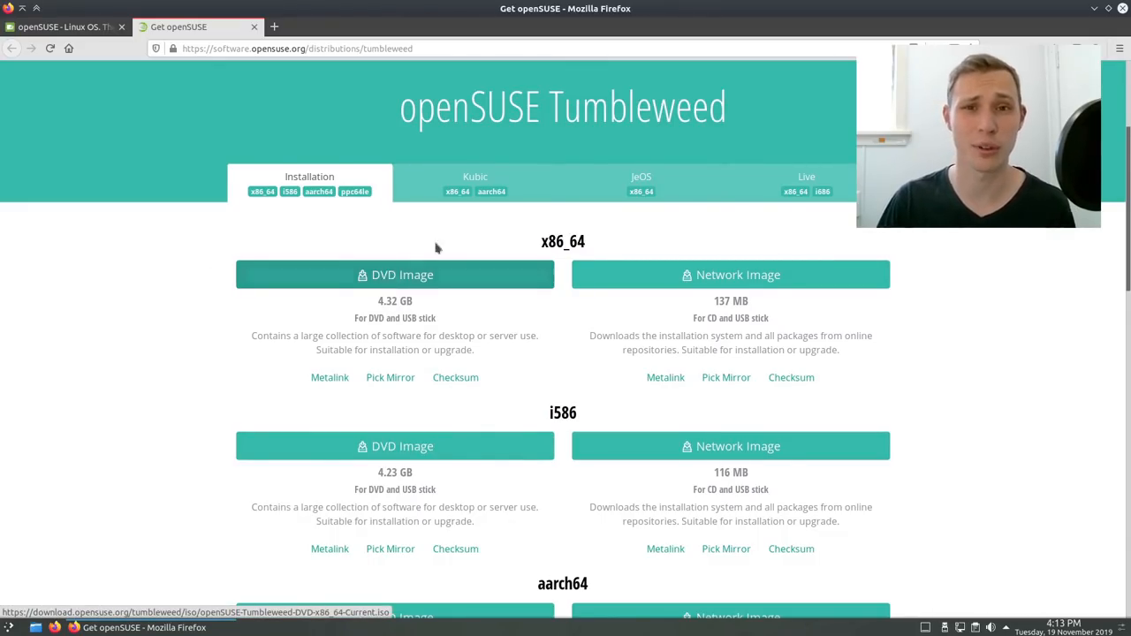
Switch to the Live section and scroll through the Tumbleweed LiveCD images
click(806, 176)
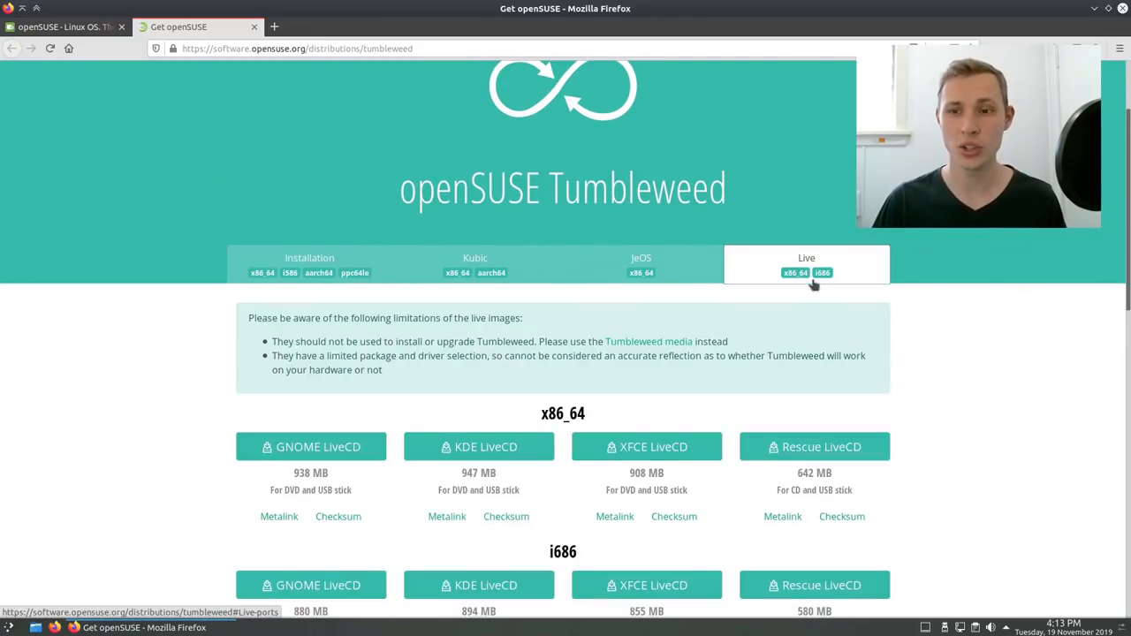
scroll(down, 3)
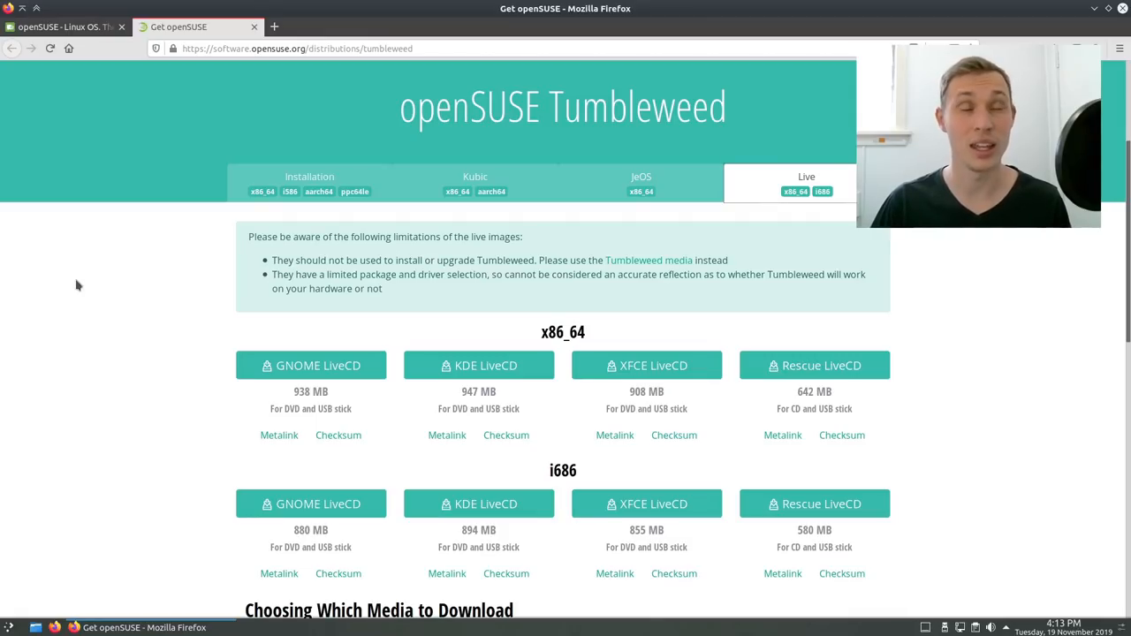
scroll(down, 3)
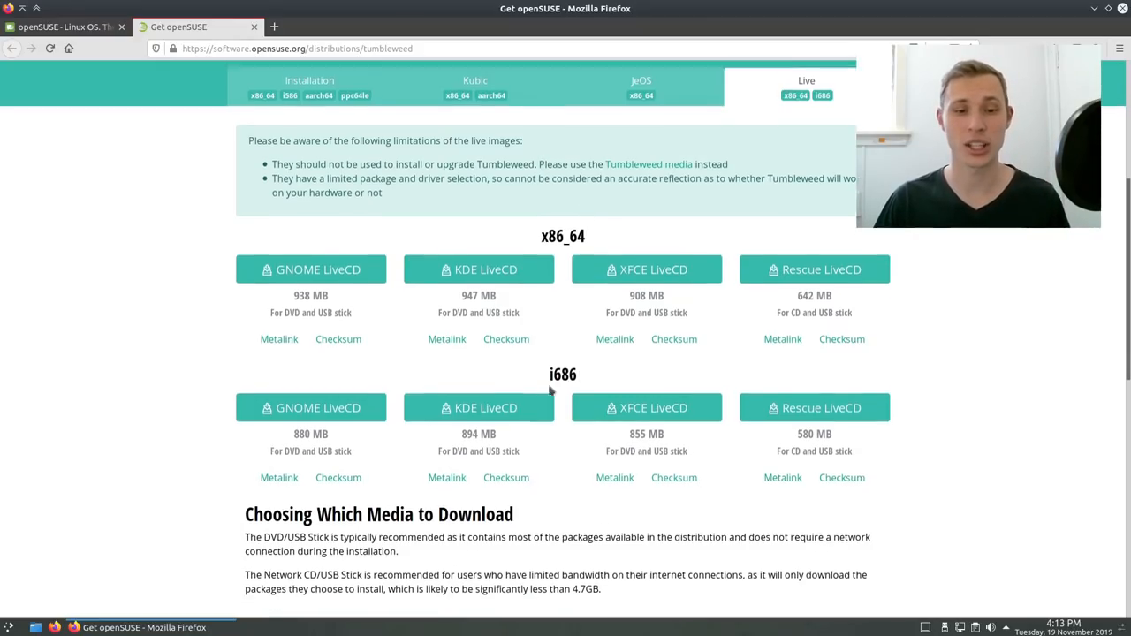
scroll(down, 3)
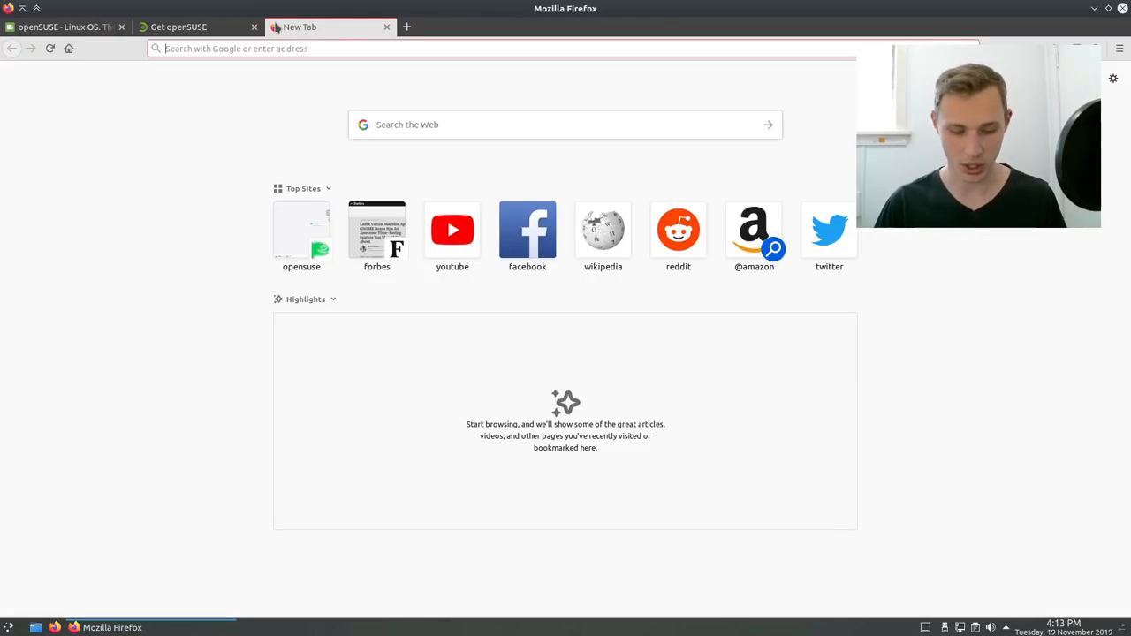
Search 'geckolinu' from the address bar and open the GeckoLinux homepage result
text(geckolinu)
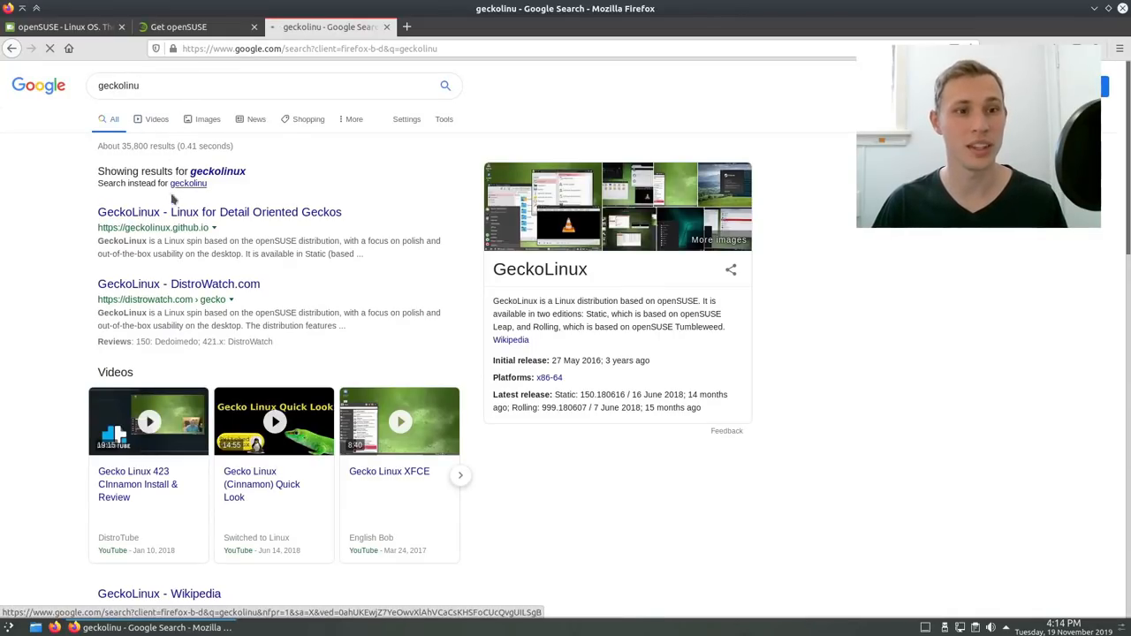
click(219, 212)
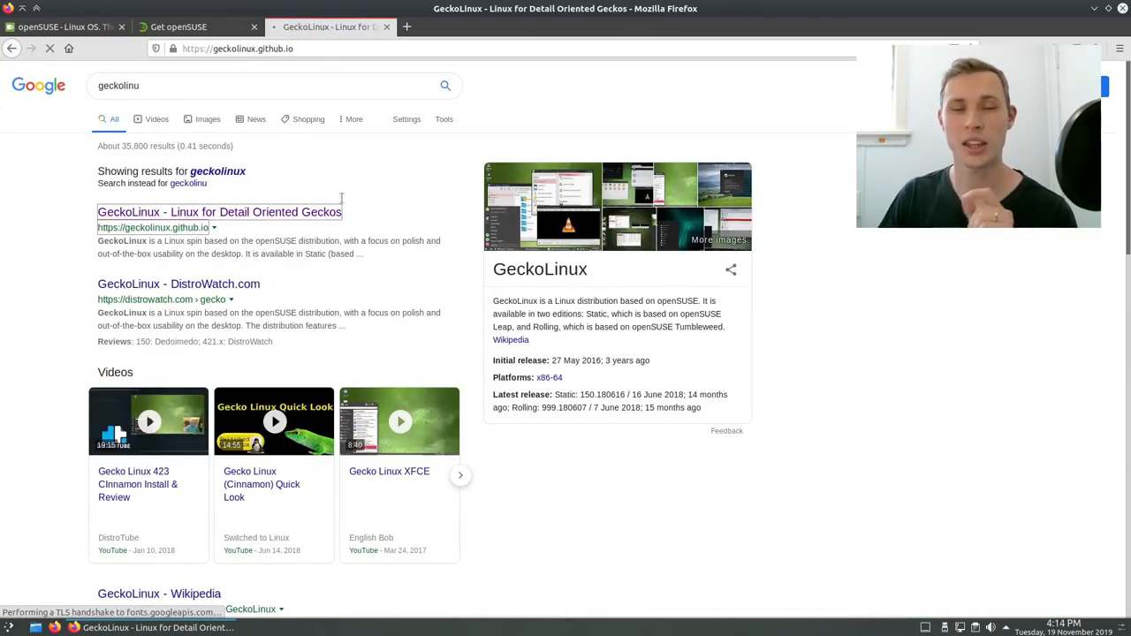
click(219, 212)
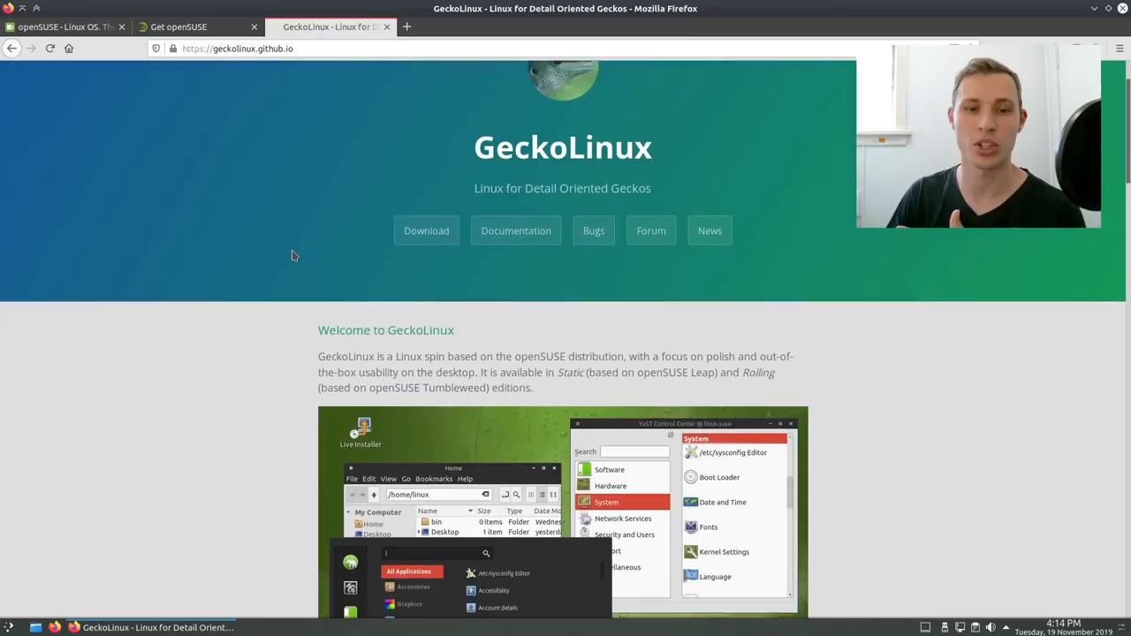
Scroll through the GeckoLinux Static and Rolling editions overview
scroll(down, 3)
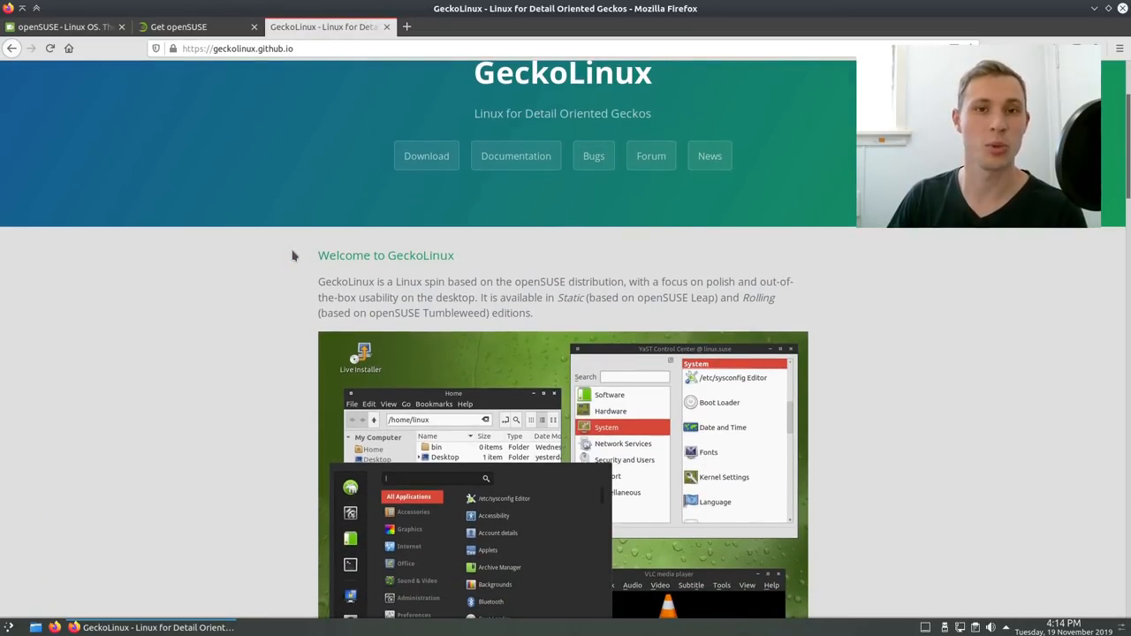
scroll(down, 3)
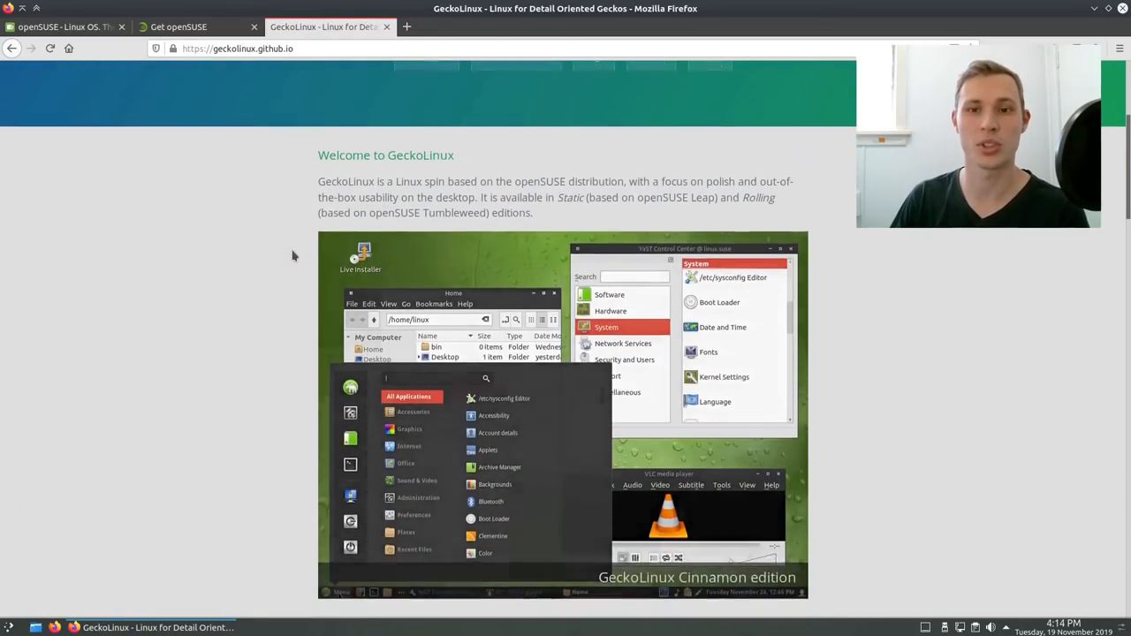
scroll(down, 3)
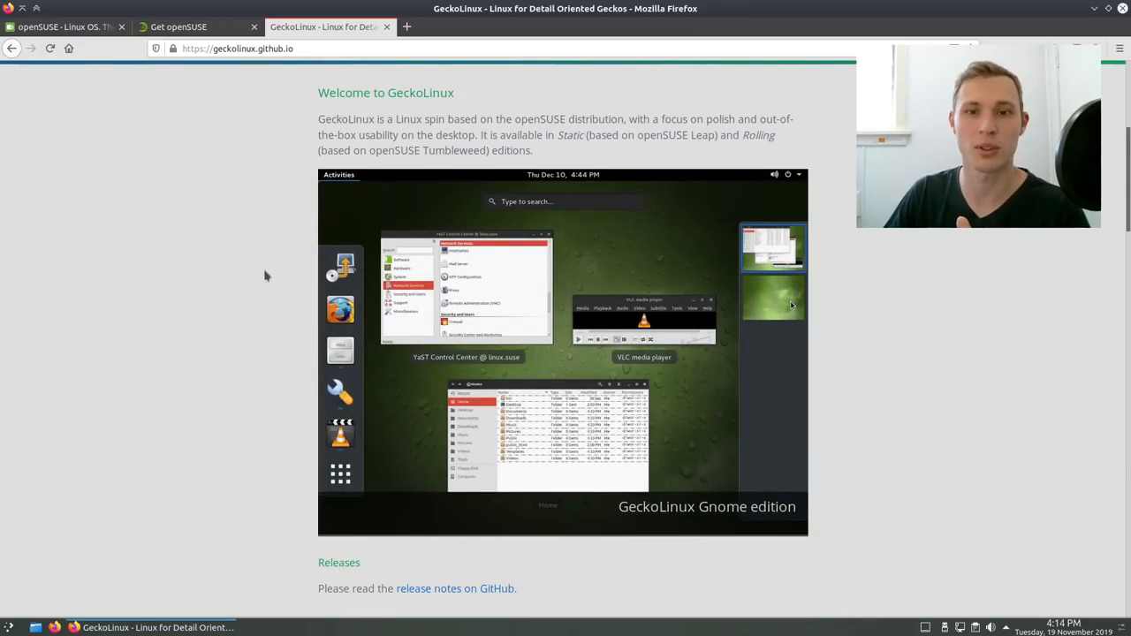
scroll(down, 3)
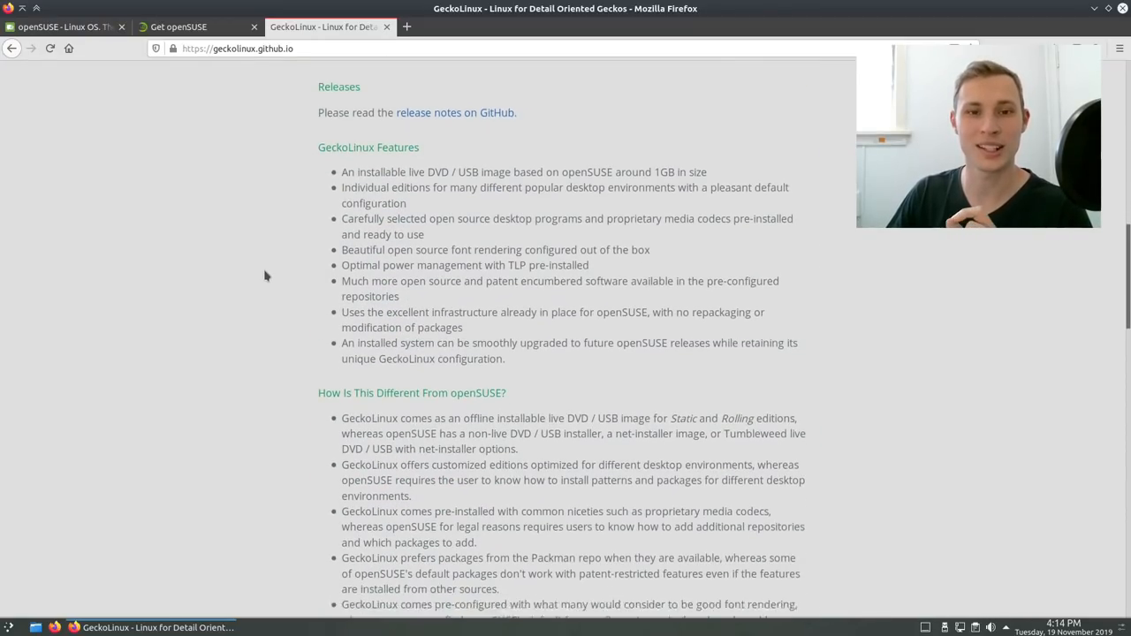
scroll(down, 3)
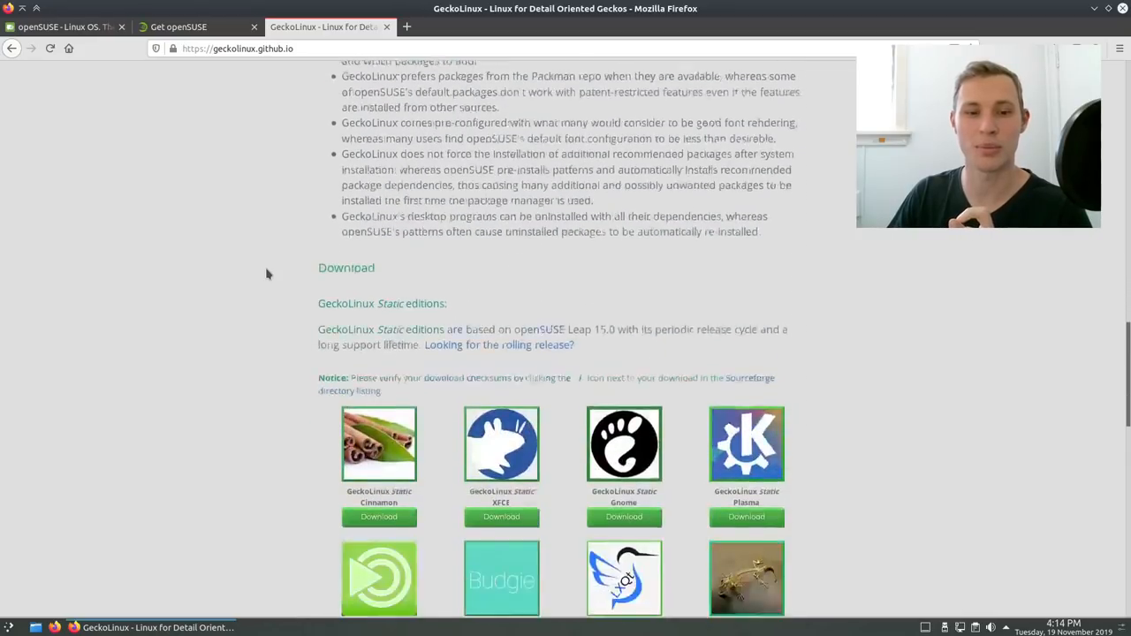
scroll(down, 3)
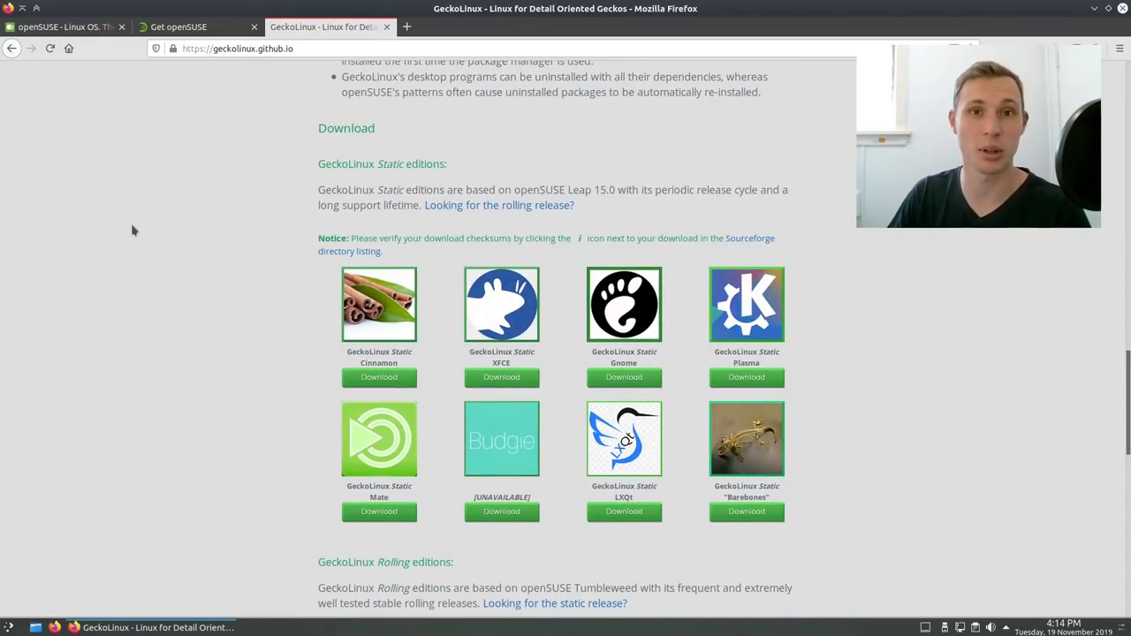
scroll(down, 3)
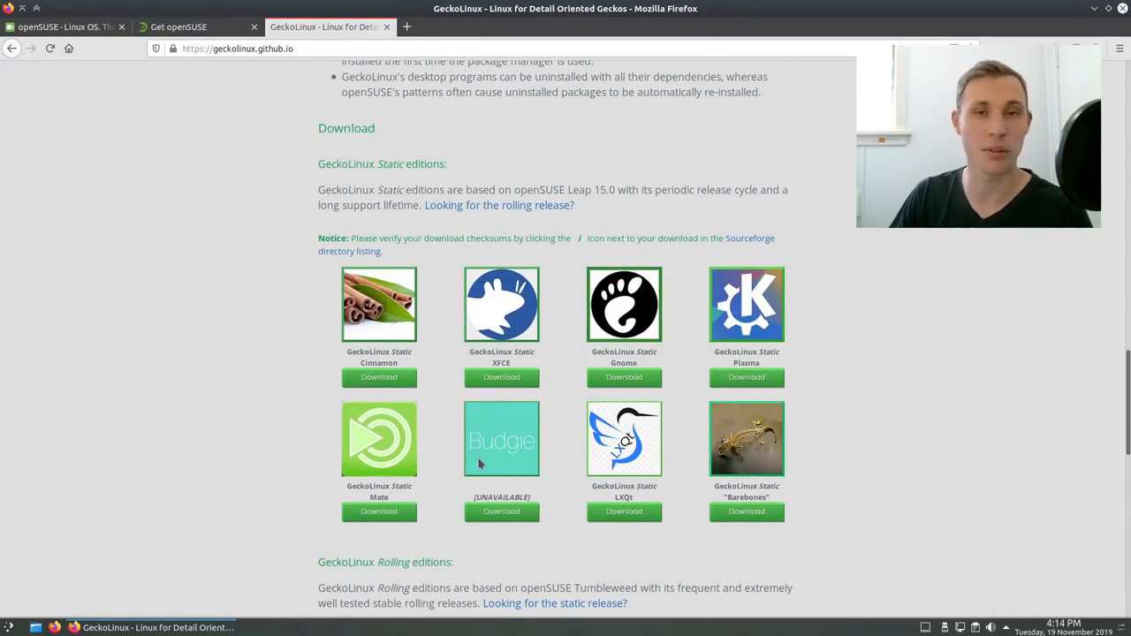
mouse_move(283, 393)
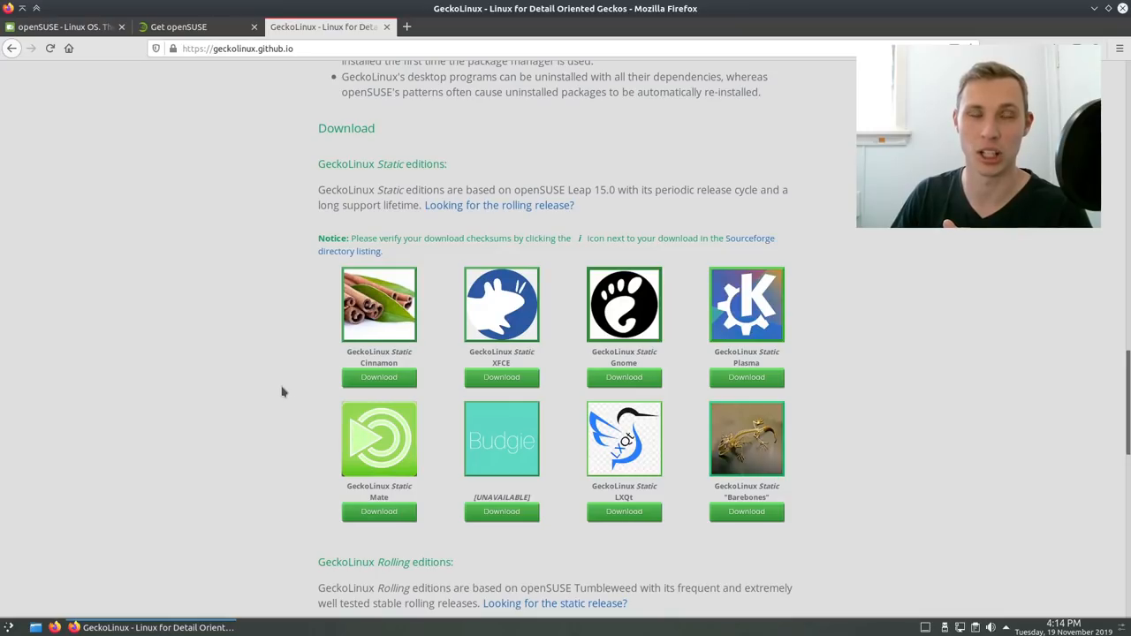
mouse_move(491, 429)
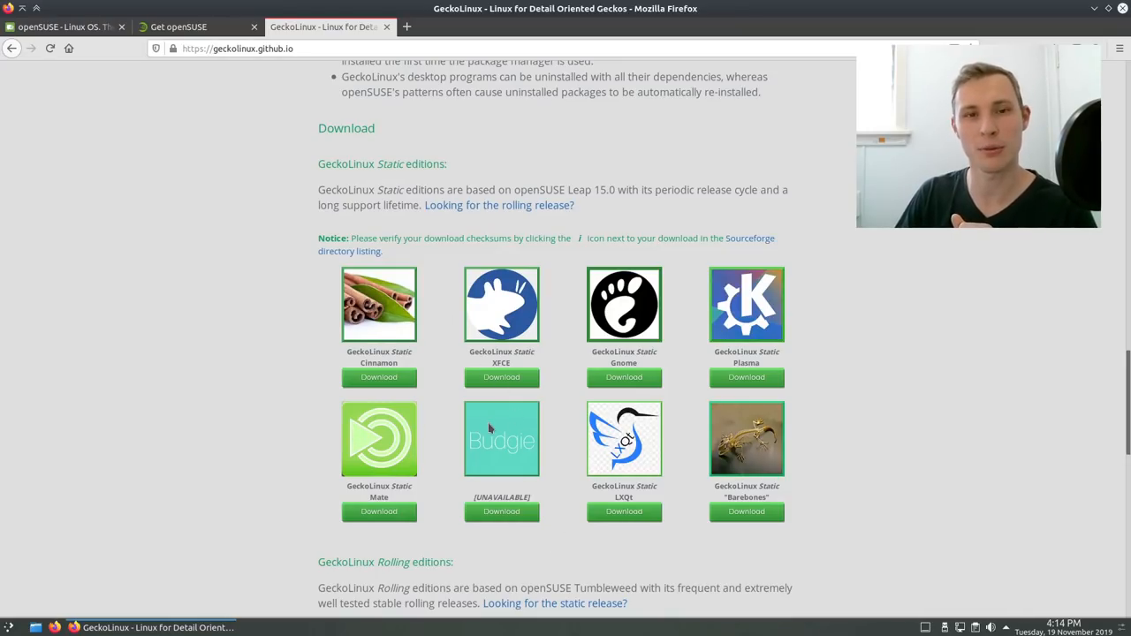
Read the GeckoLinux features section, then close that tab
scroll(down, 3)
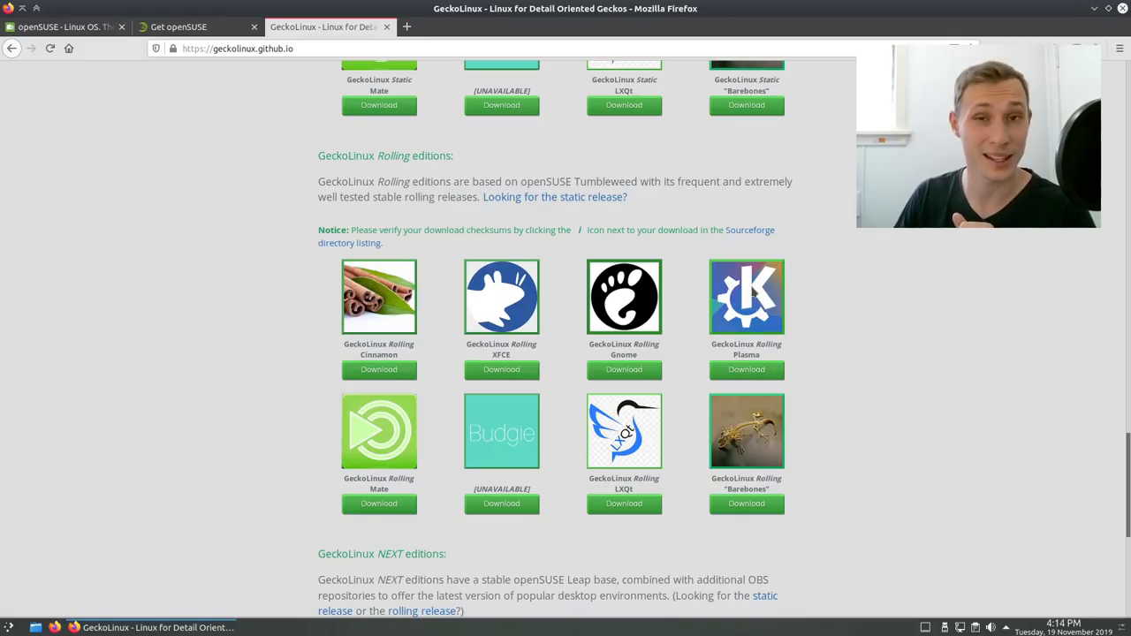
scroll(down, 3)
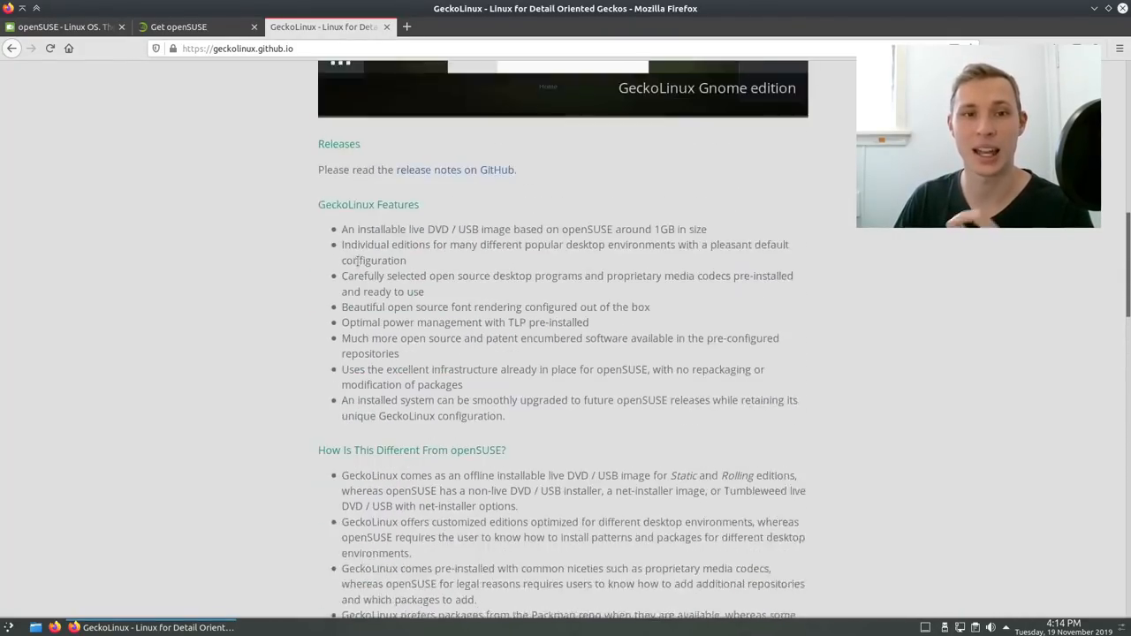
scroll(down, 3)
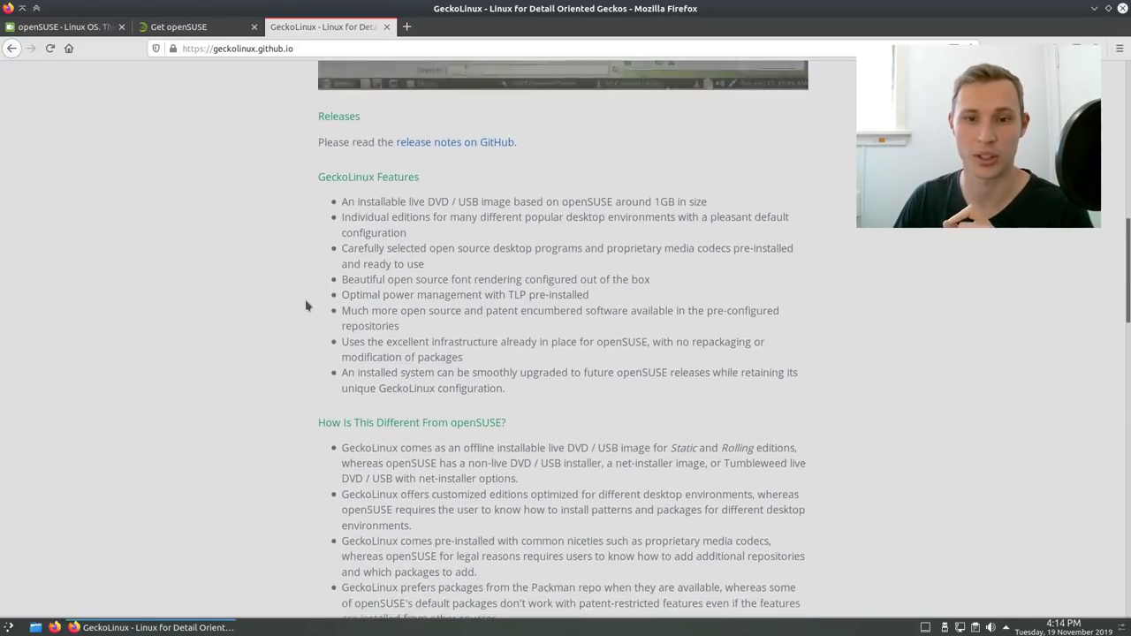
click(176, 26)
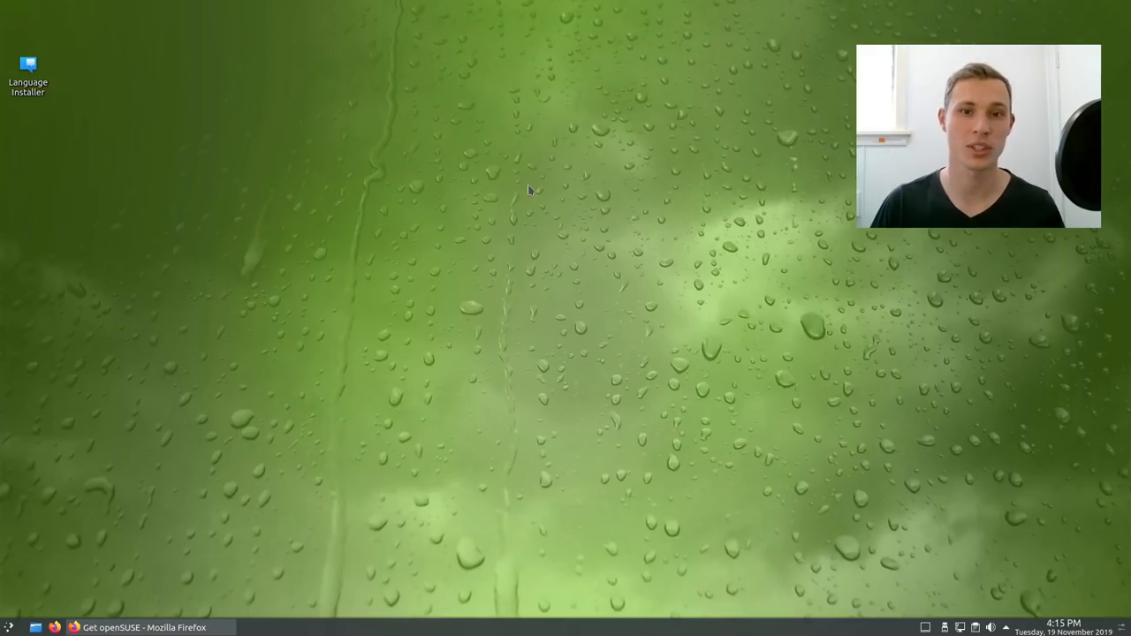
Launch KDE System Settings and expand Application Style under Appearance
click(9, 627)
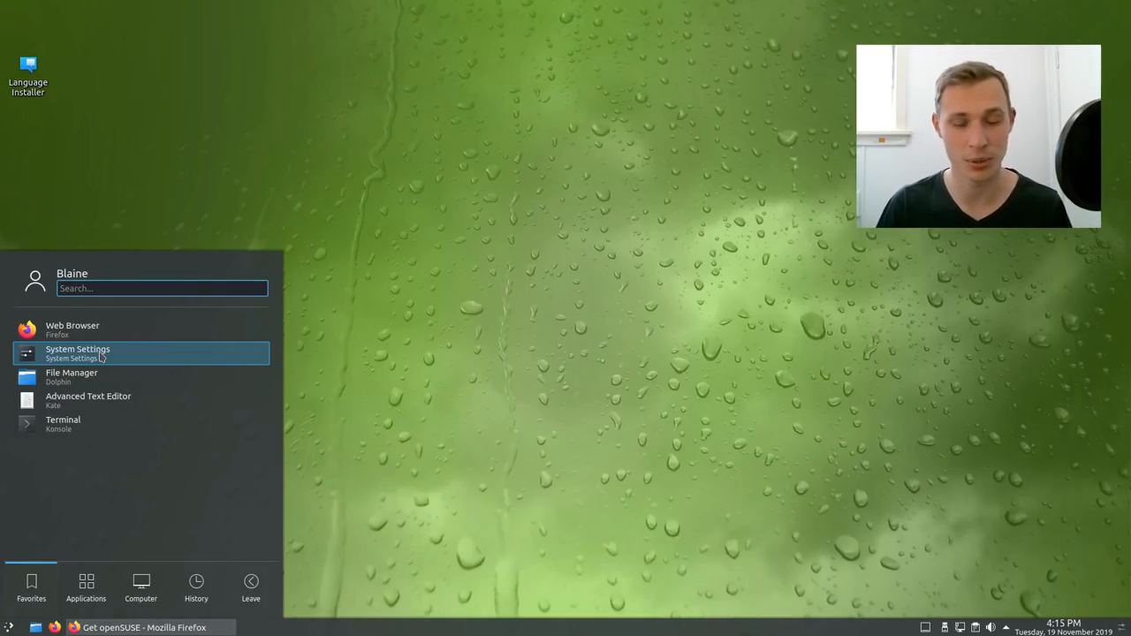
click(78, 353)
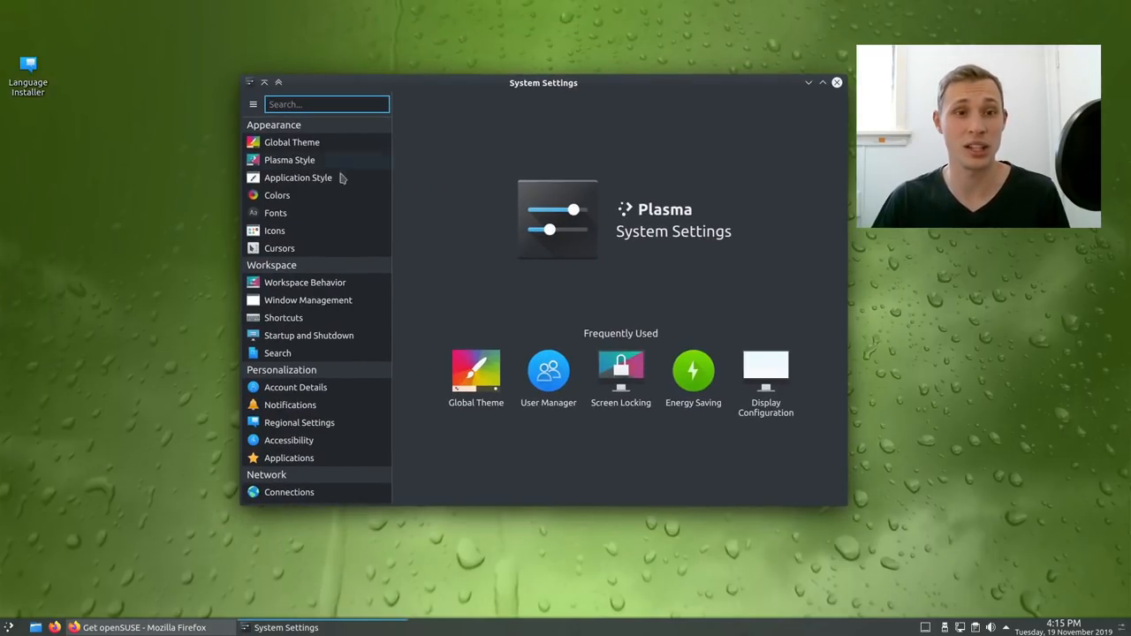
click(297, 176)
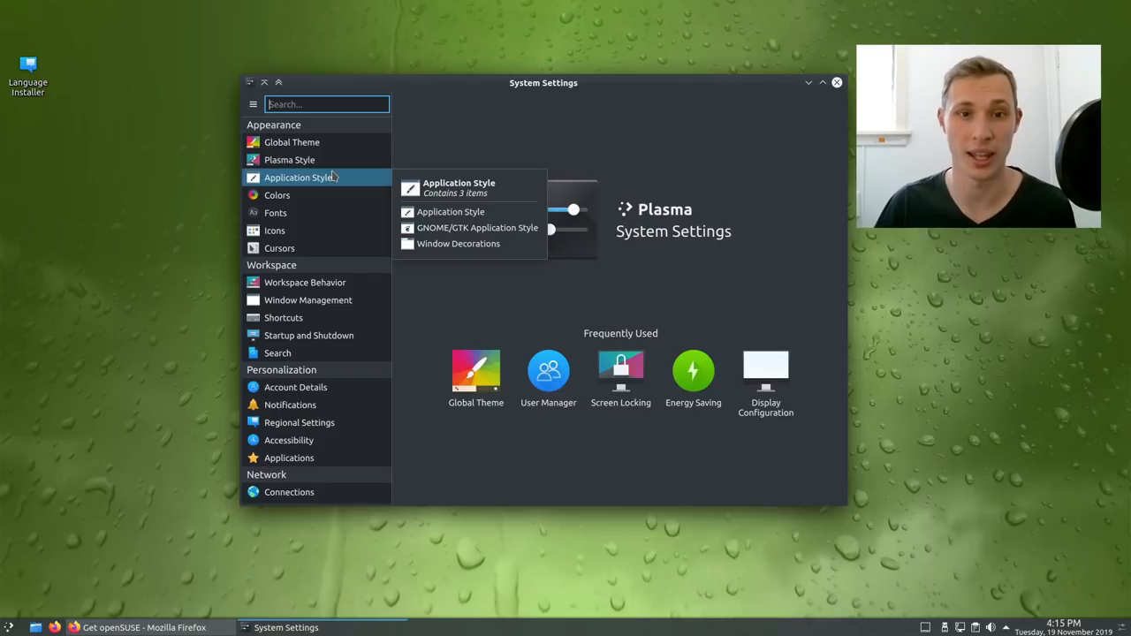
mouse_move(417, 173)
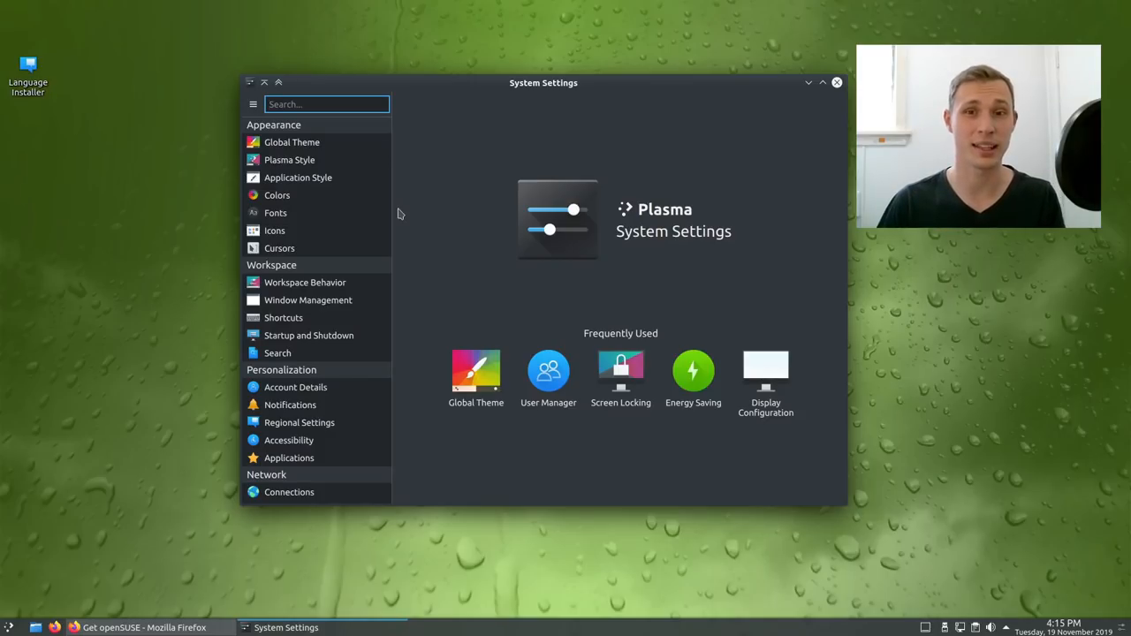
click(9, 628)
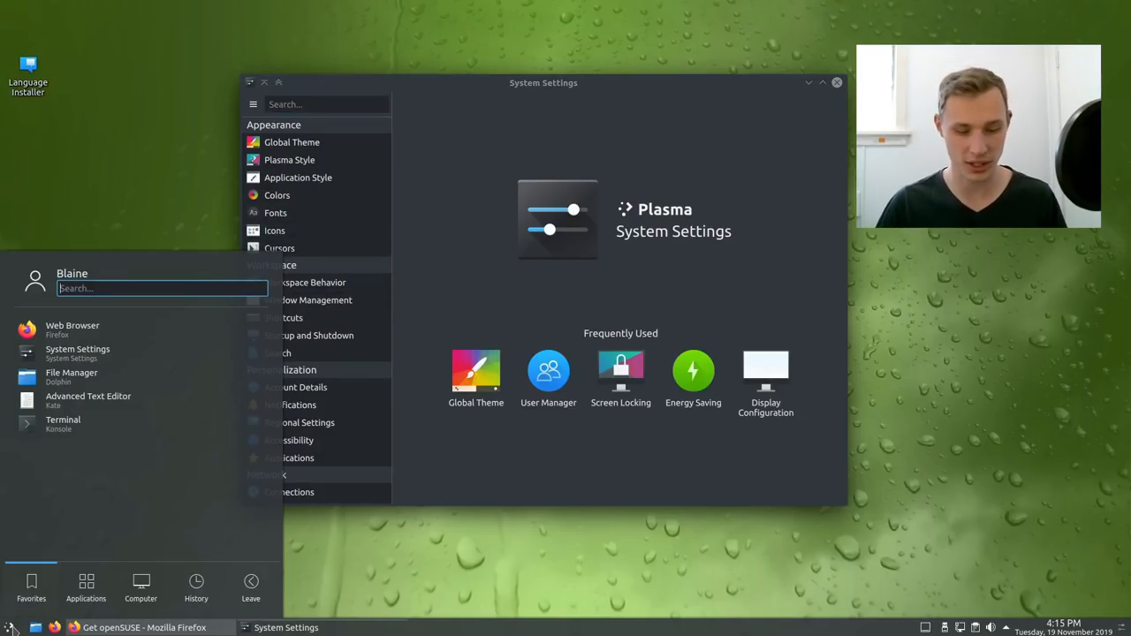
text(repos)
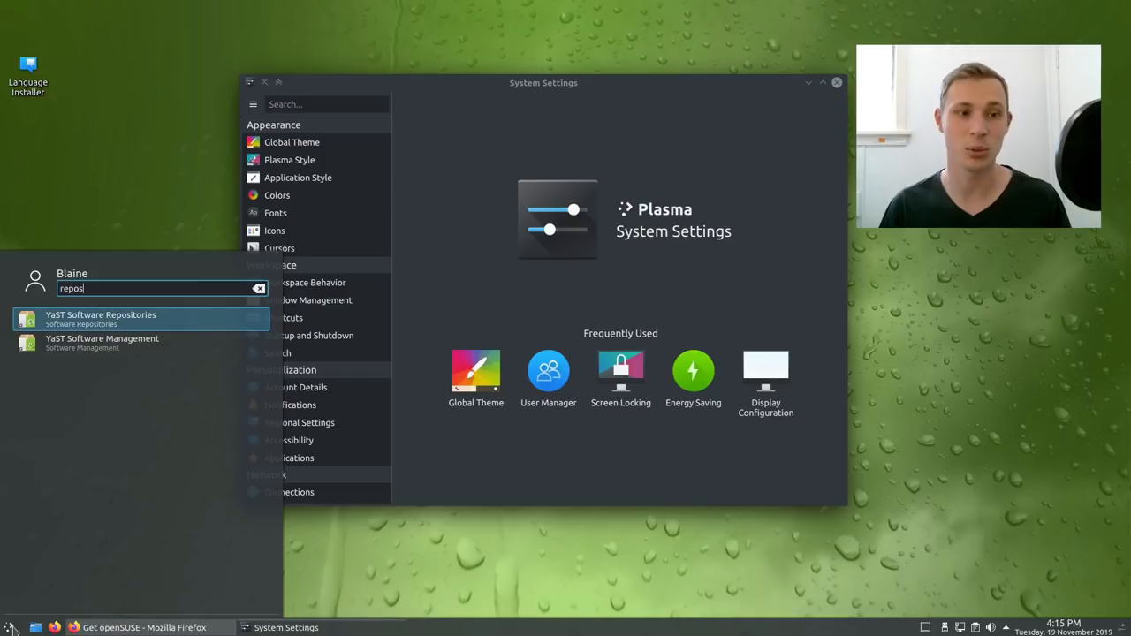
click(100, 318)
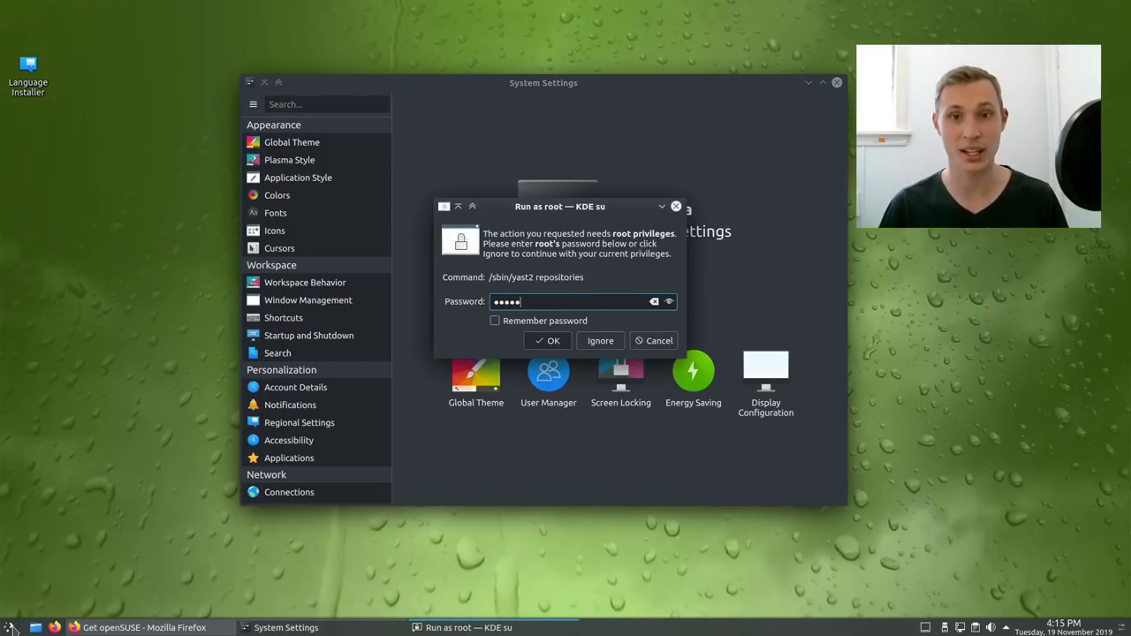
click(548, 340)
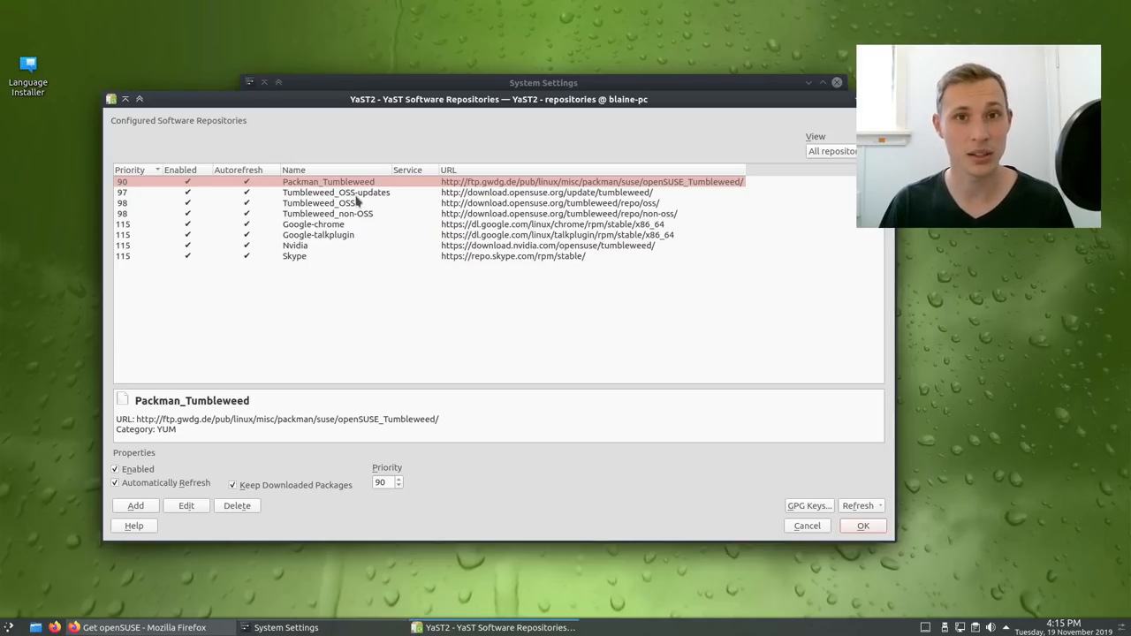
mouse_move(339, 228)
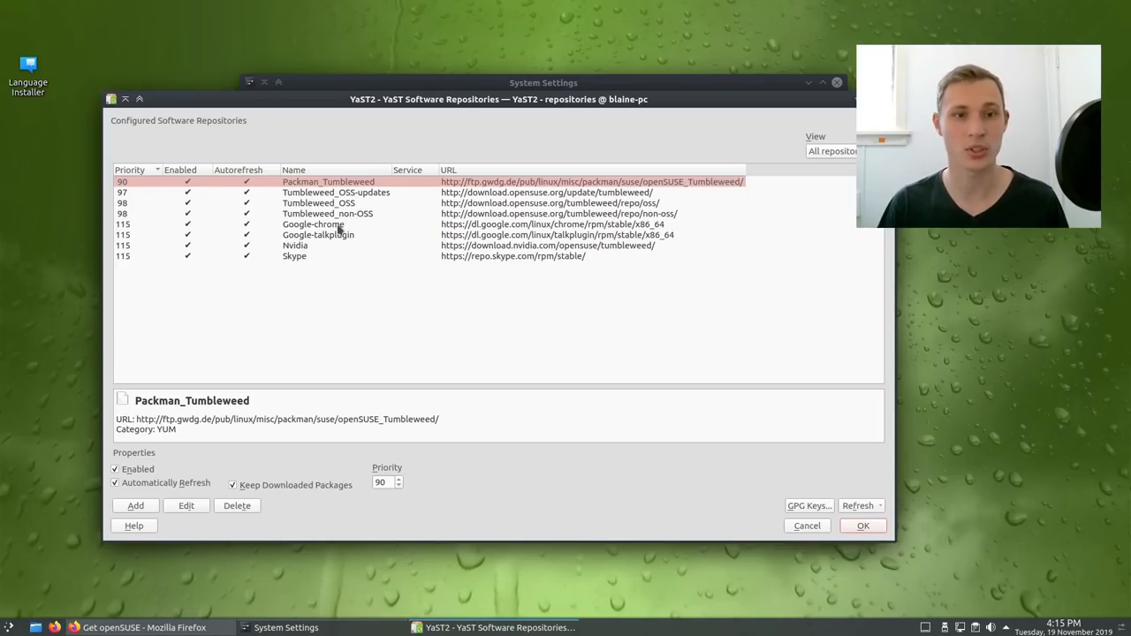
mouse_move(300, 257)
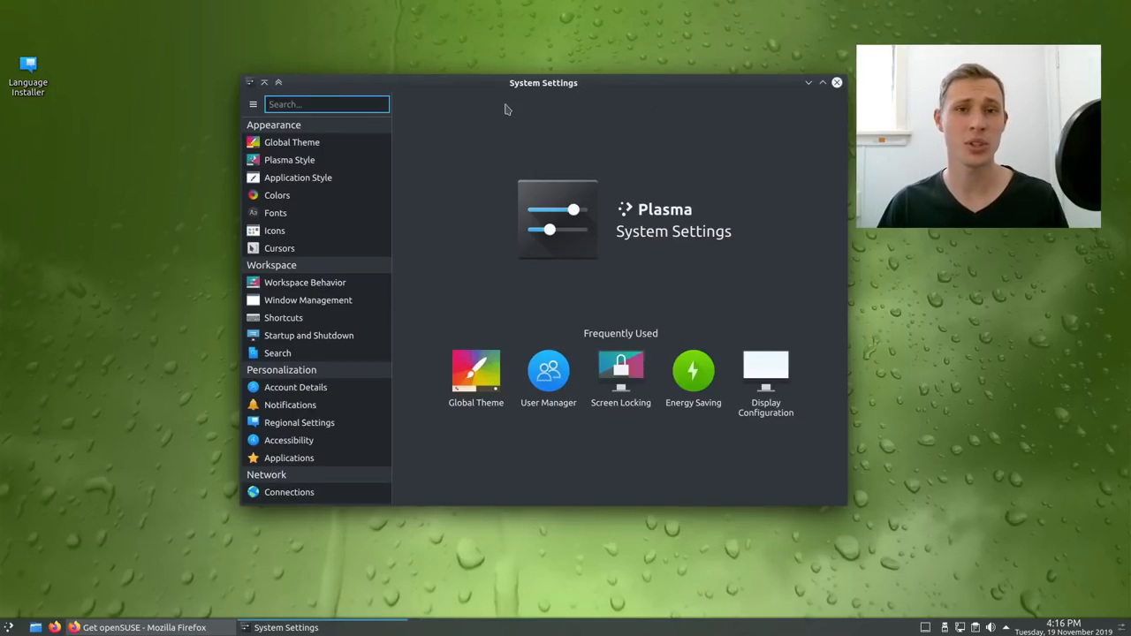
mouse_move(373, 152)
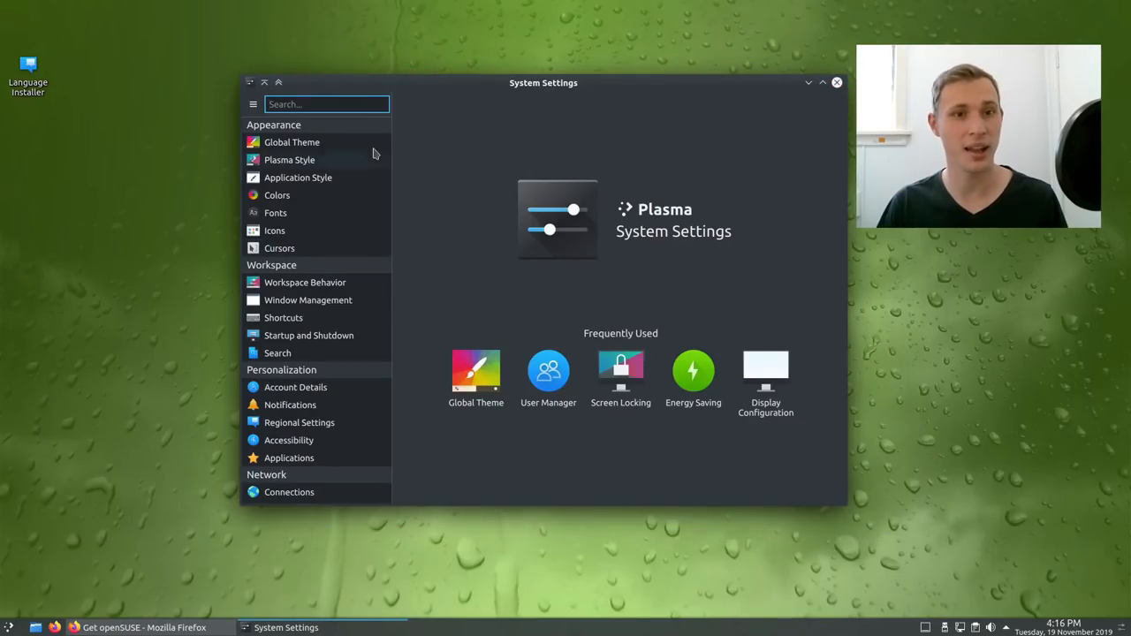
Apply the Numix global theme and close System Settings
click(292, 142)
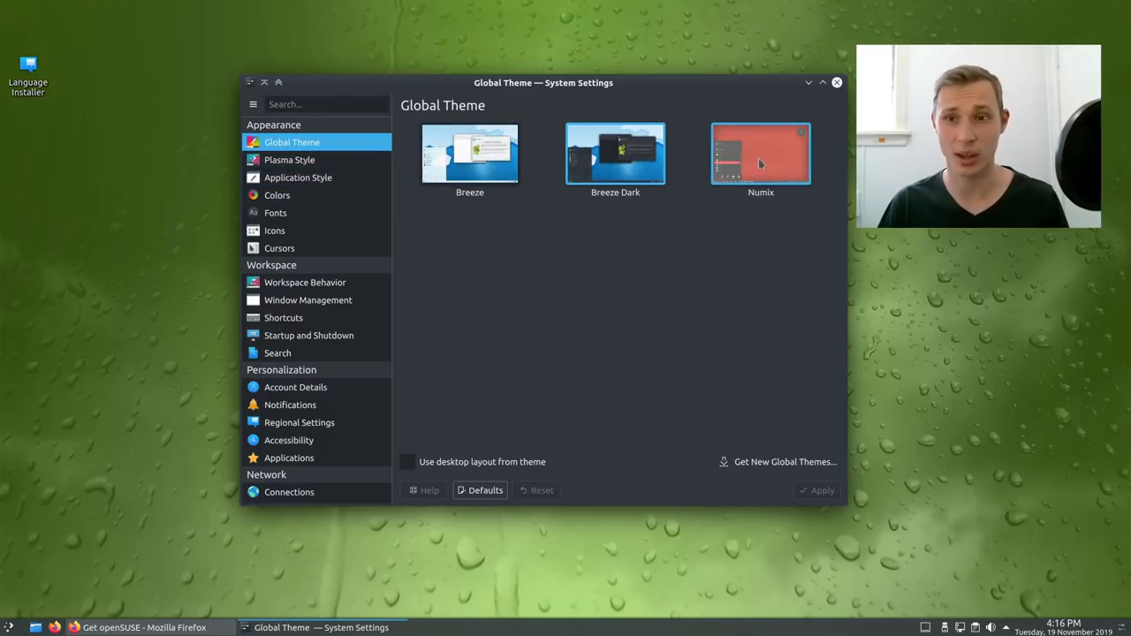
click(760, 154)
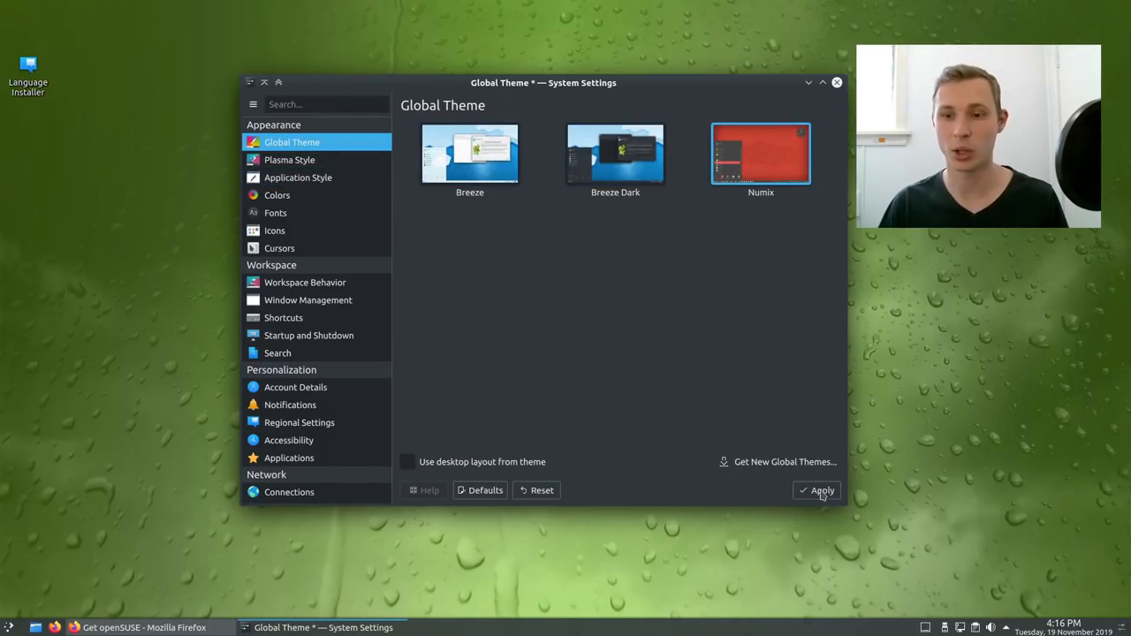
click(816, 491)
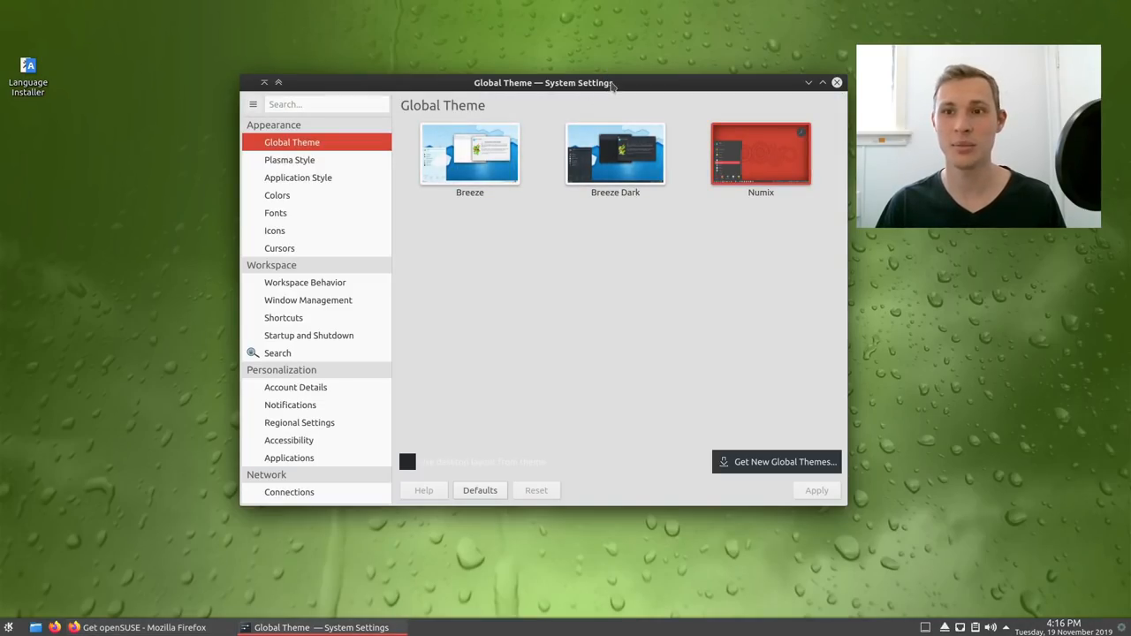
click(9, 628)
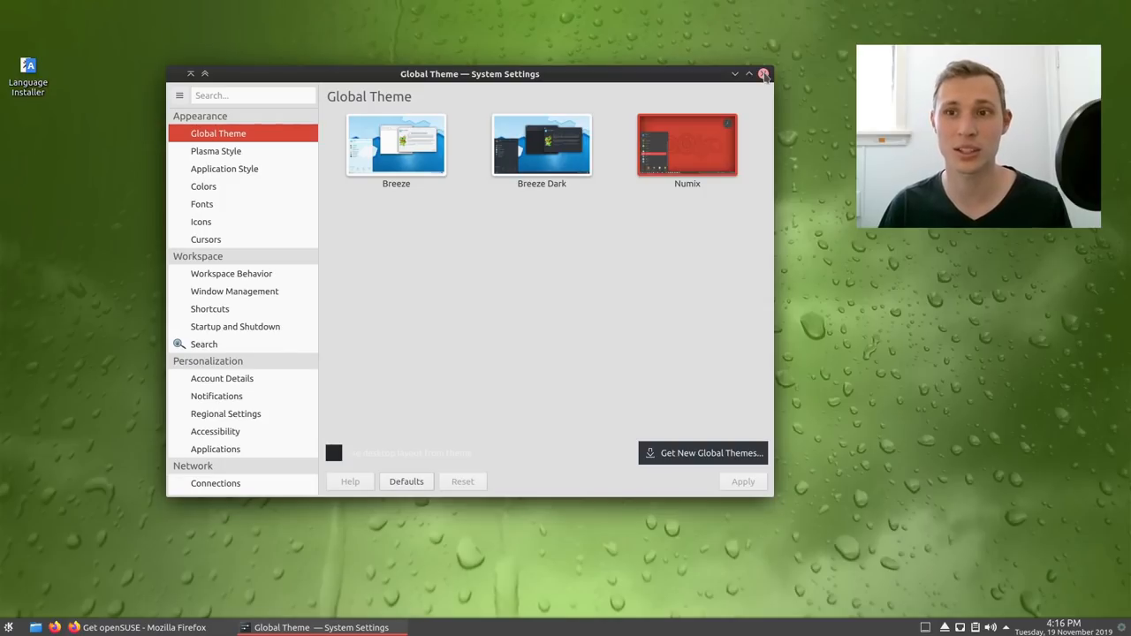
click(764, 75)
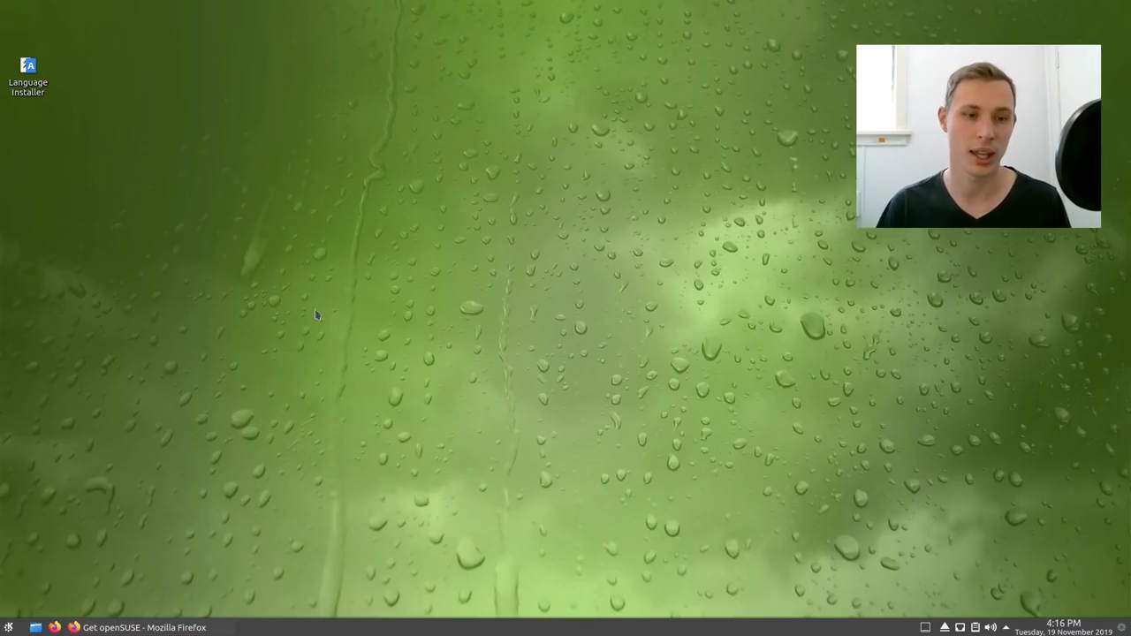
mouse_move(511, 328)
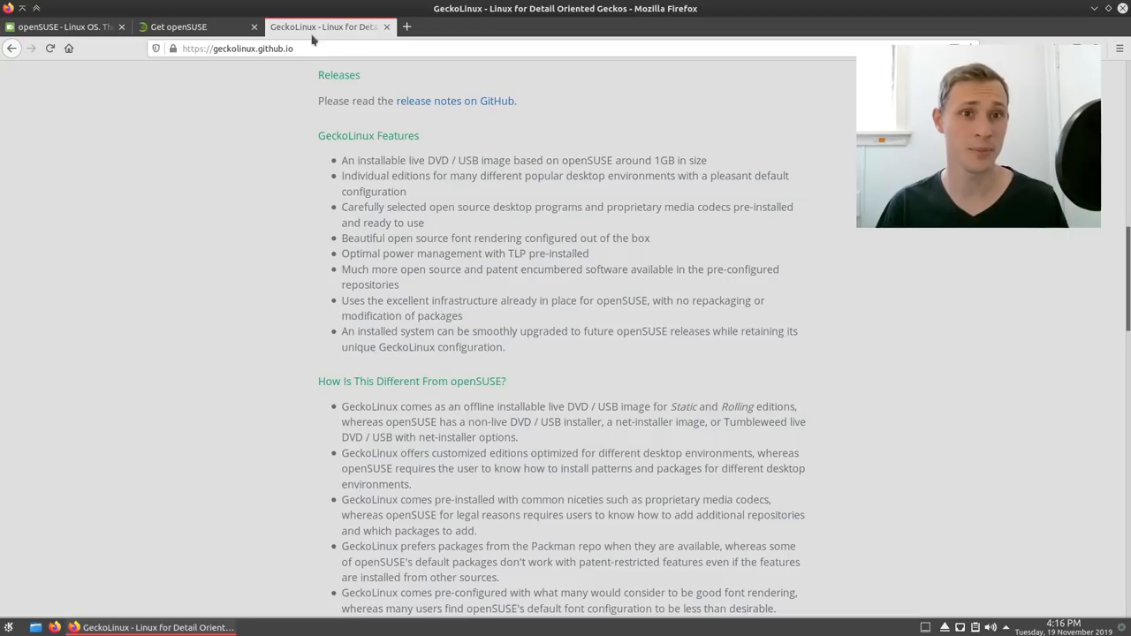
Scroll the GeckoLinux page to the Static and Rolling edition download icons
scroll(up, 3)
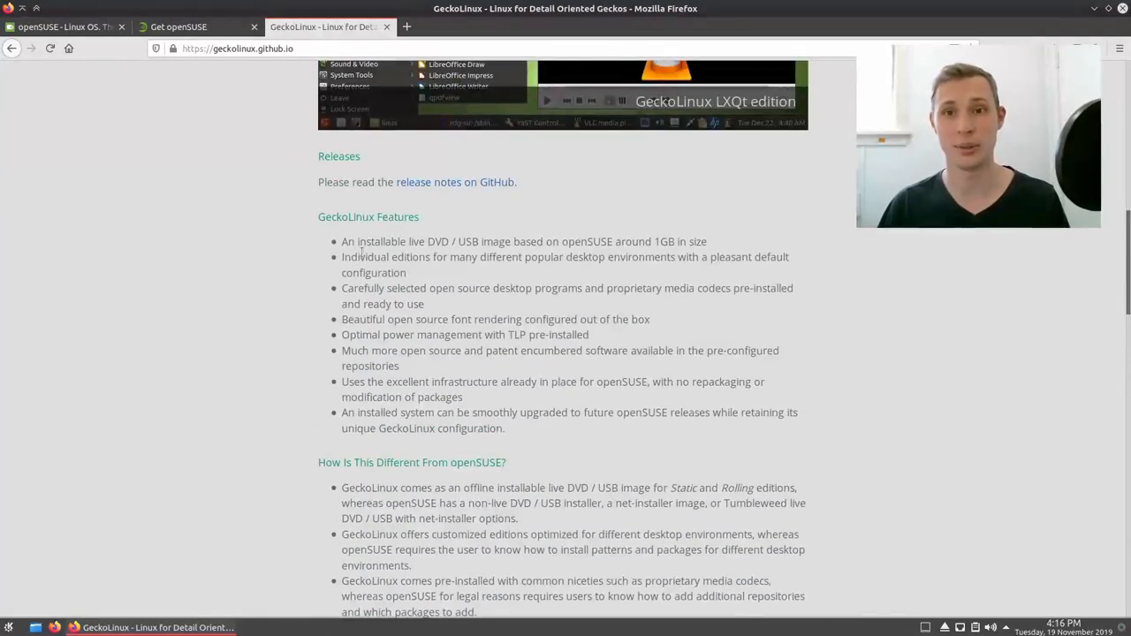
scroll(down, 3)
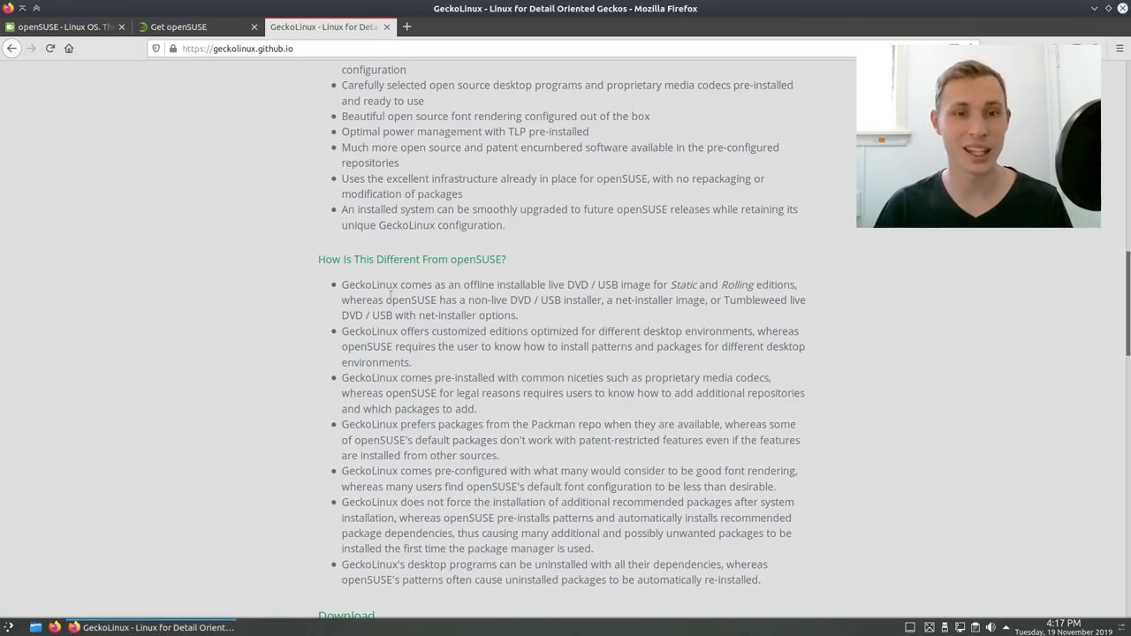
scroll(down, 3)
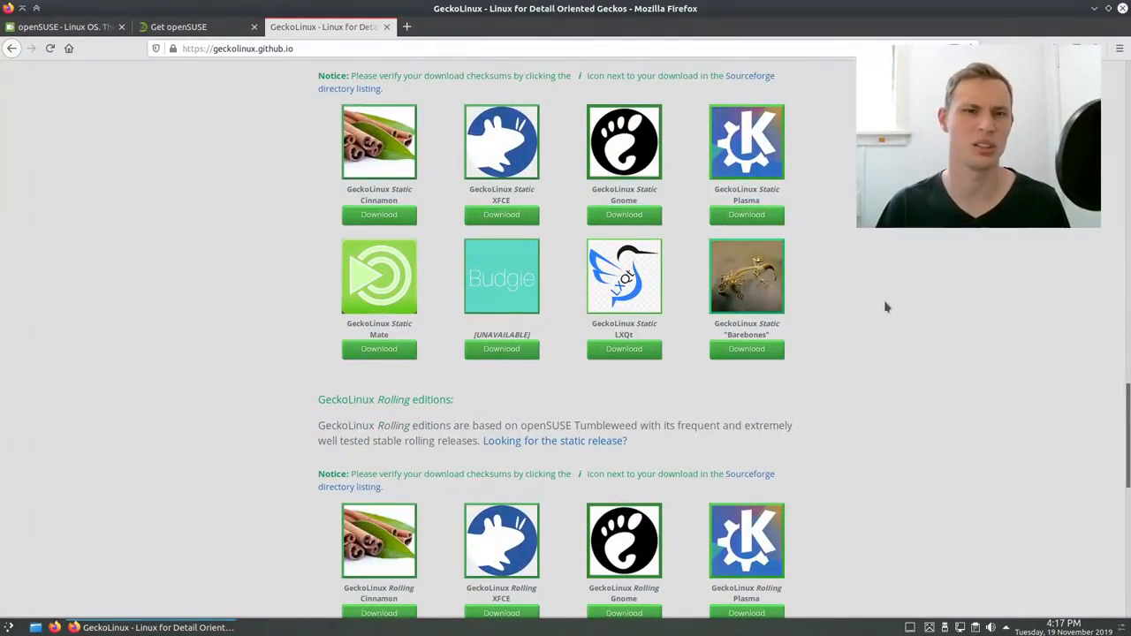
scroll(down, 3)
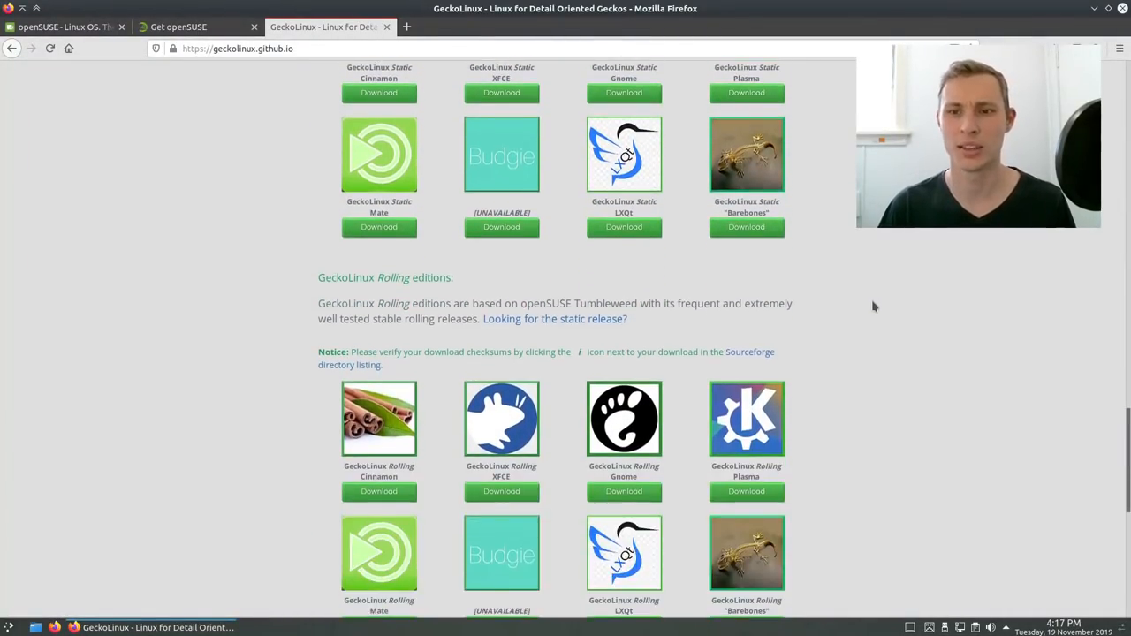
scroll(up, 3)
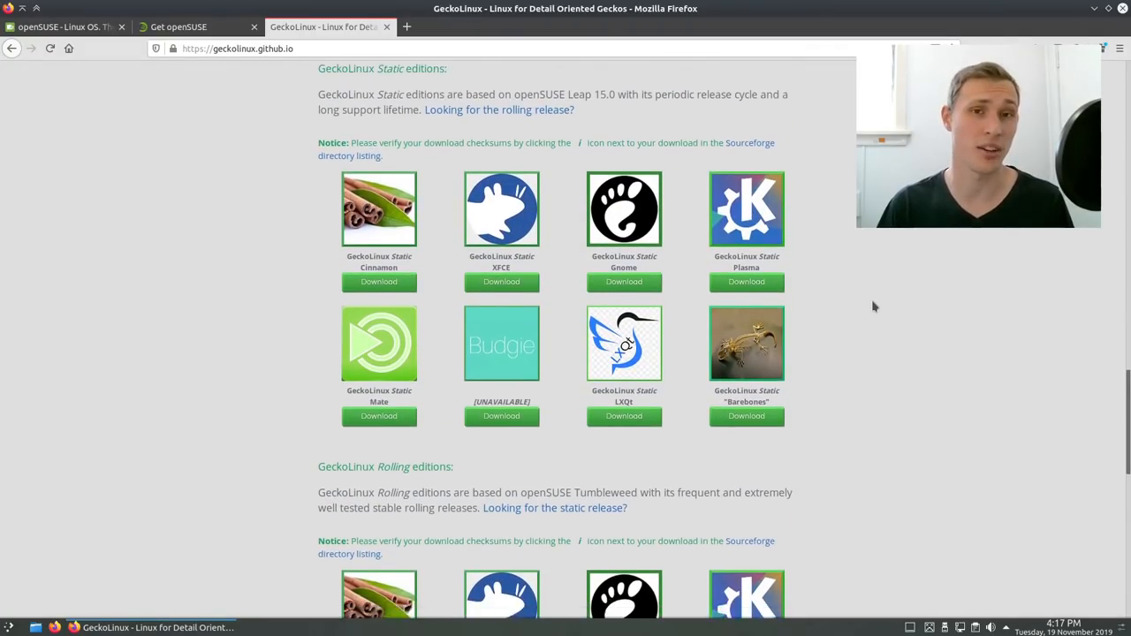
scroll(down, 3)
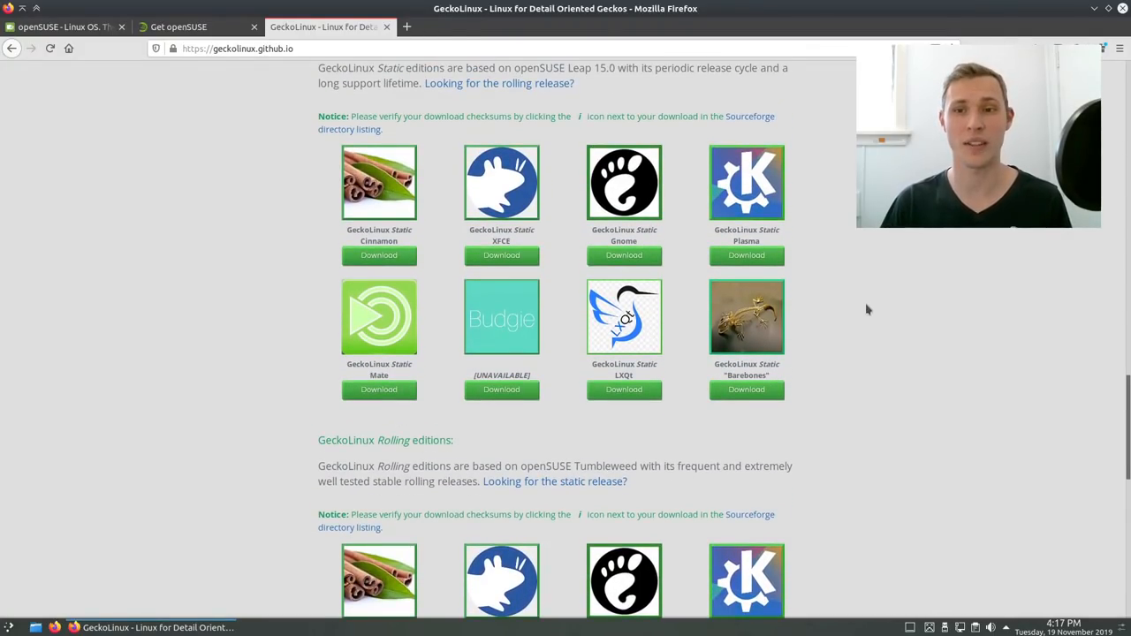
scroll(down, 3)
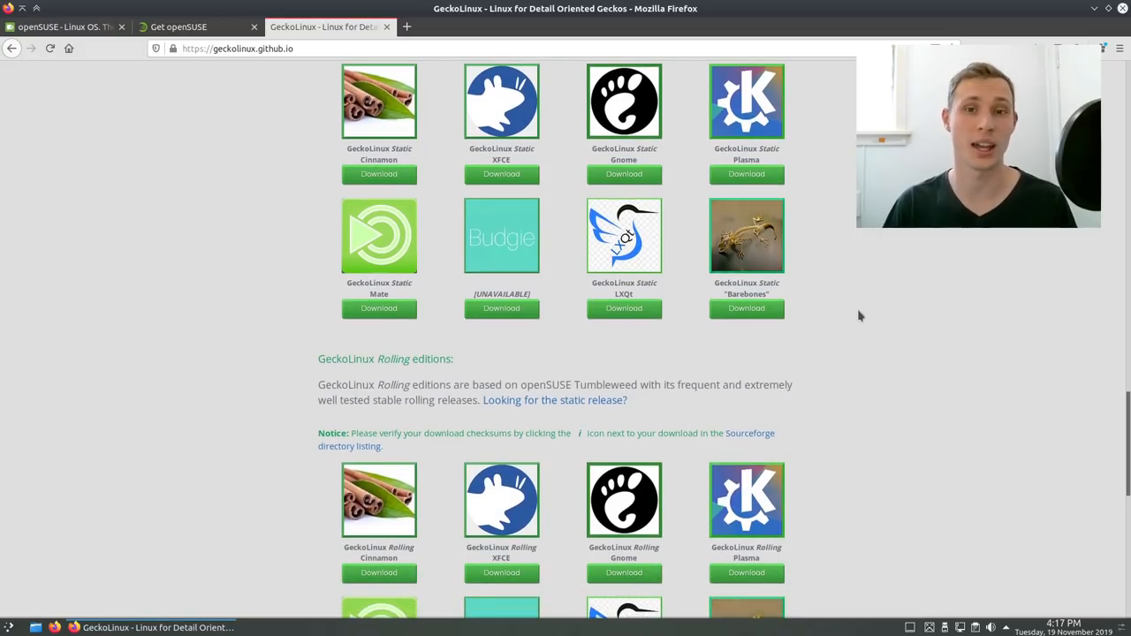
scroll(down, 3)
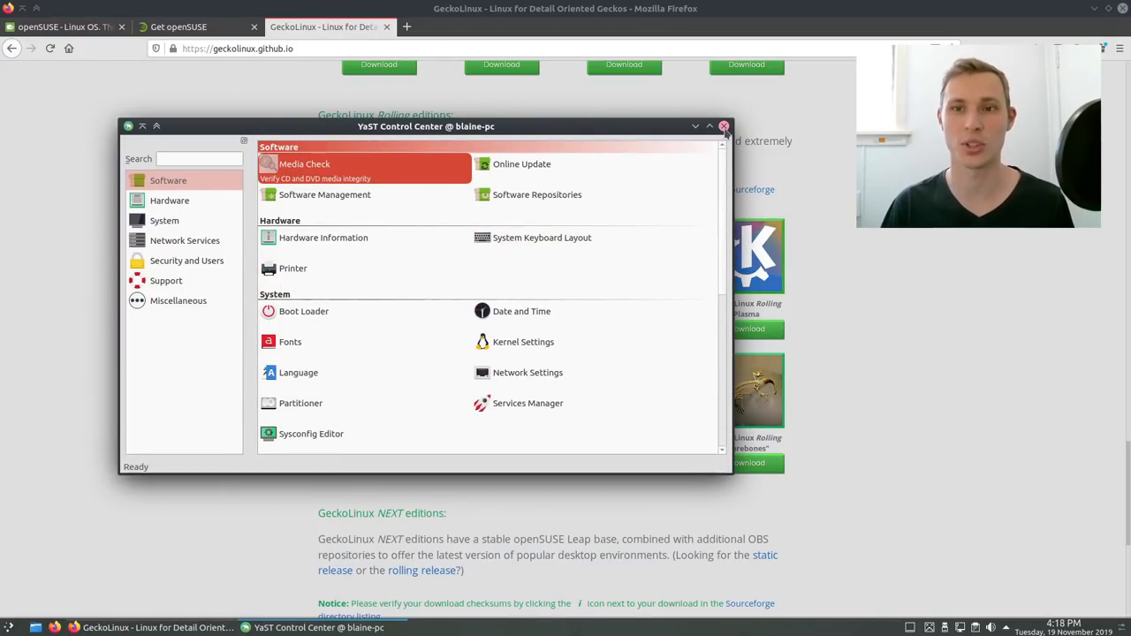
Close YaST Control Center and scroll the GeckoLinux Releases and Features sections
click(725, 125)
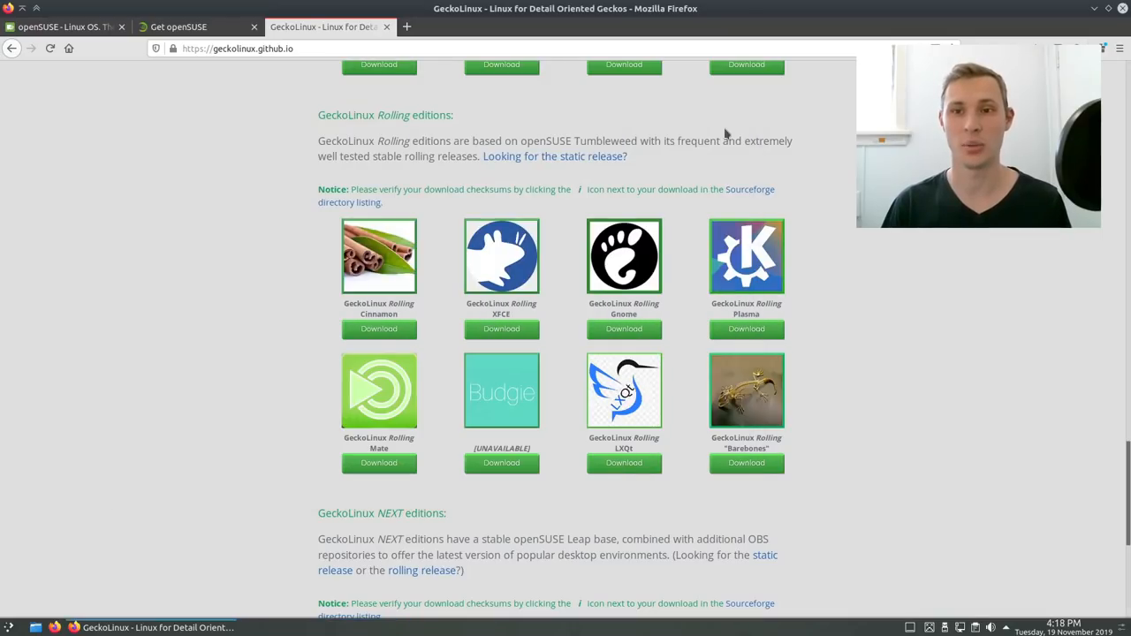
scroll(down, 3)
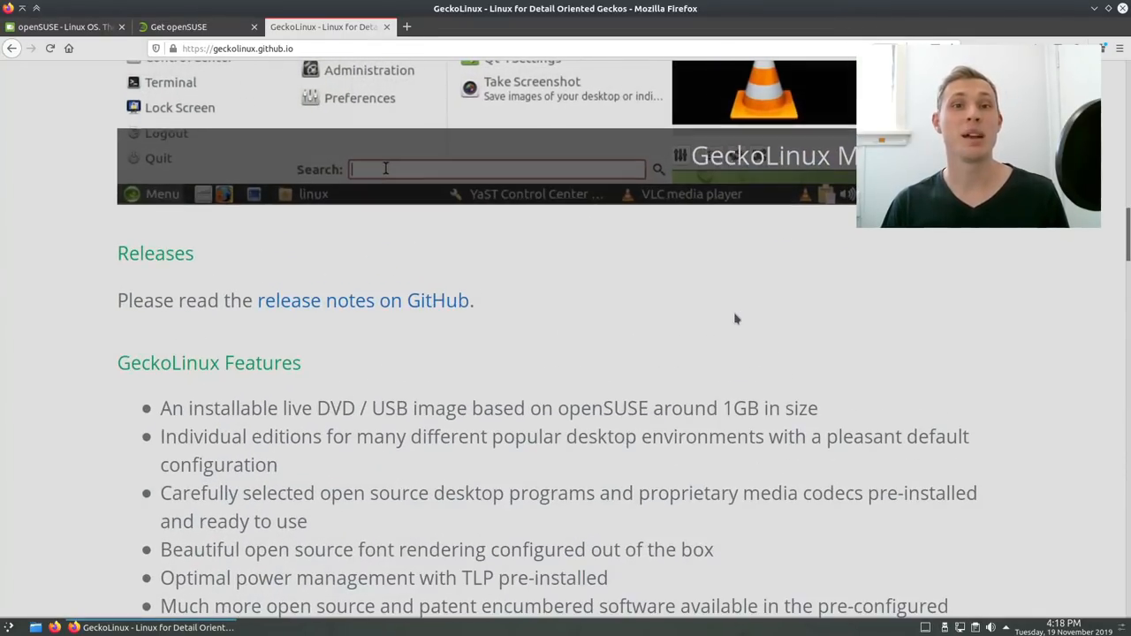
Quit Firefox, confirming 'Close Tabs' for its three open tabs
scroll(down, 3)
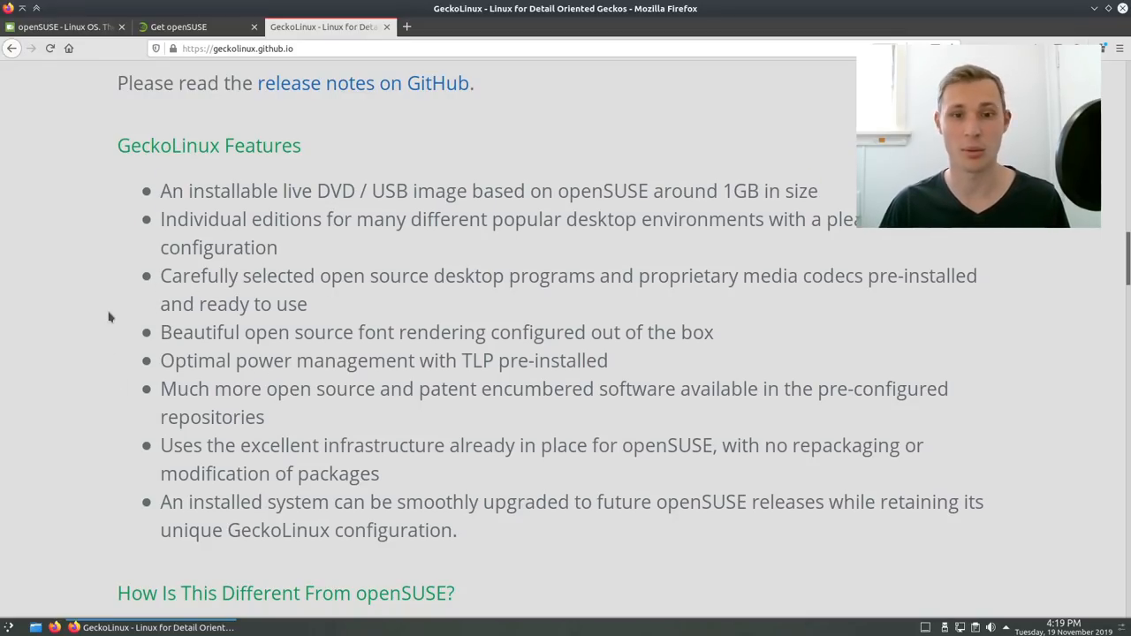
mouse_move(716, 350)
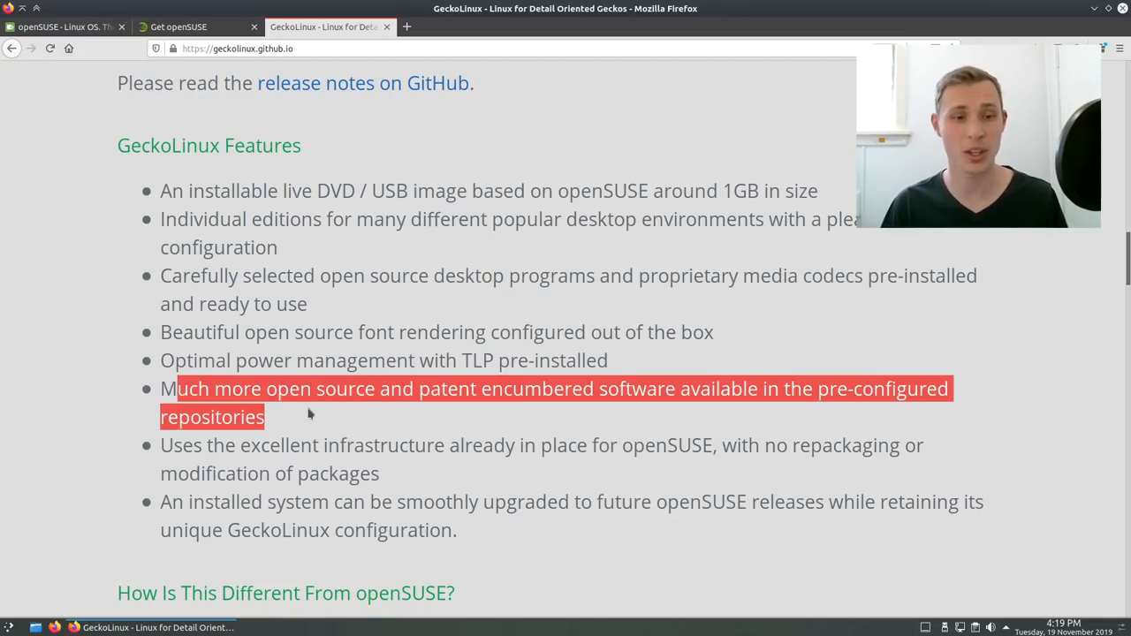
click(314, 417)
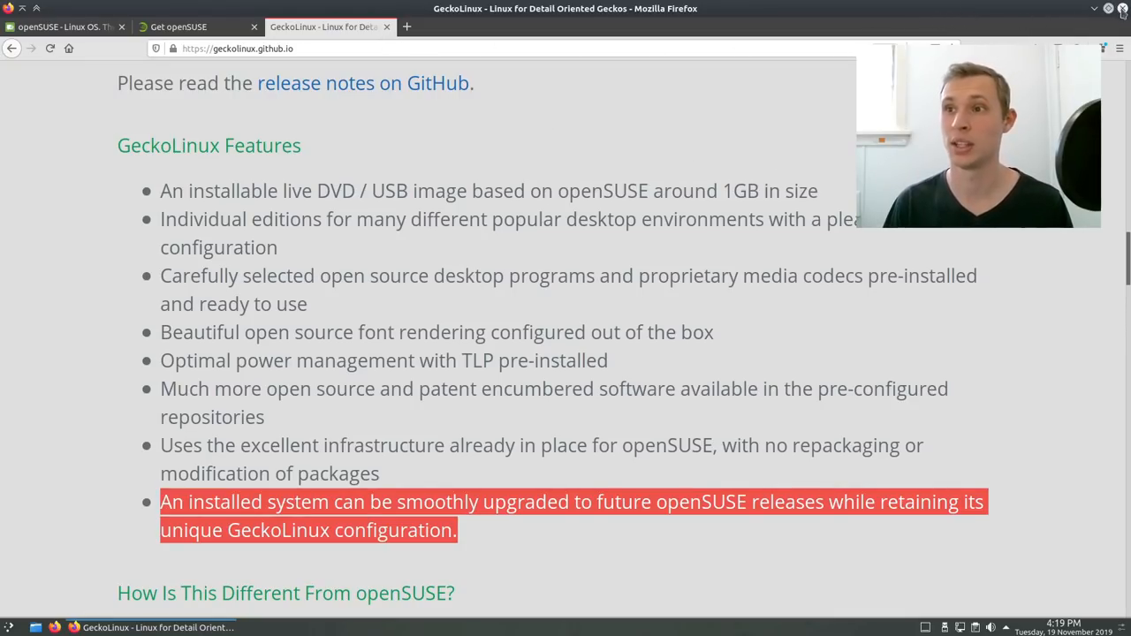
click(1121, 7)
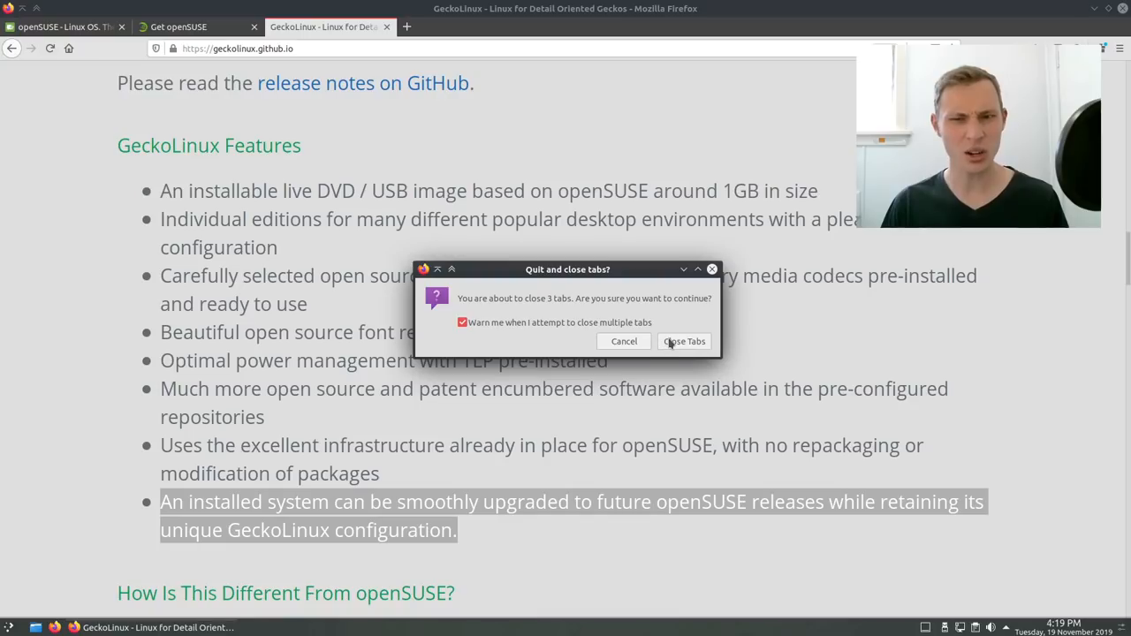
click(684, 341)
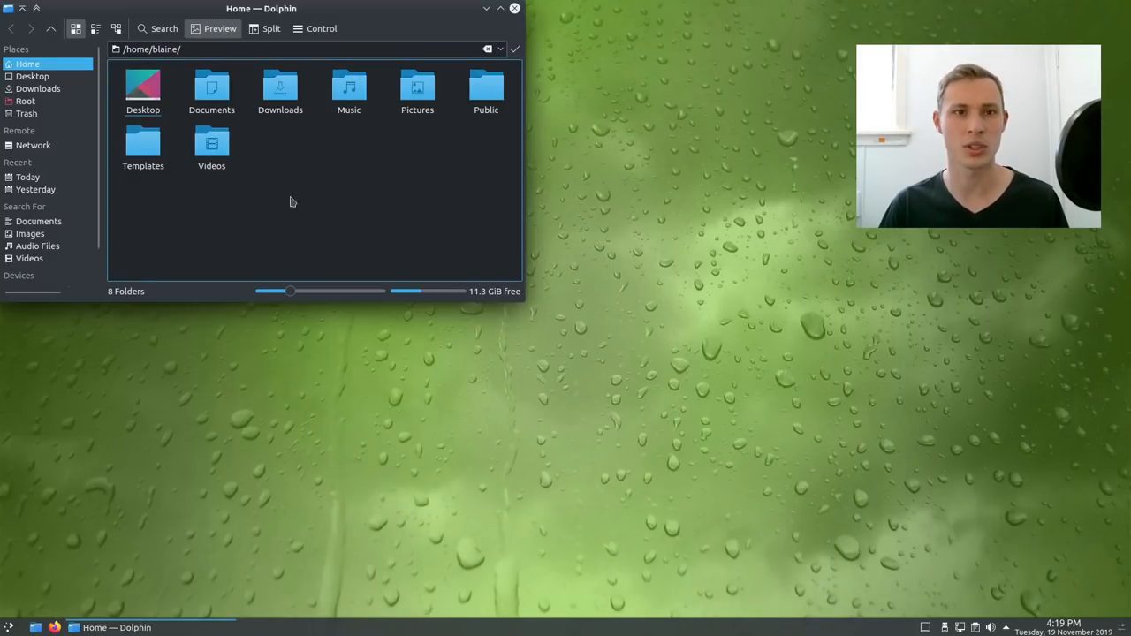
Close Dolphin and apply the dark openSUSE default wallpaper in Desktop Folder Settings
drag(261, 7, 378, 75)
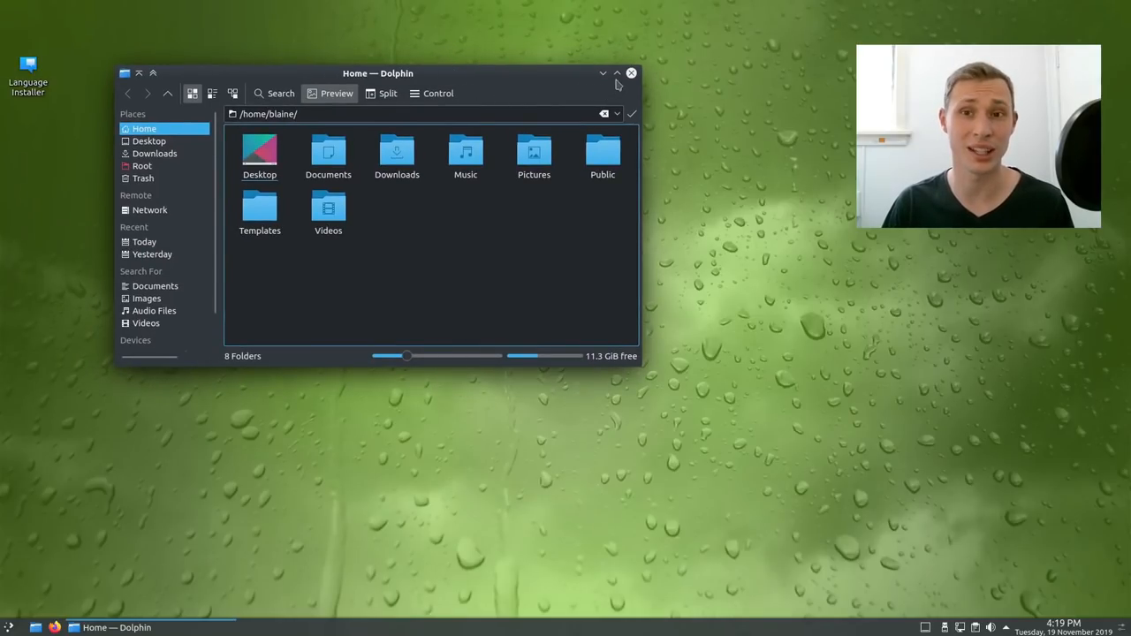
click(631, 75)
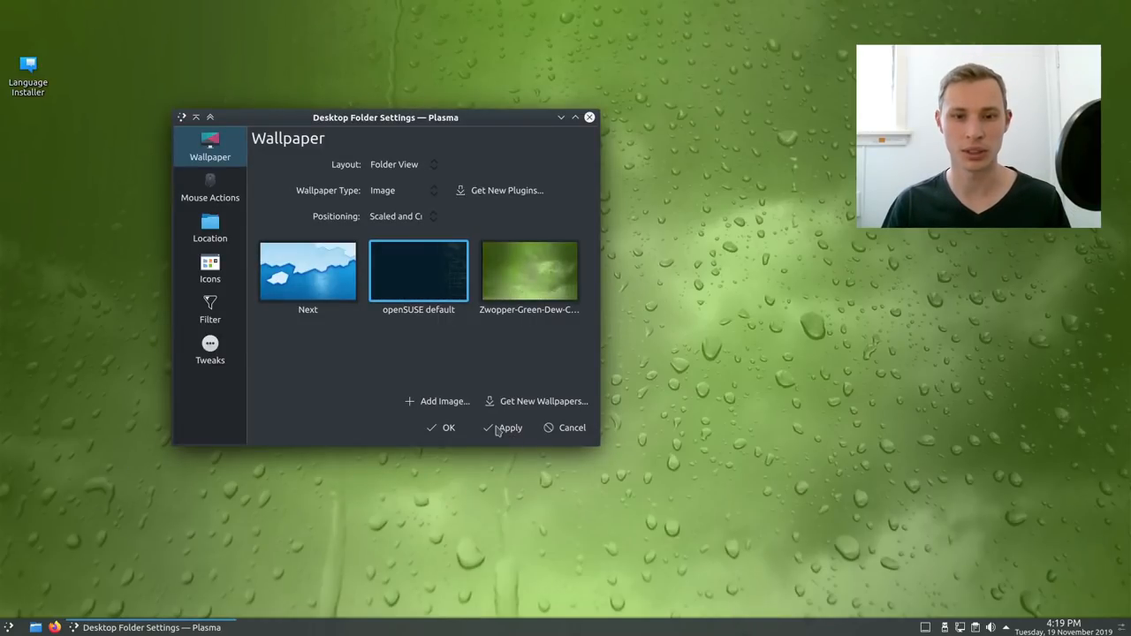
click(576, 116)
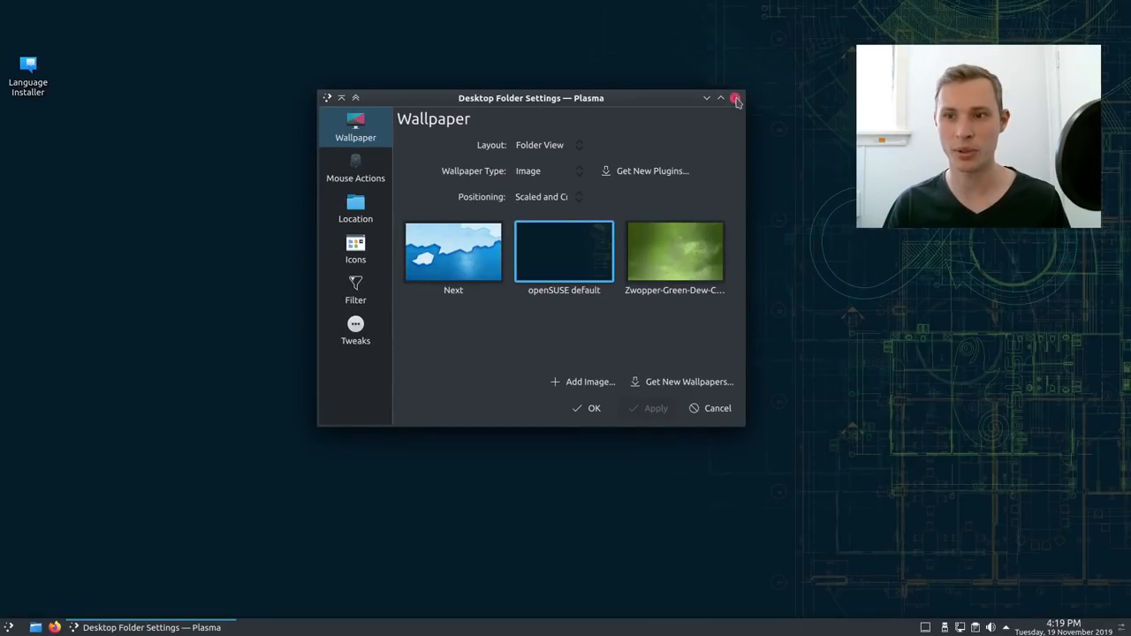
click(736, 99)
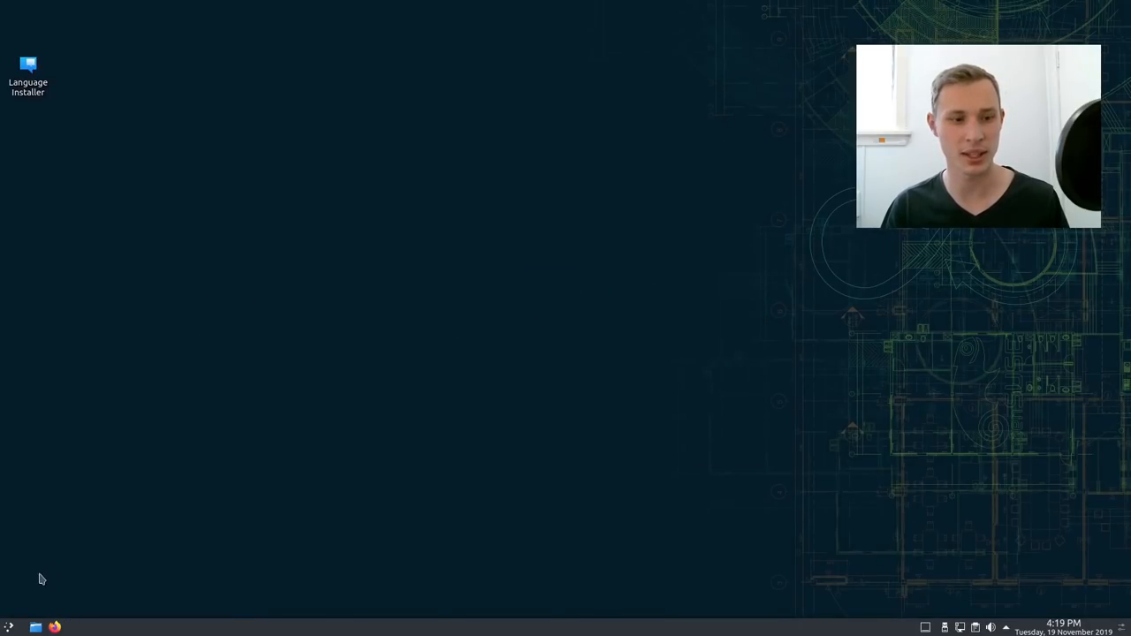
click(7, 626)
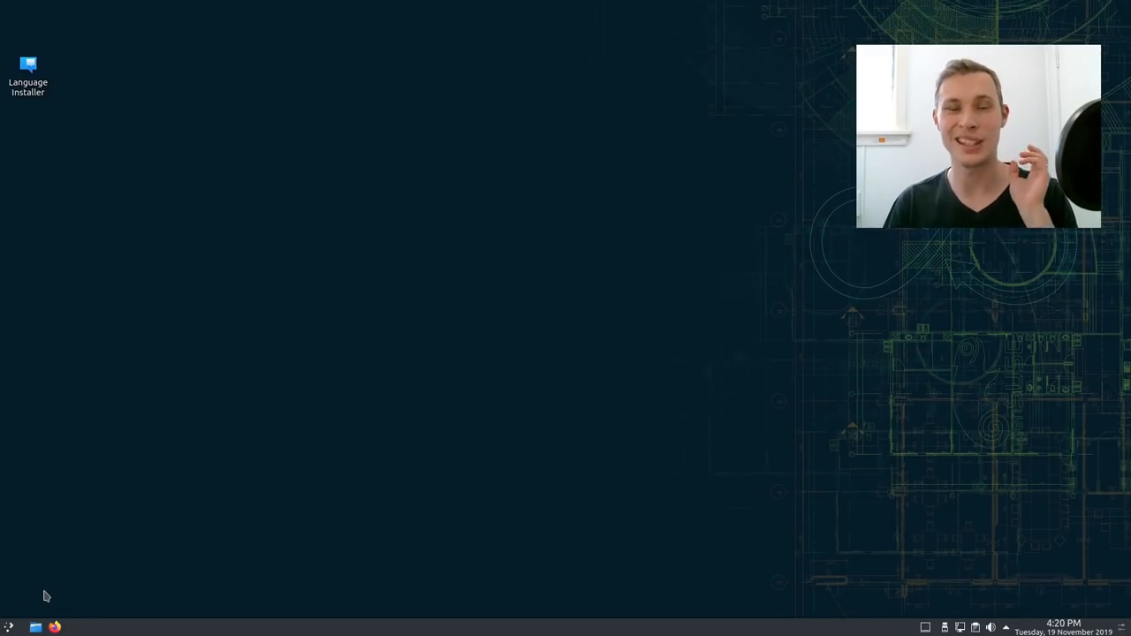
mouse_move(8, 627)
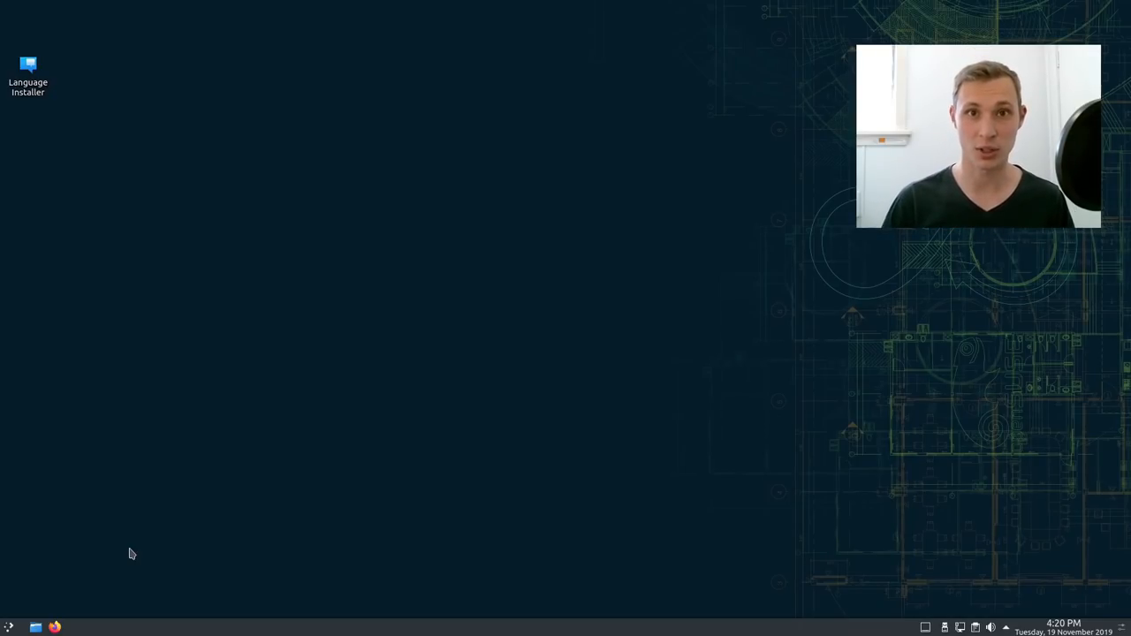
Open a terminal, then launch YaST Software Management via 'soft' search with the root password
click(9, 626)
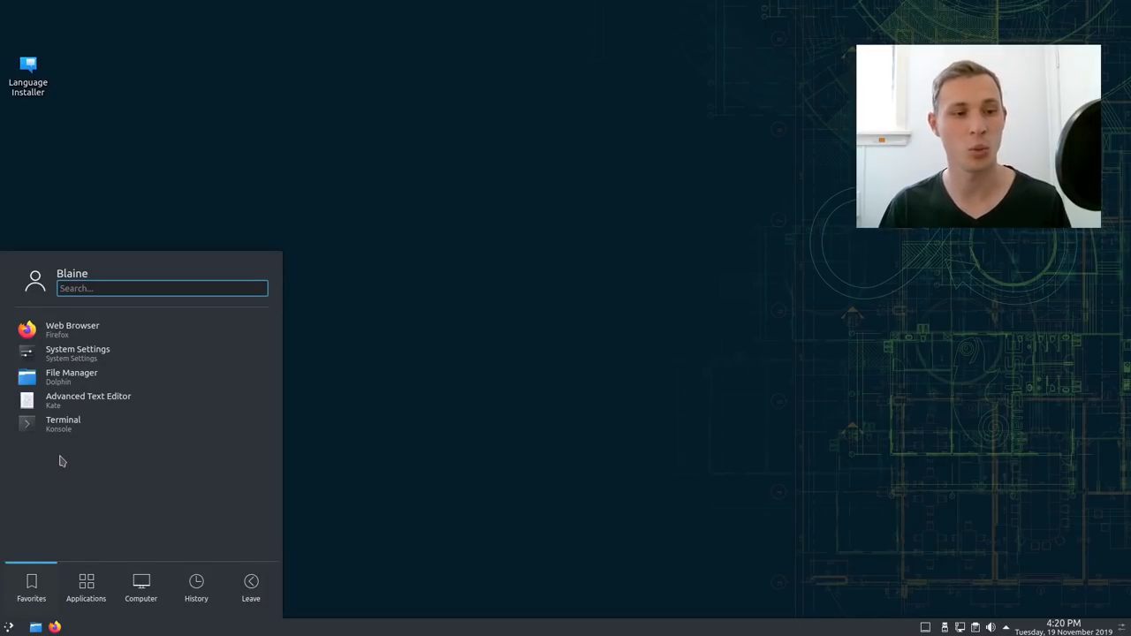
click(63, 424)
text(s)
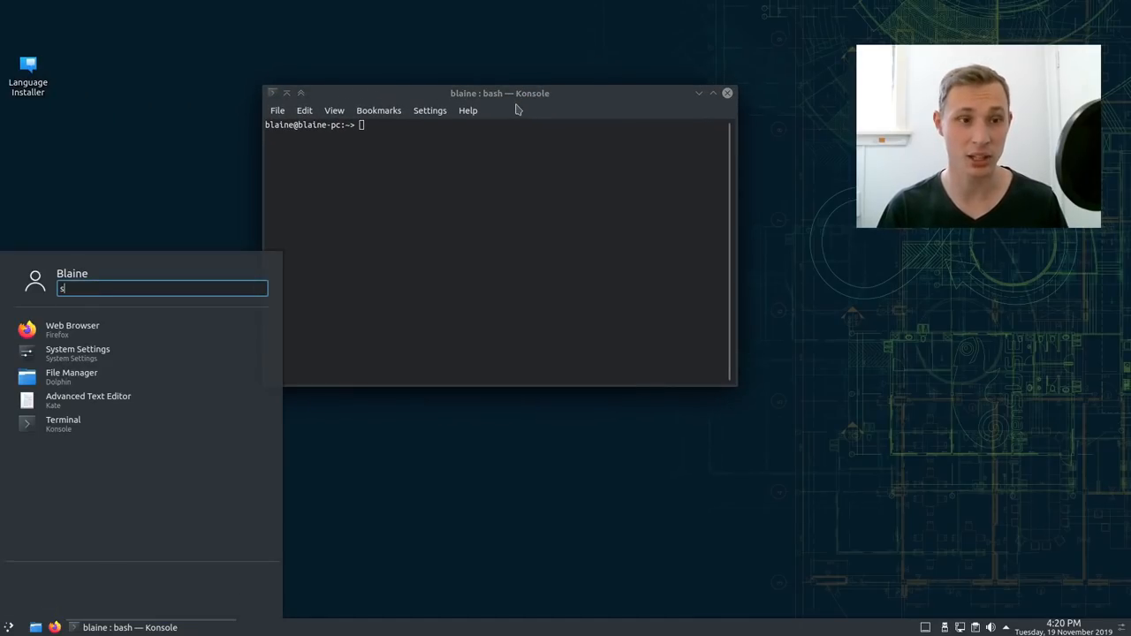
text(oft)
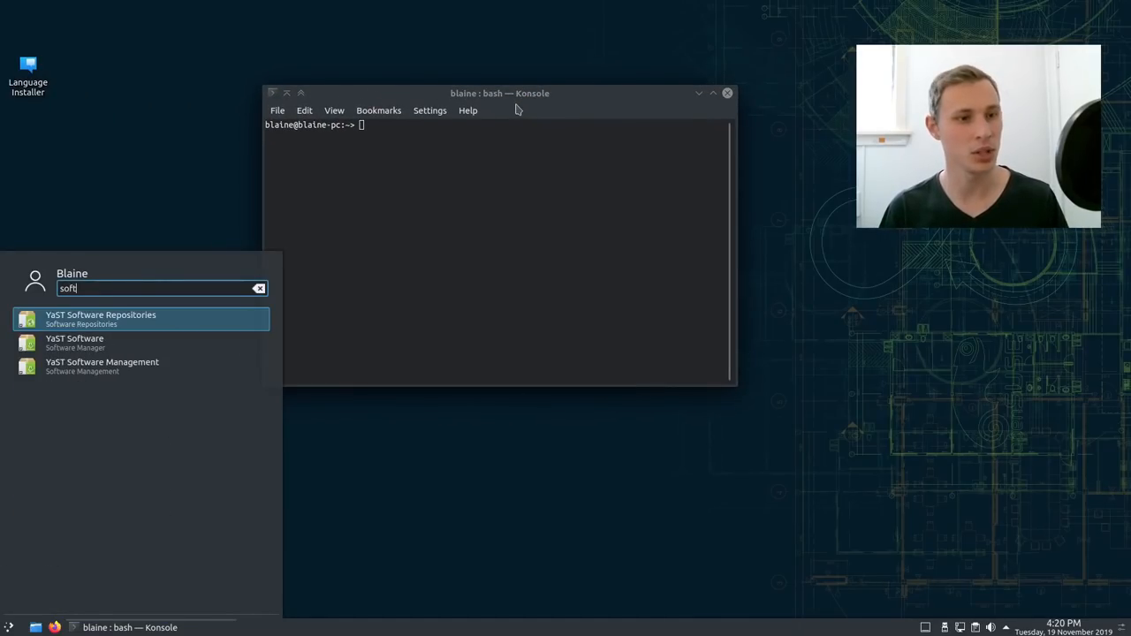
key(Down)
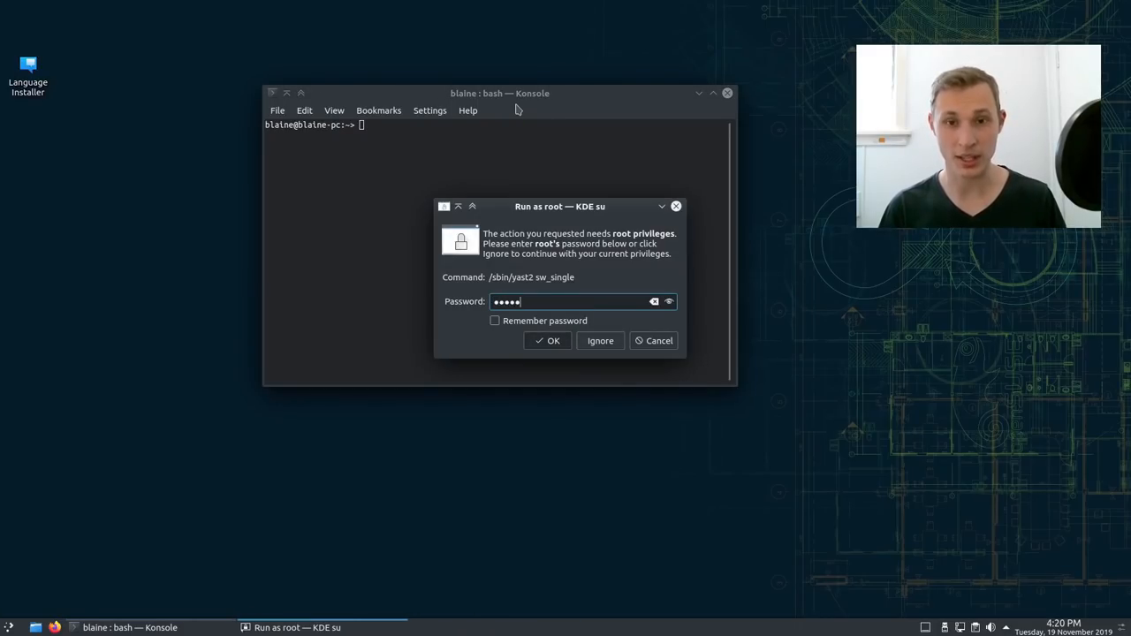
click(547, 340)
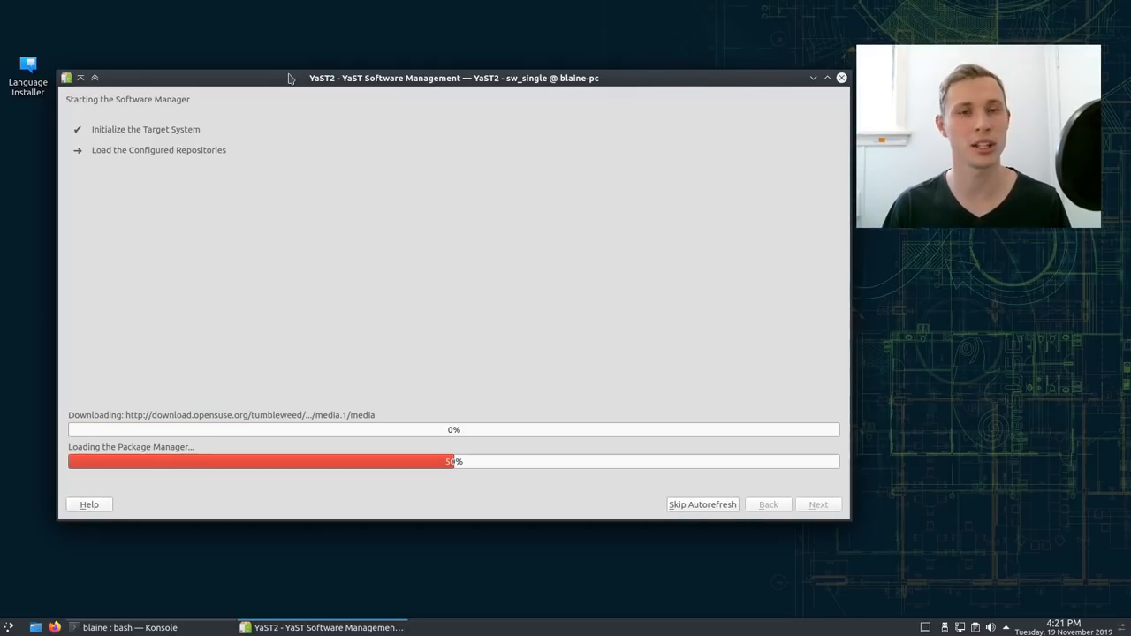
Move the YaST Software Management window toward the screen centre while repositories load
drag(290, 78, 380, 88)
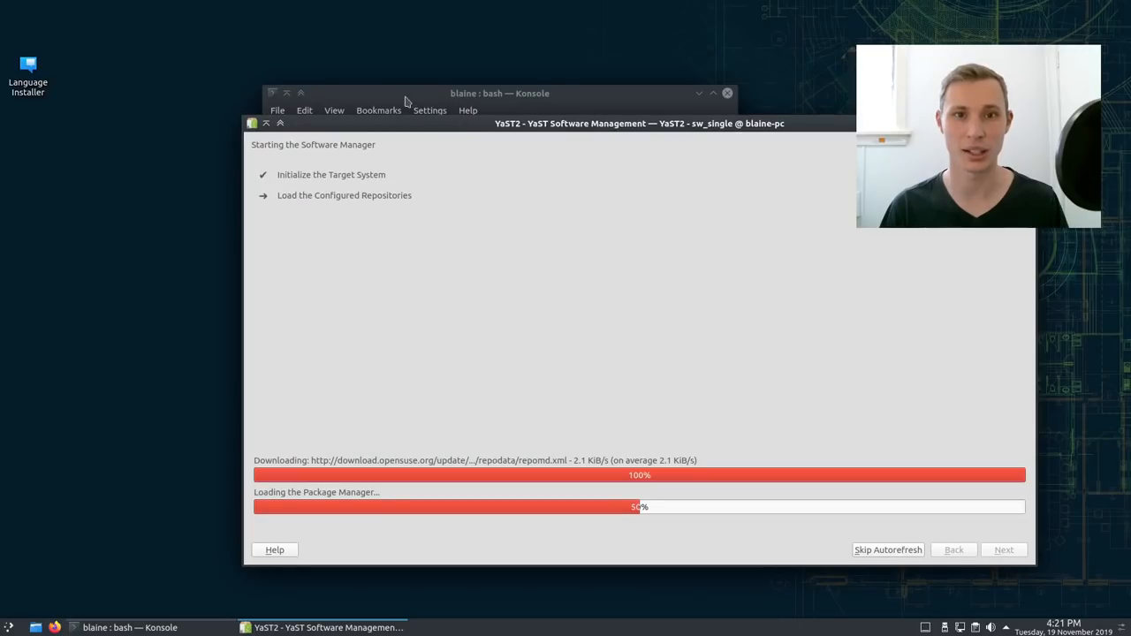
mouse_move(430, 110)
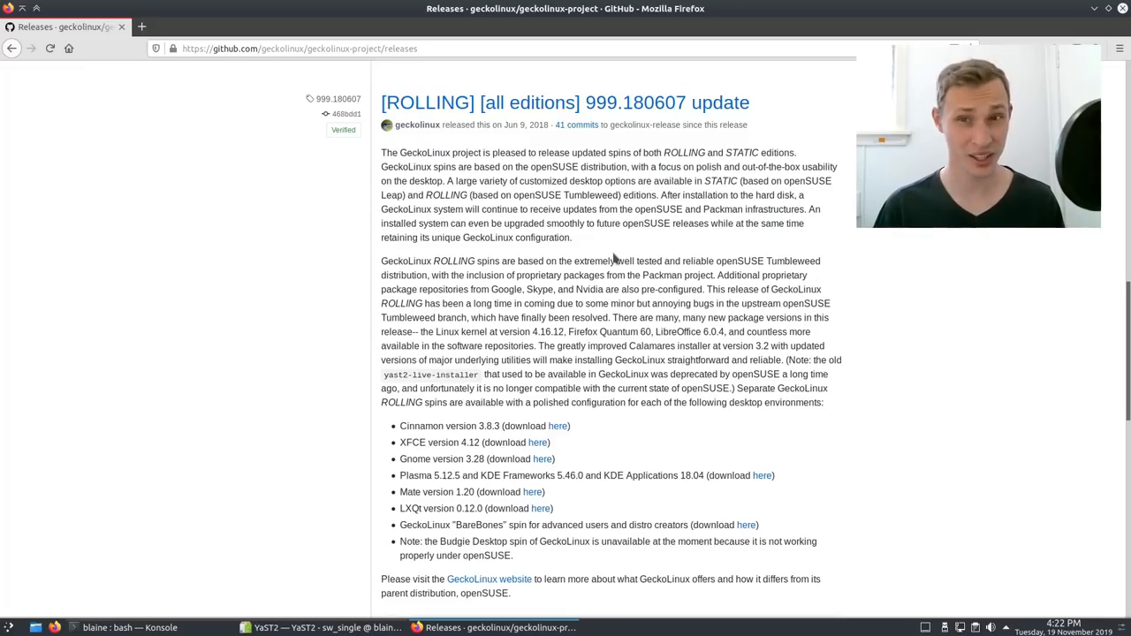
mouse_move(627, 102)
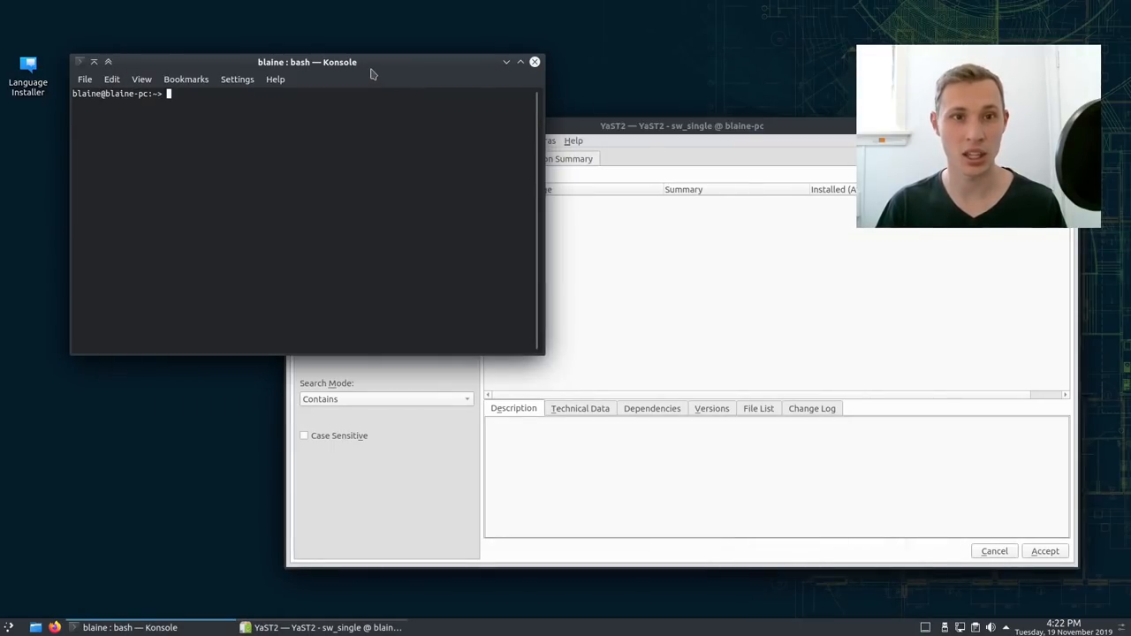
Run 'sudo zypper dup' in Konsole to check for distribution upgrades
text(sudo)
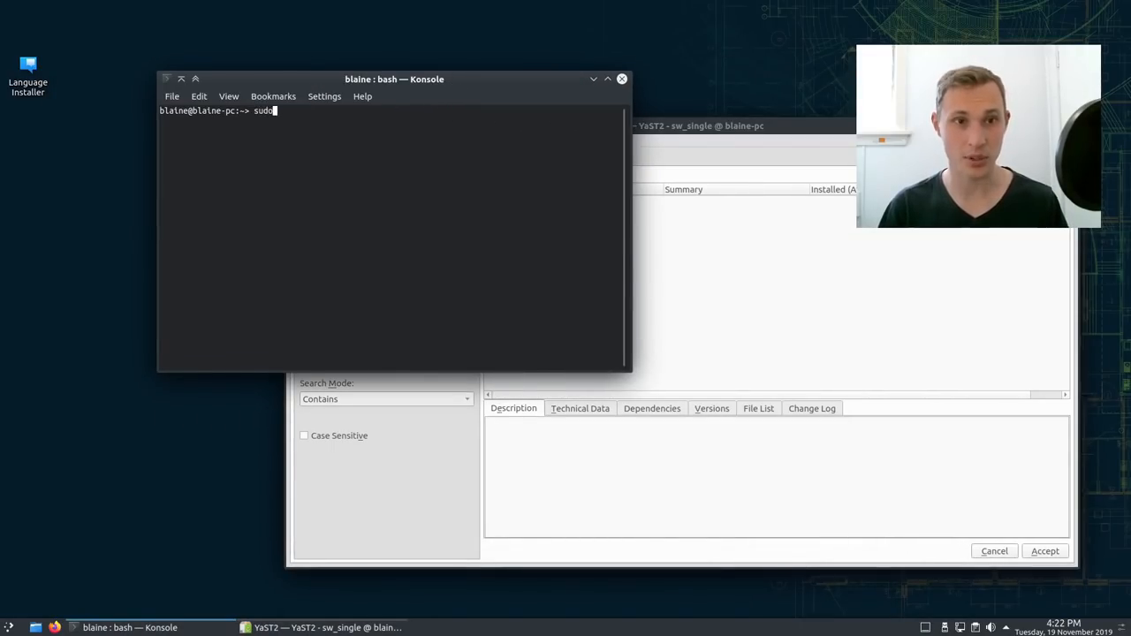
text(zypper dup)
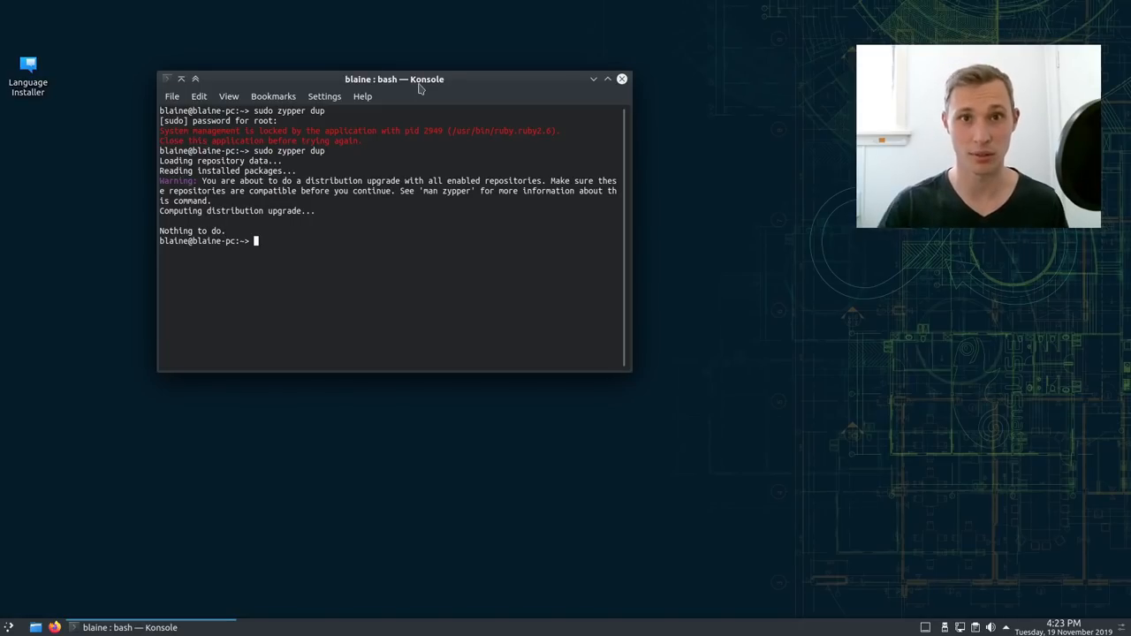
mouse_move(431, 89)
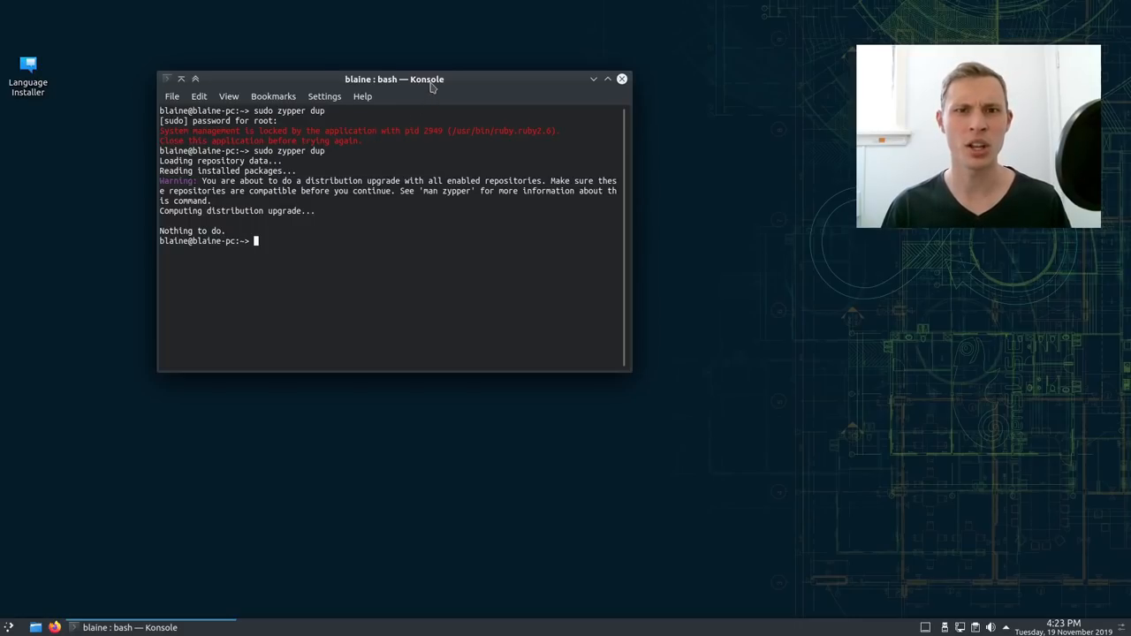
Move the Konsole window toward the centre and enlarge it after zypper reports nothing to do
drag(394, 78, 442, 78)
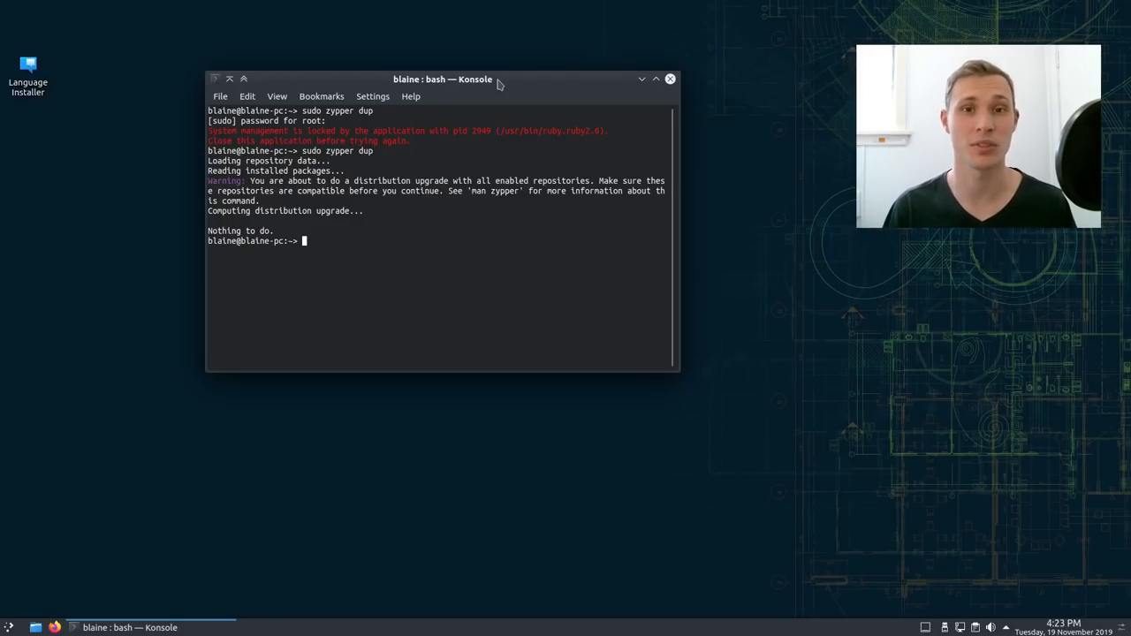
click(653, 78)
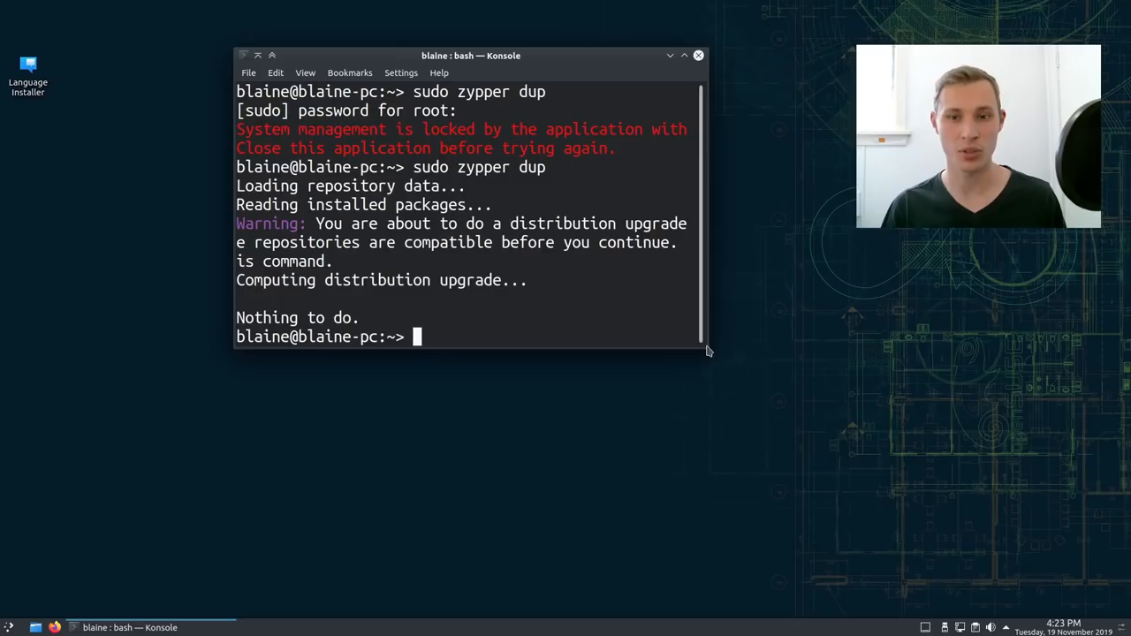
drag(706, 352, 969, 480)
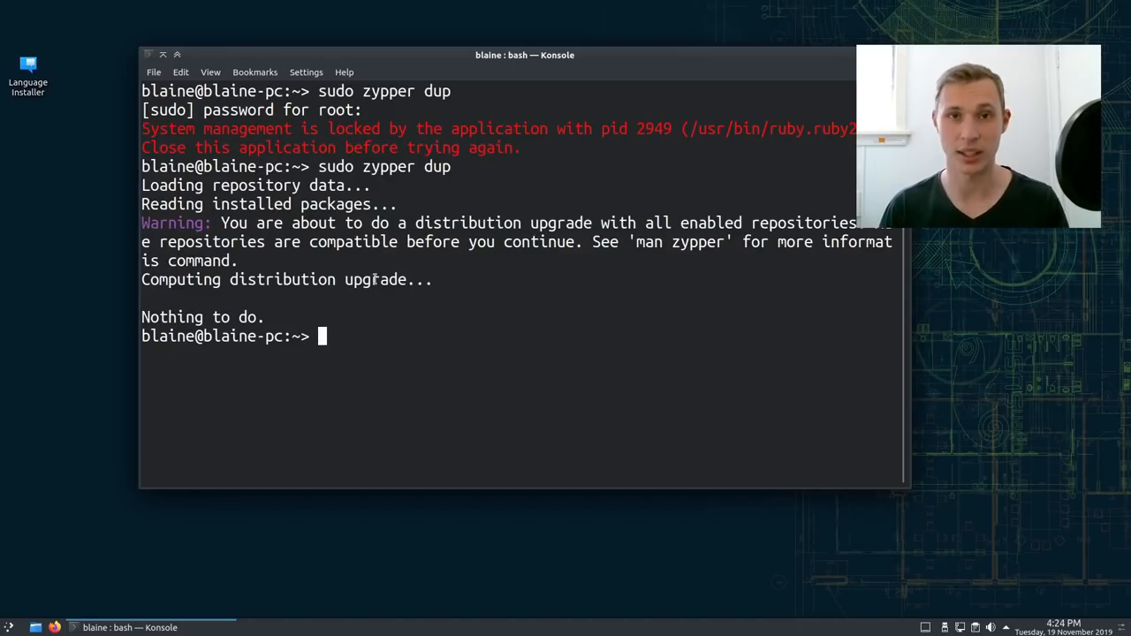
Type example commands neofetch, 'sudo grub2-mkconfig -o /boot/grub2/grub.cfg' and htop without running them
text(neofetch)
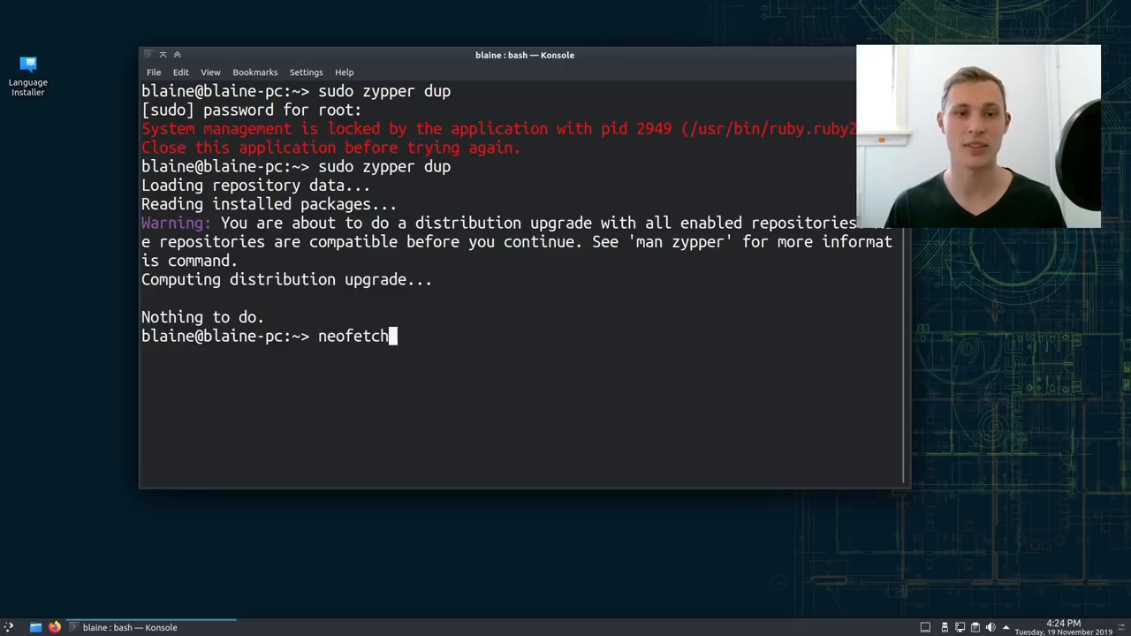
text(sudo grub2-mkconfig -o /boot/grub2/grub.cfg)
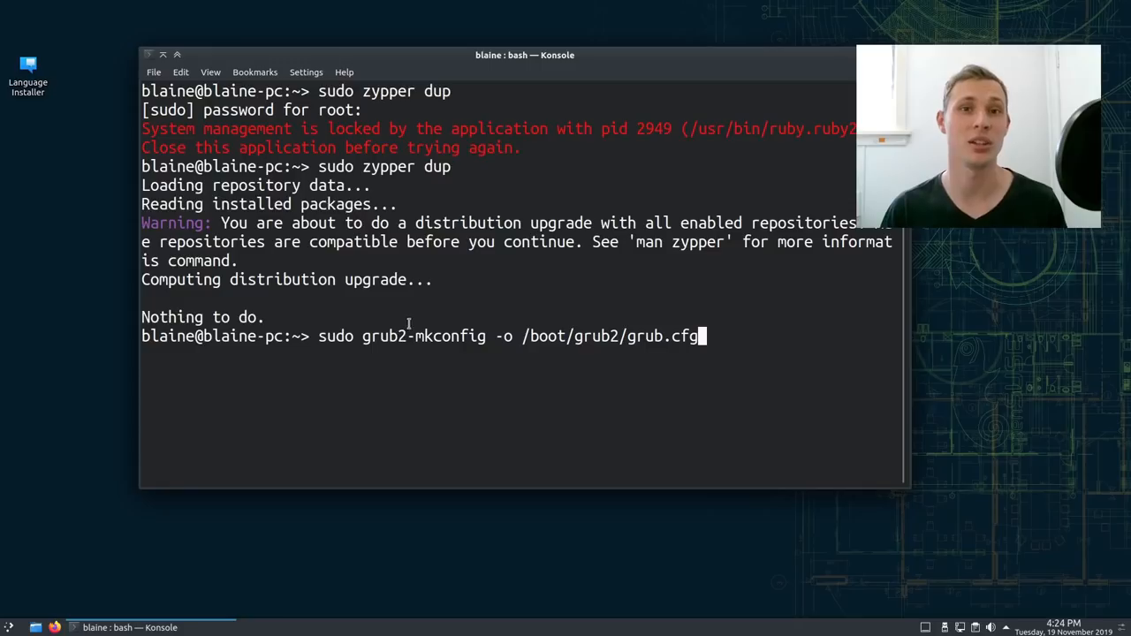
mouse_move(410, 332)
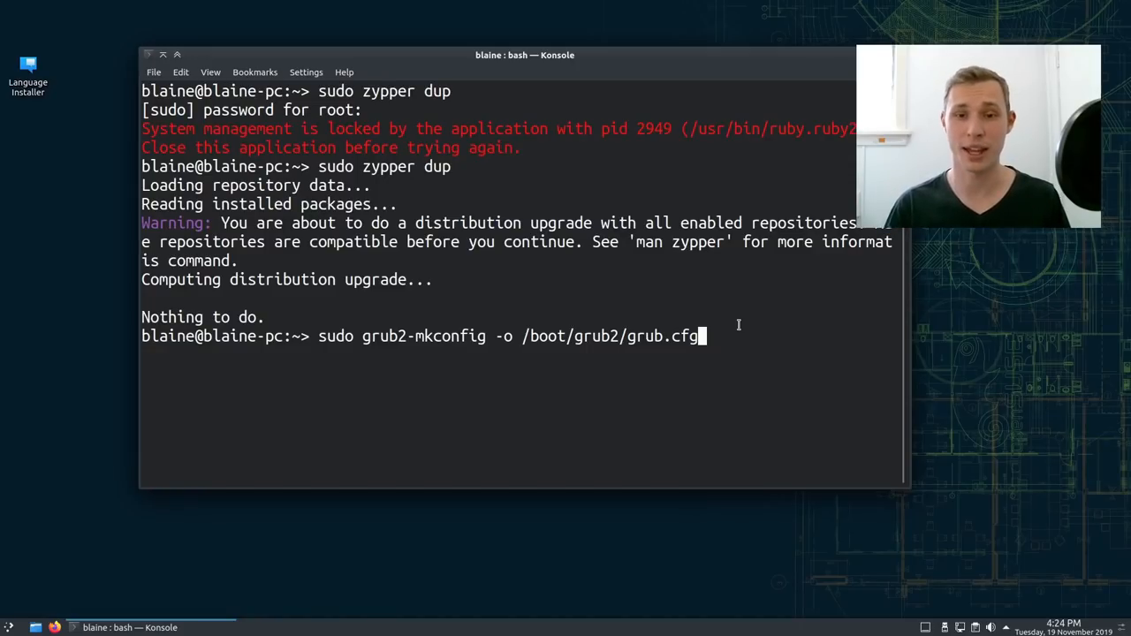
text(htop)
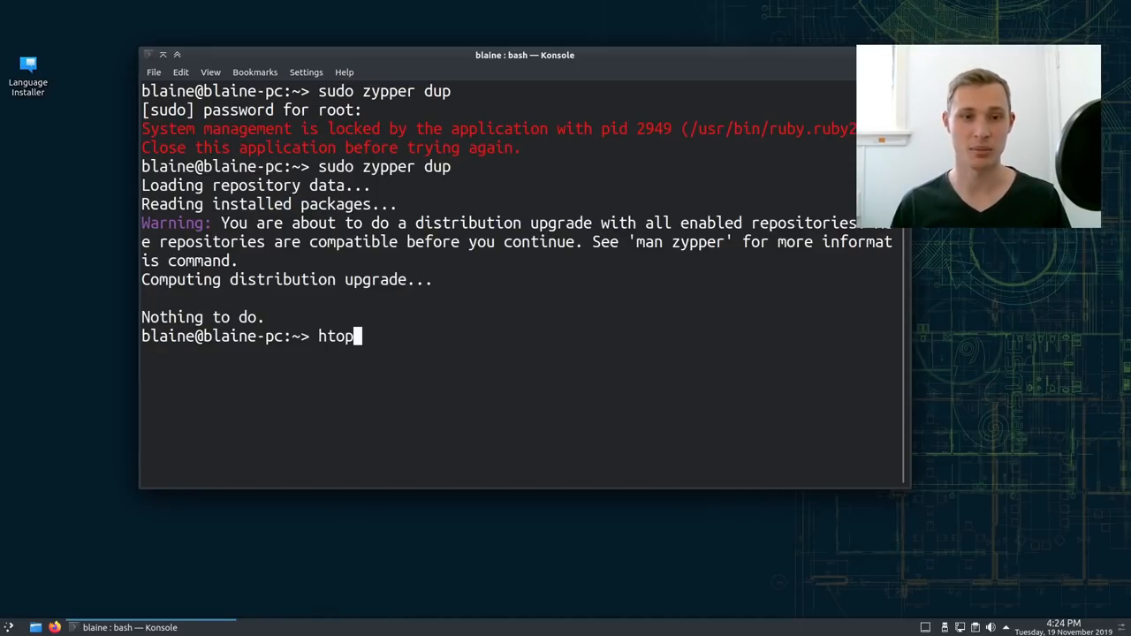
text(neofetch)
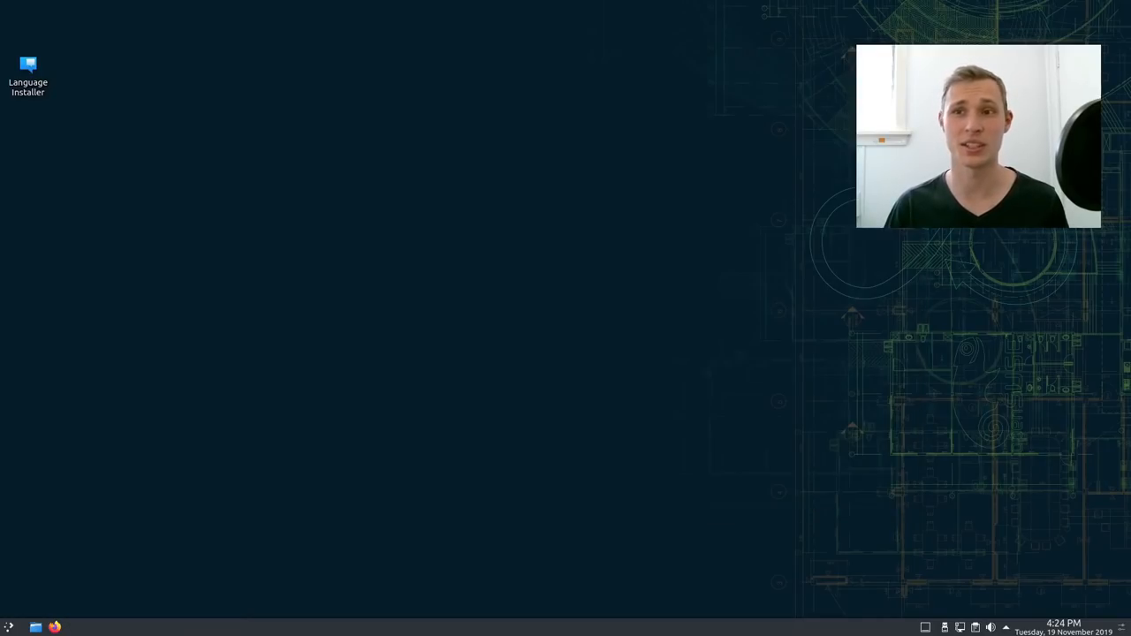
mouse_move(732, 129)
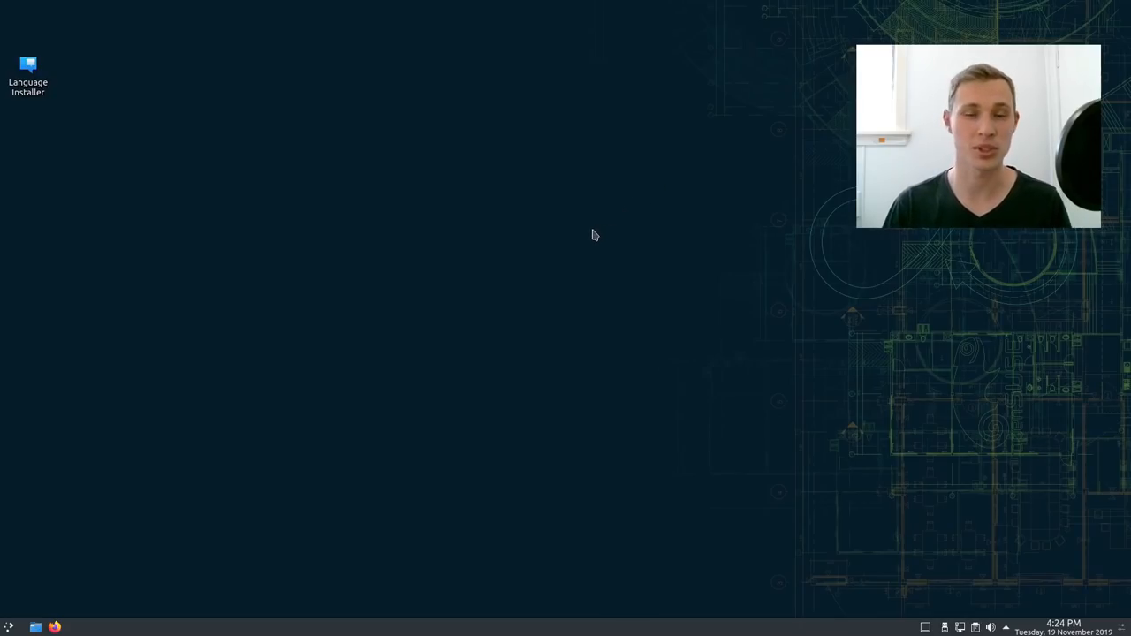
mouse_move(74, 534)
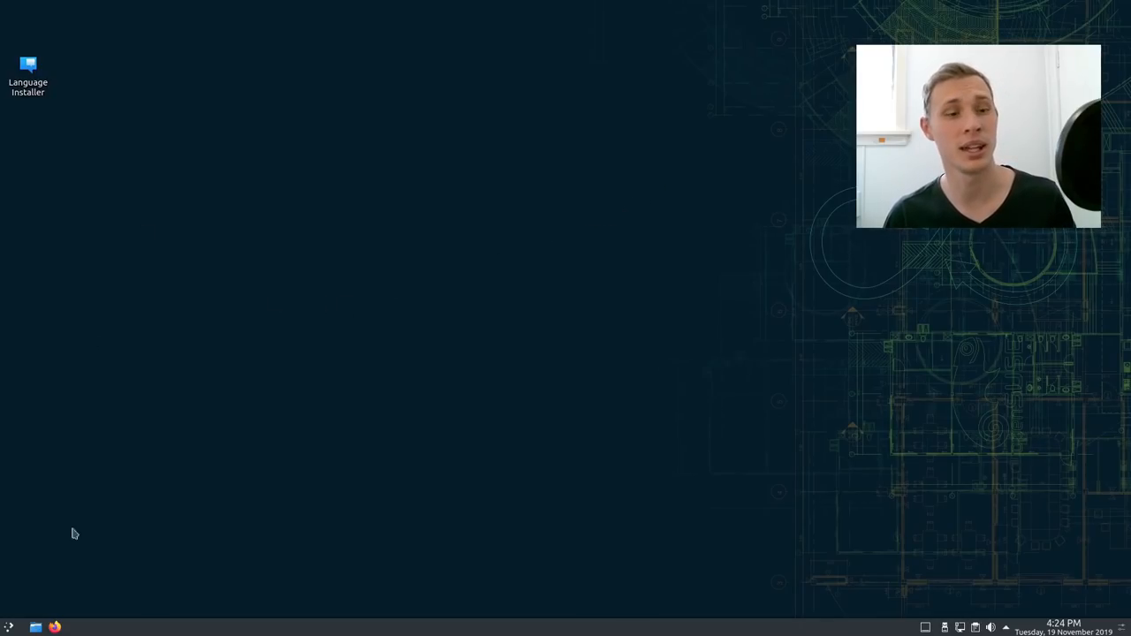
Launch YaST Software Management from the launcher by searching 'yast' and confirm root access
click(9, 626)
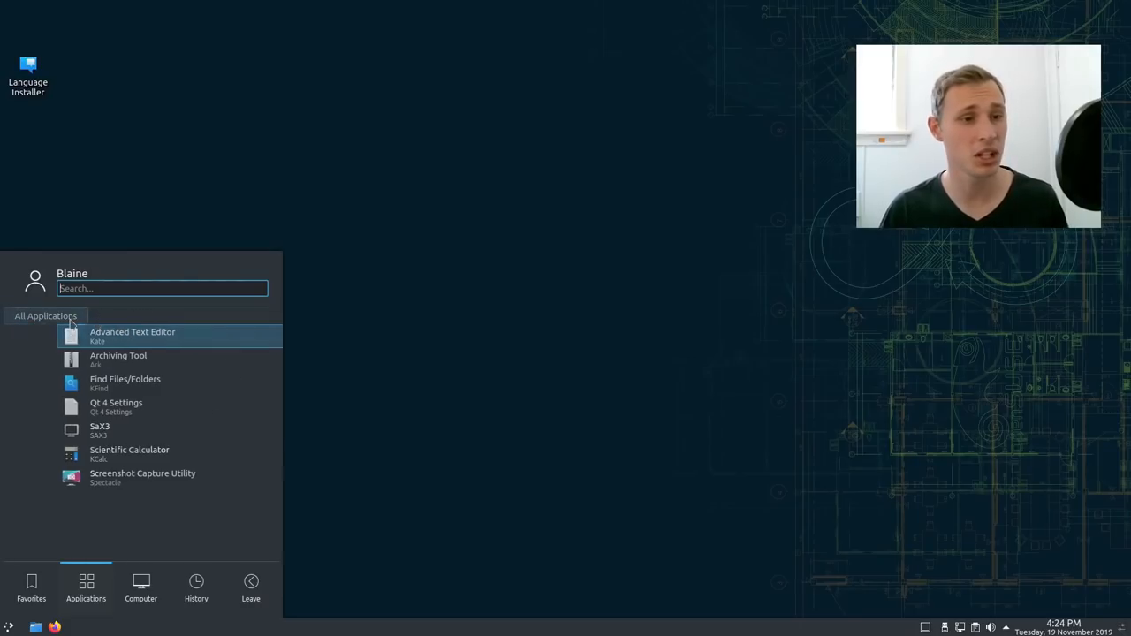
click(45, 314)
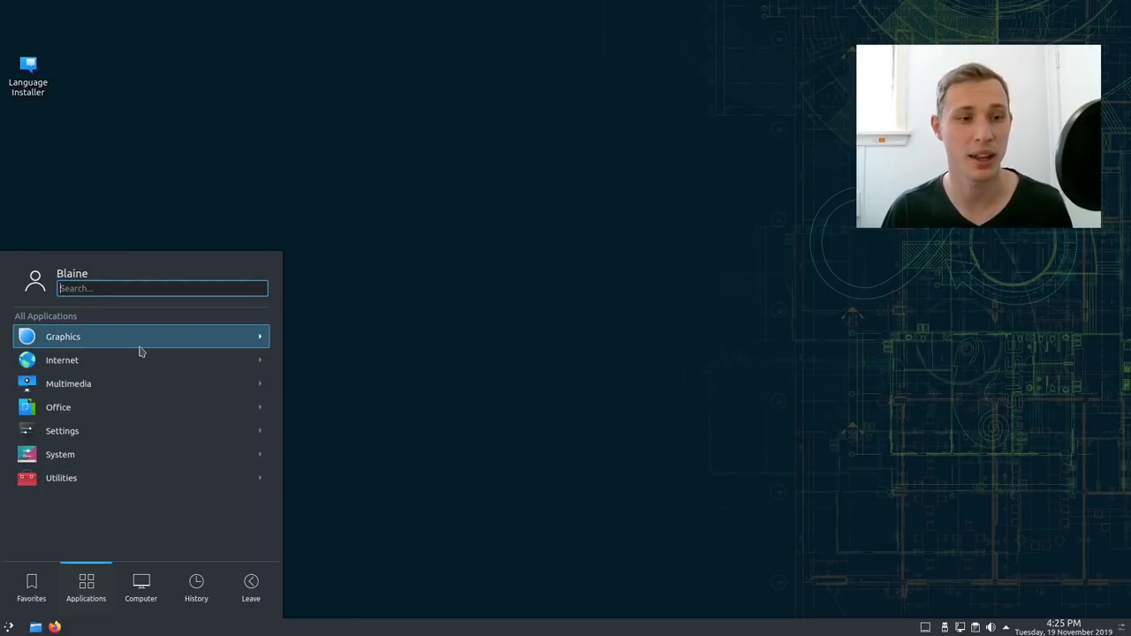
text(yast)
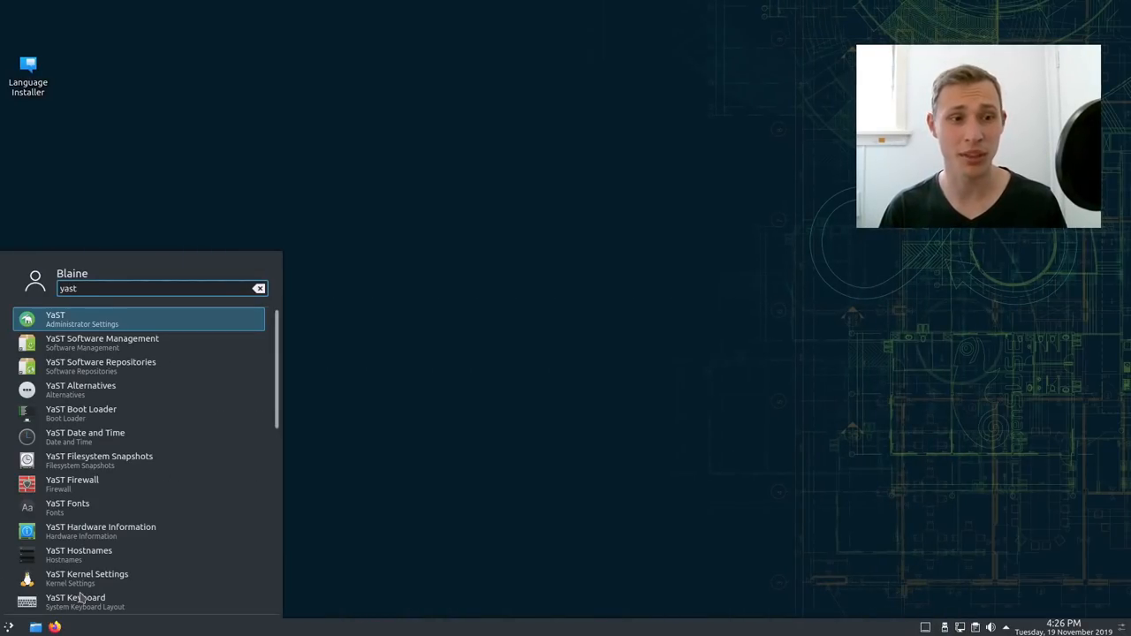
click(103, 342)
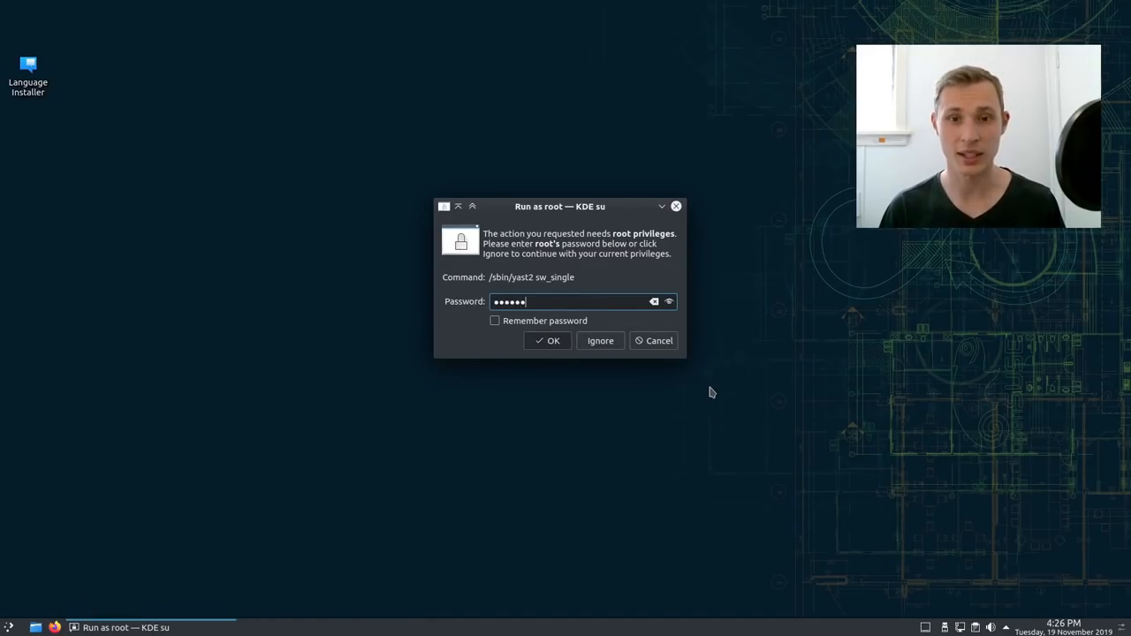
click(548, 339)
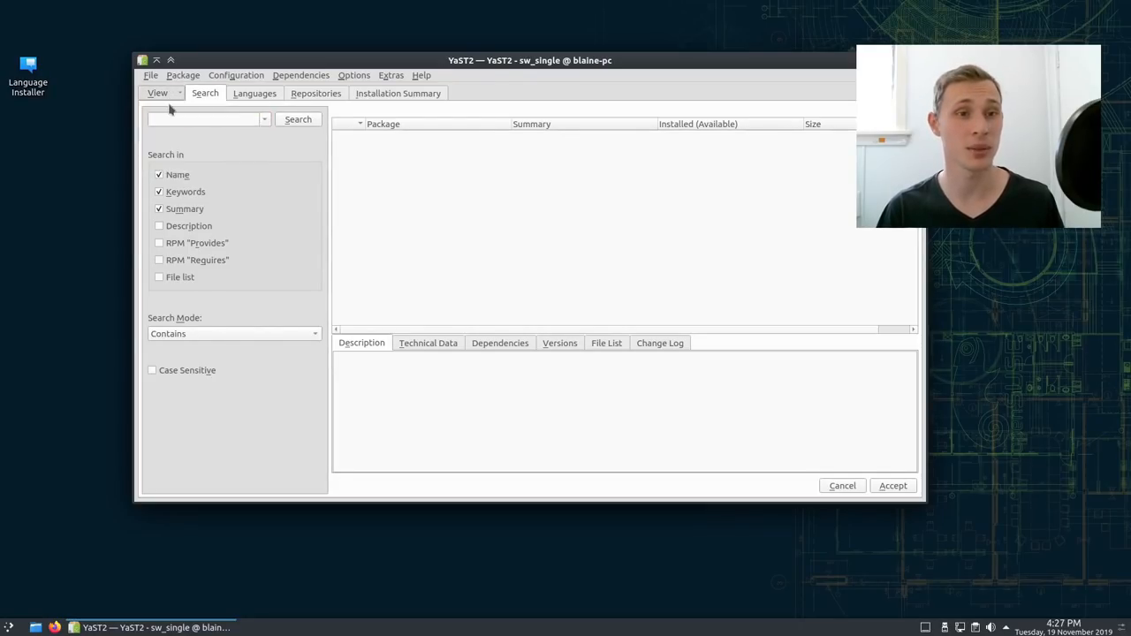
Show the Patterns list and select MATE Desktop Environment to view its packages
click(472, 92)
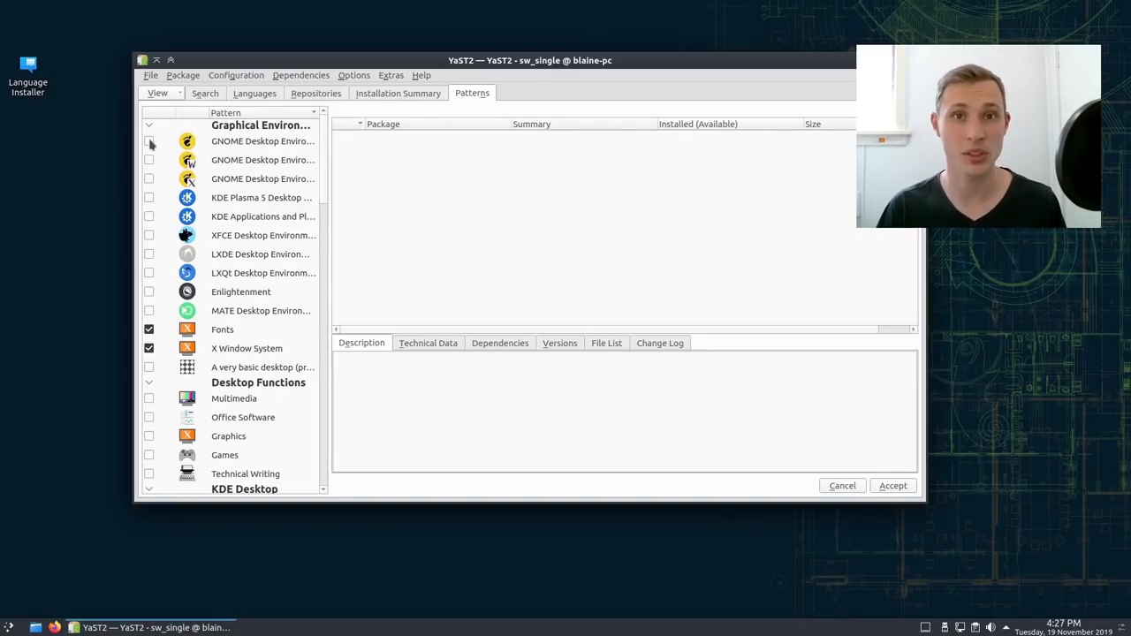
scroll(down, 3)
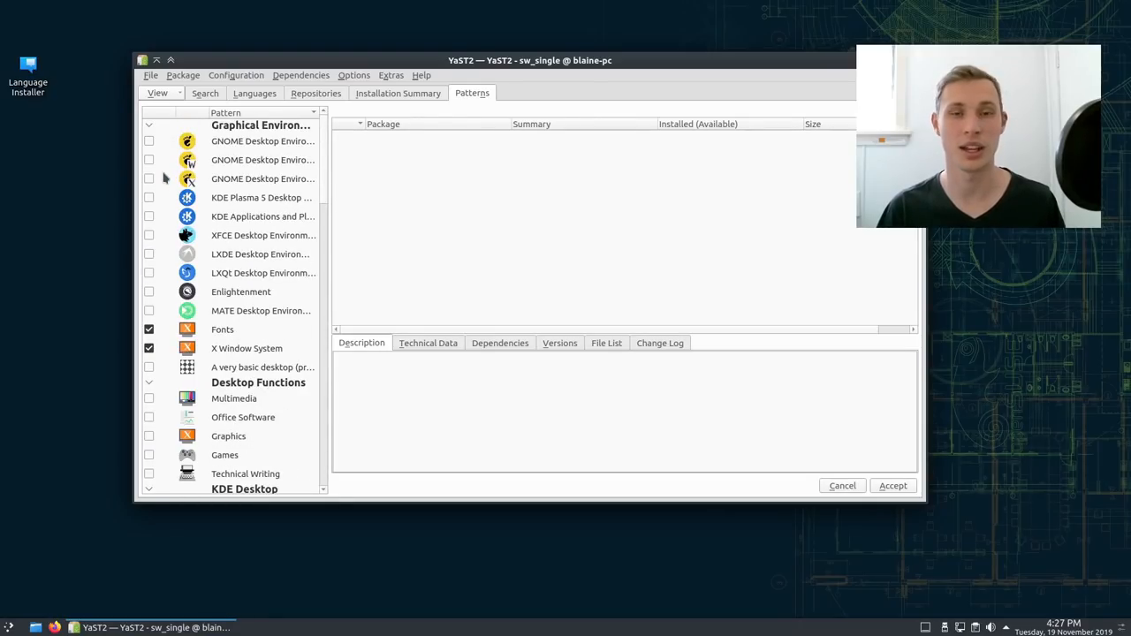
mouse_move(158, 247)
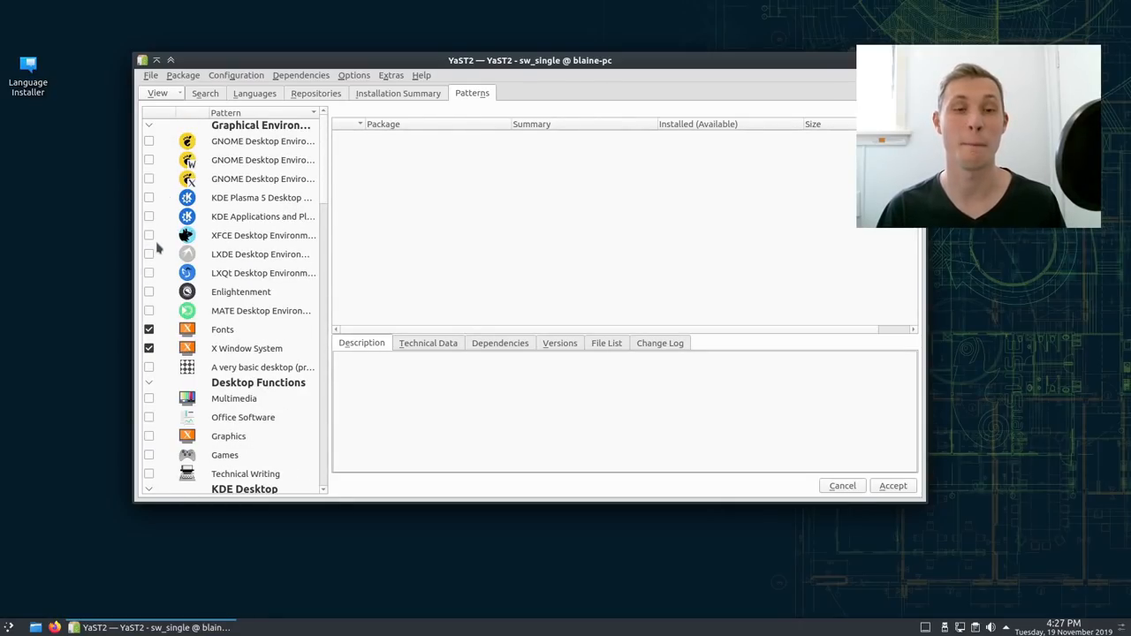
click(260, 311)
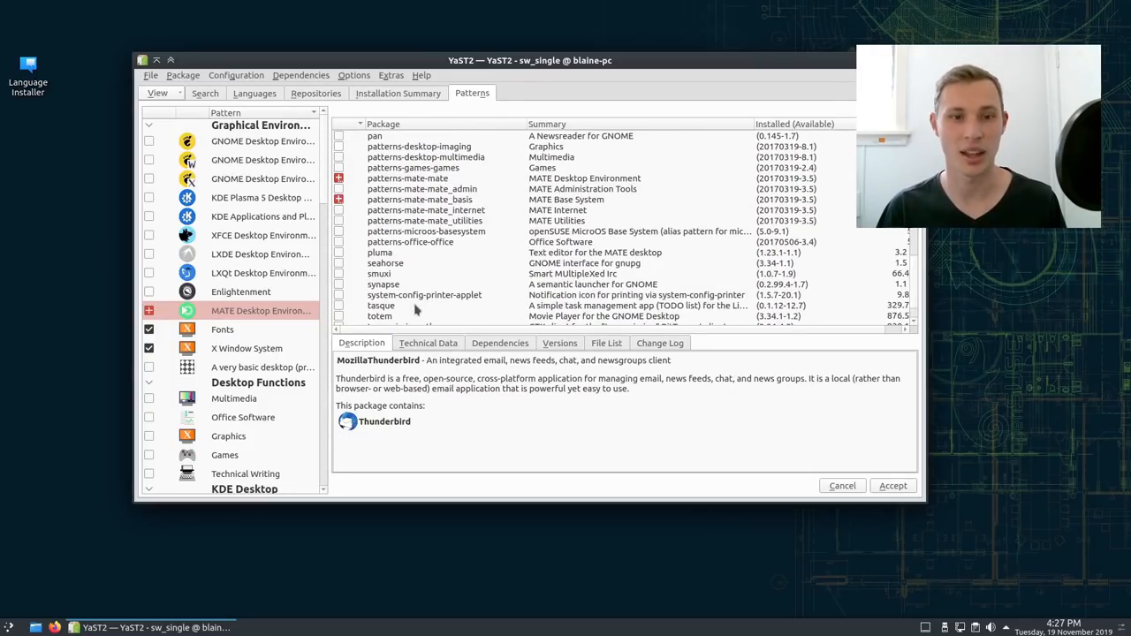
Scroll the patterns list down to Development and Server Functions, then close YaST
scroll(down, 3)
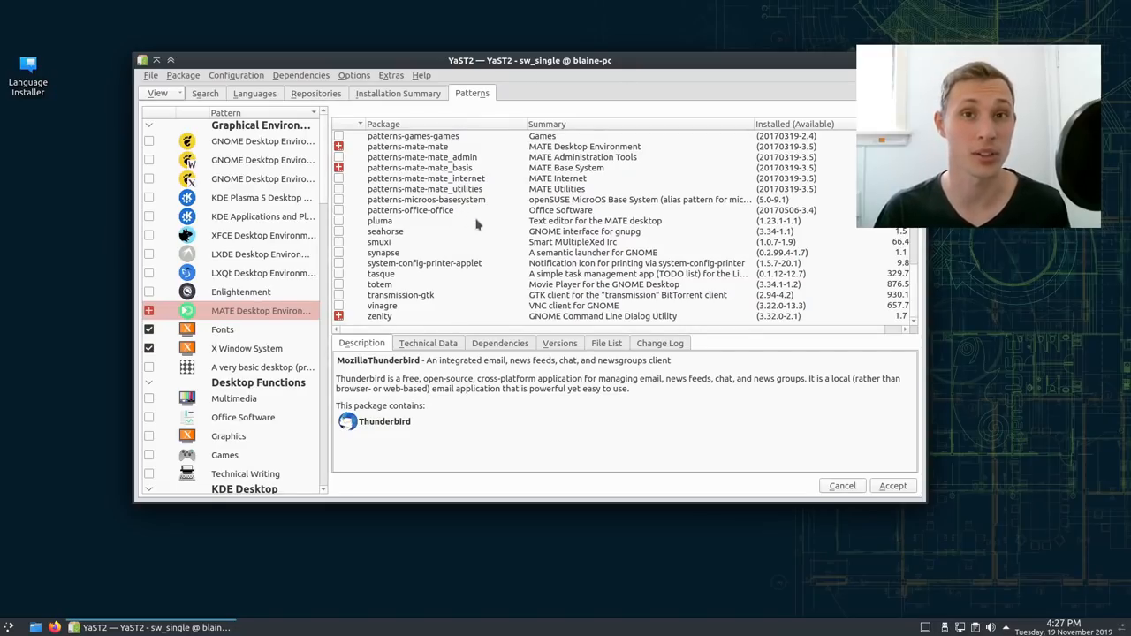
mouse_move(469, 209)
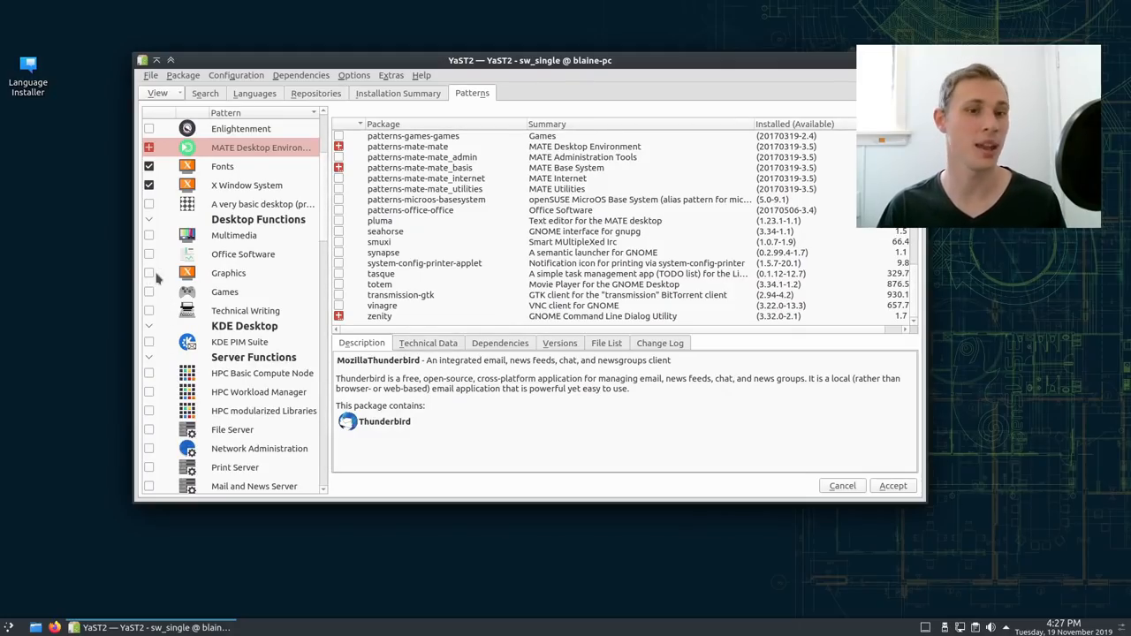
scroll(down, 3)
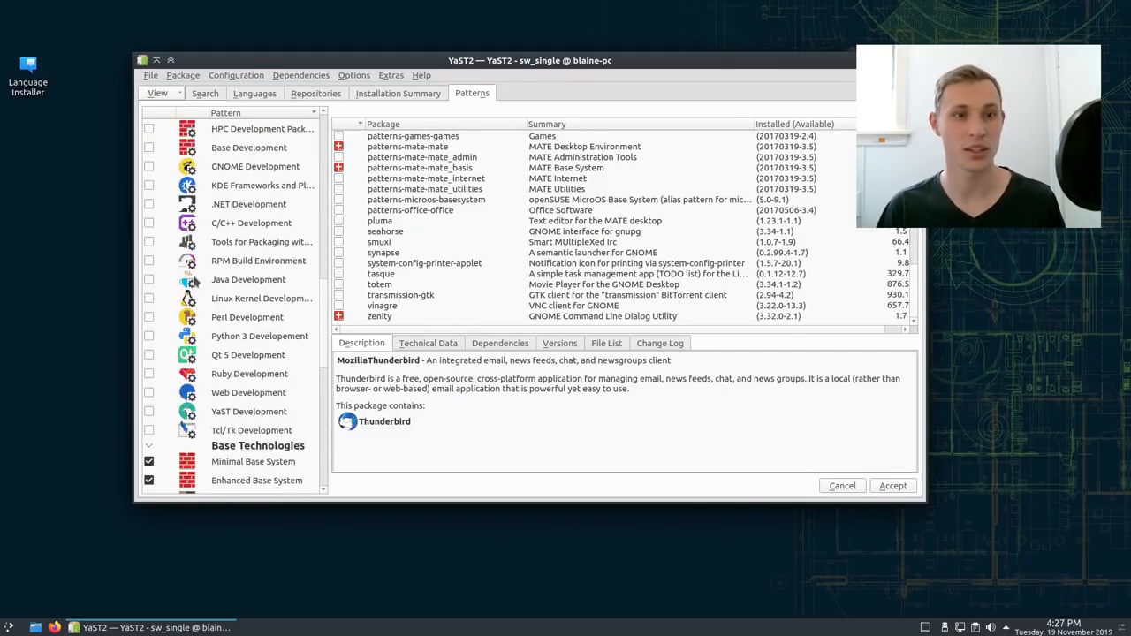
scroll(down, 3)
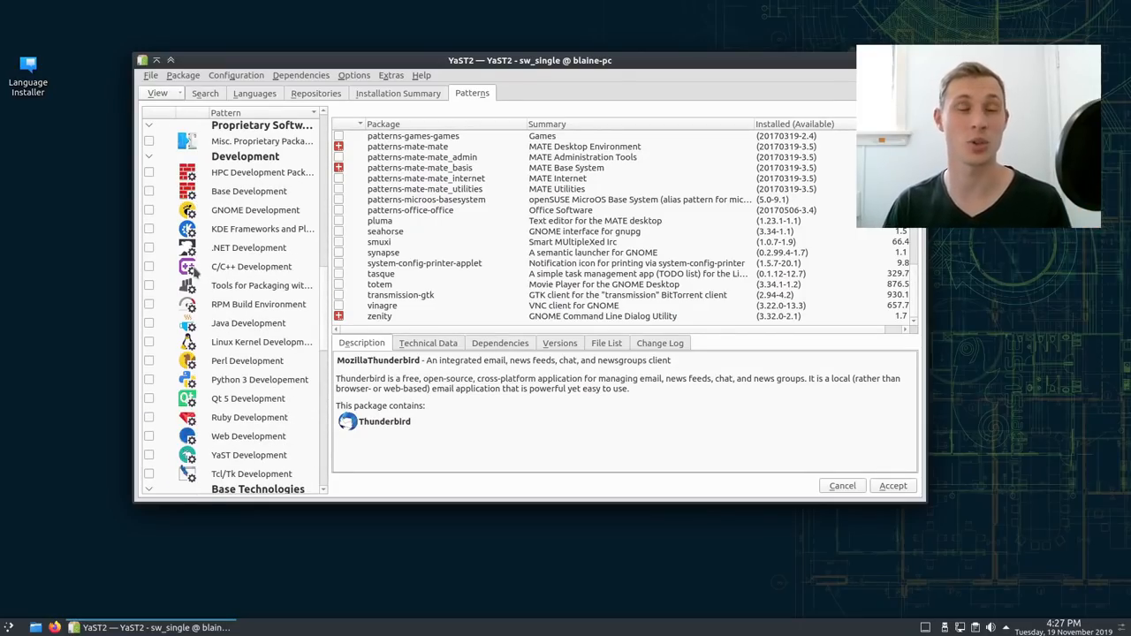
scroll(down, 3)
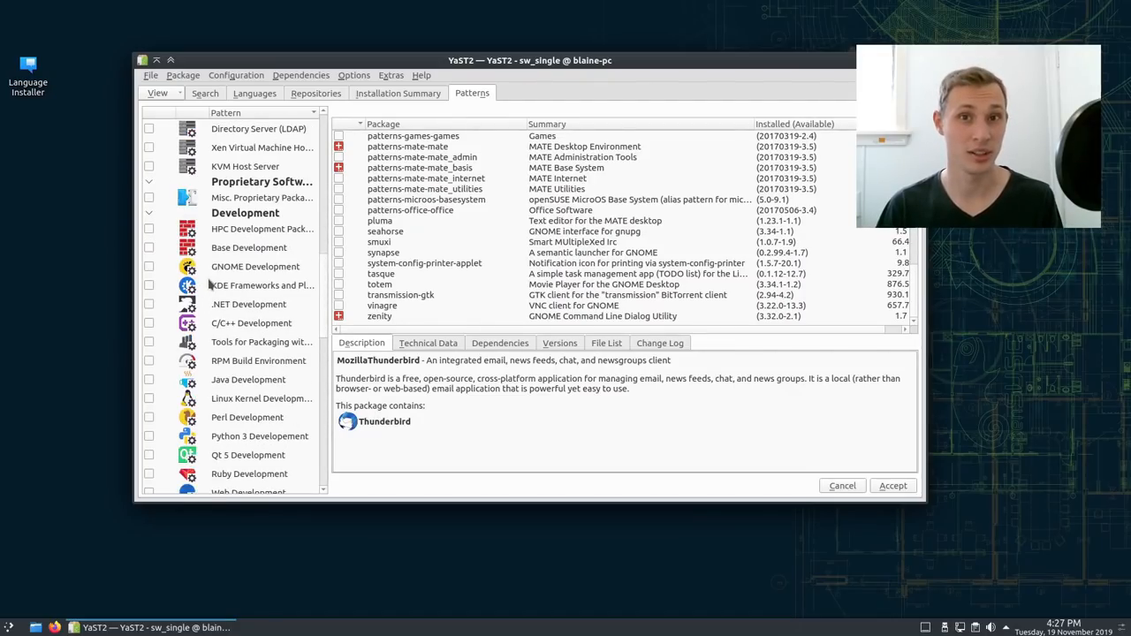
scroll(down, 3)
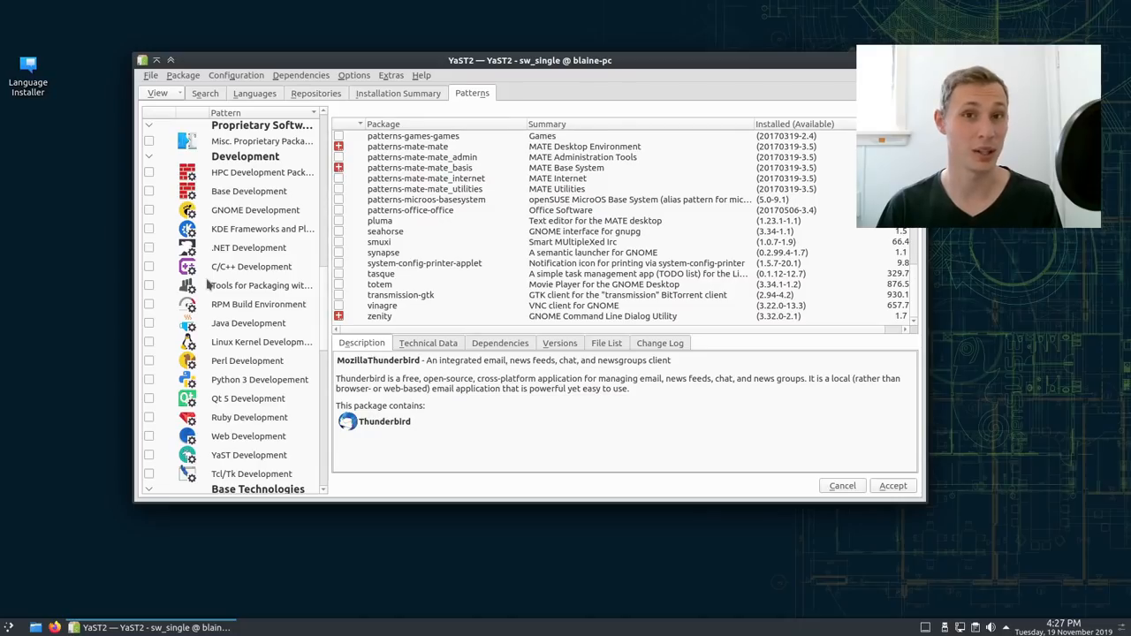
click(35, 627)
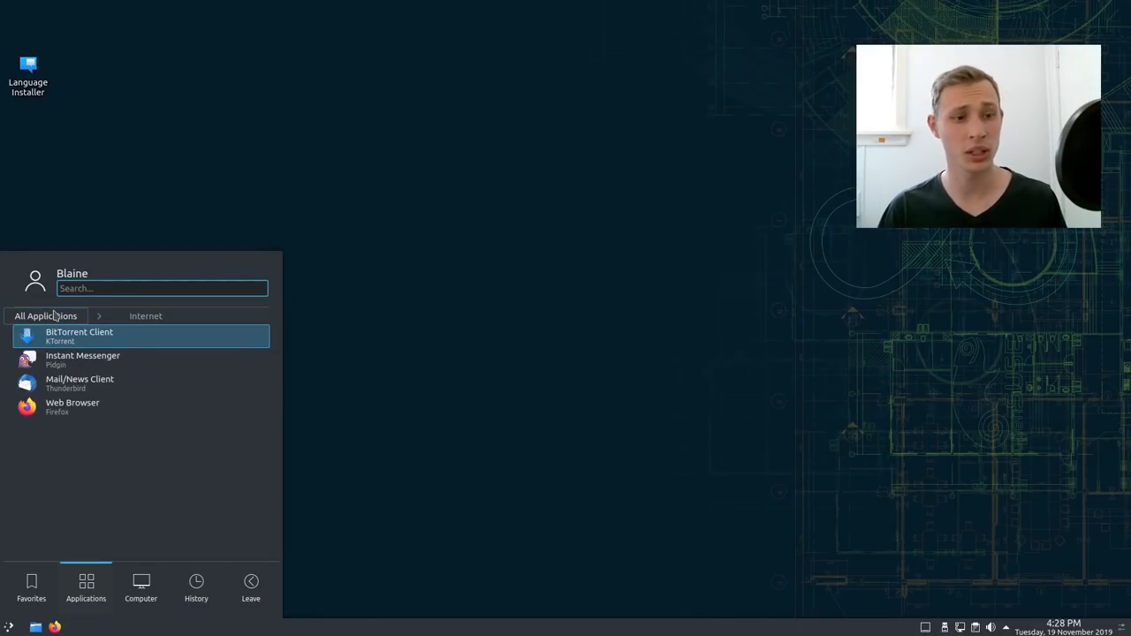
Browse back to all application categories and enter the System category in the launcher
click(145, 315)
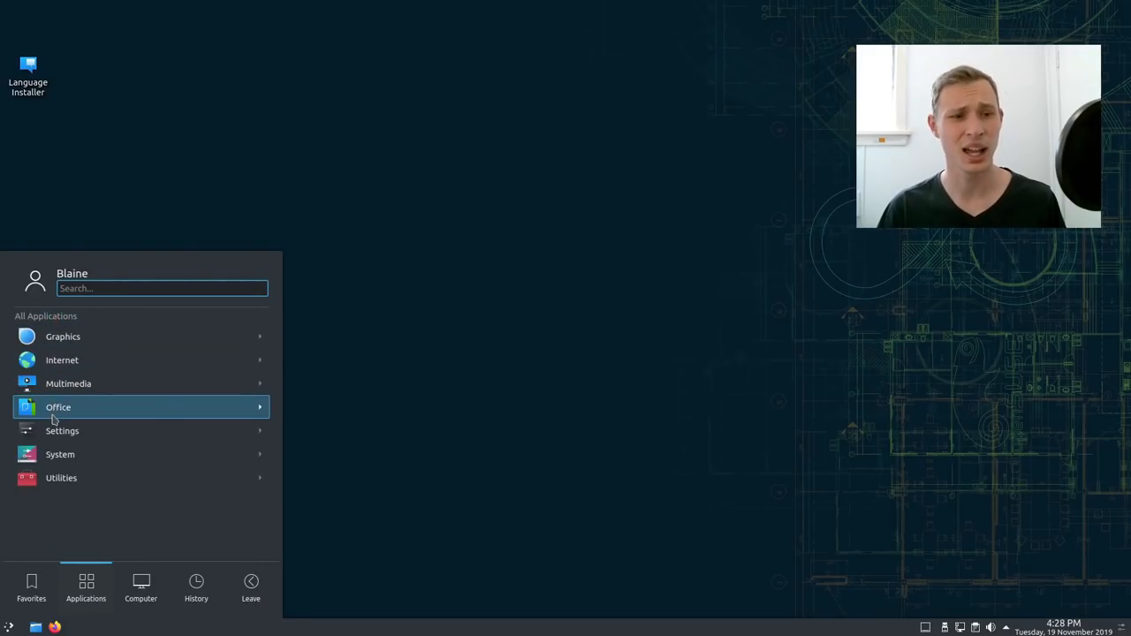
mouse_move(61, 432)
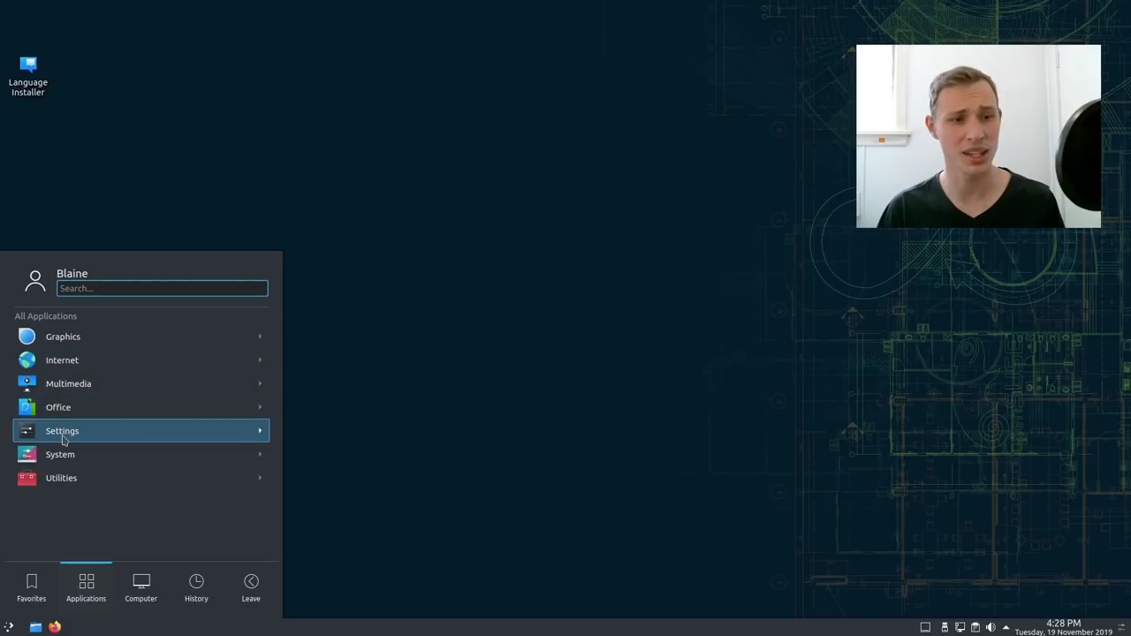
mouse_move(92, 432)
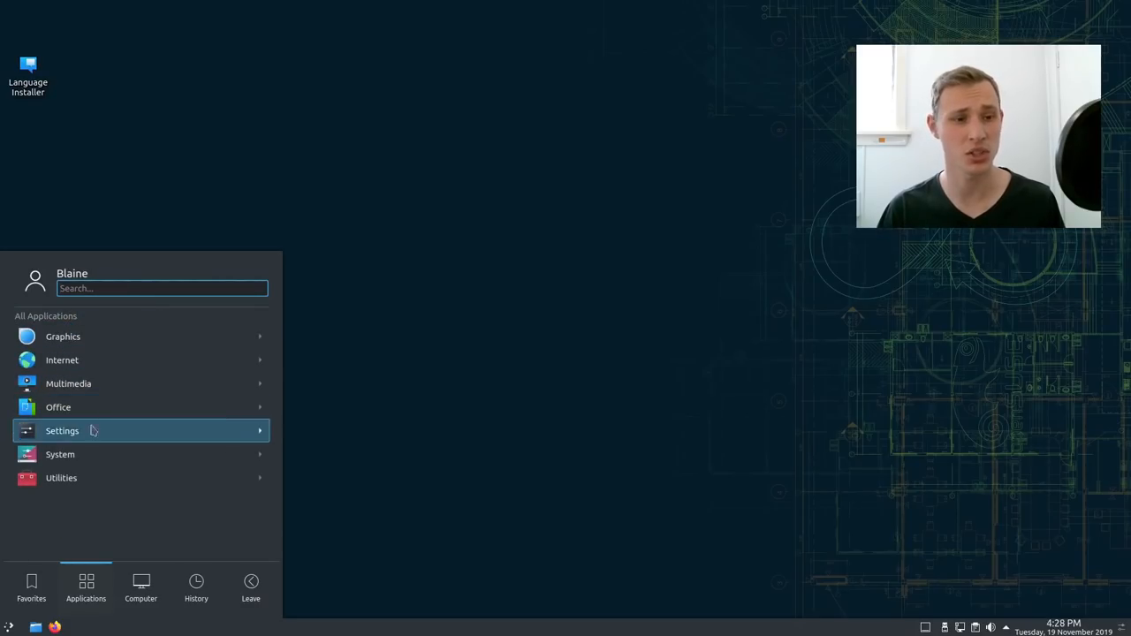
mouse_move(81, 467)
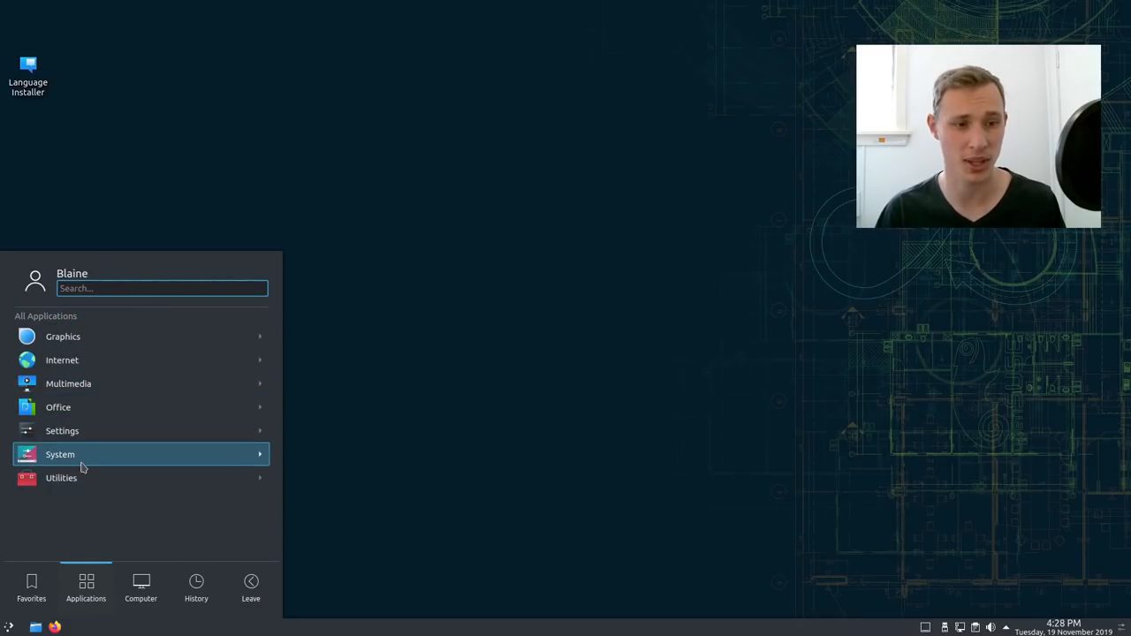
click(407, 451)
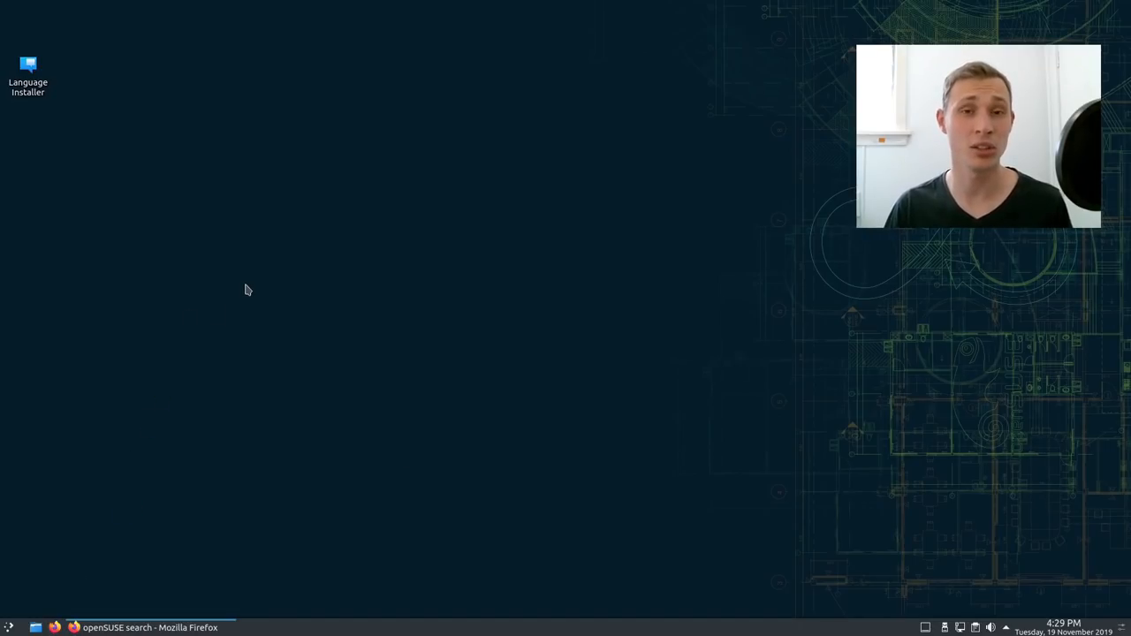
Restore the 'openSUSE search - Mozilla Firefox' window from the taskbar
click(151, 628)
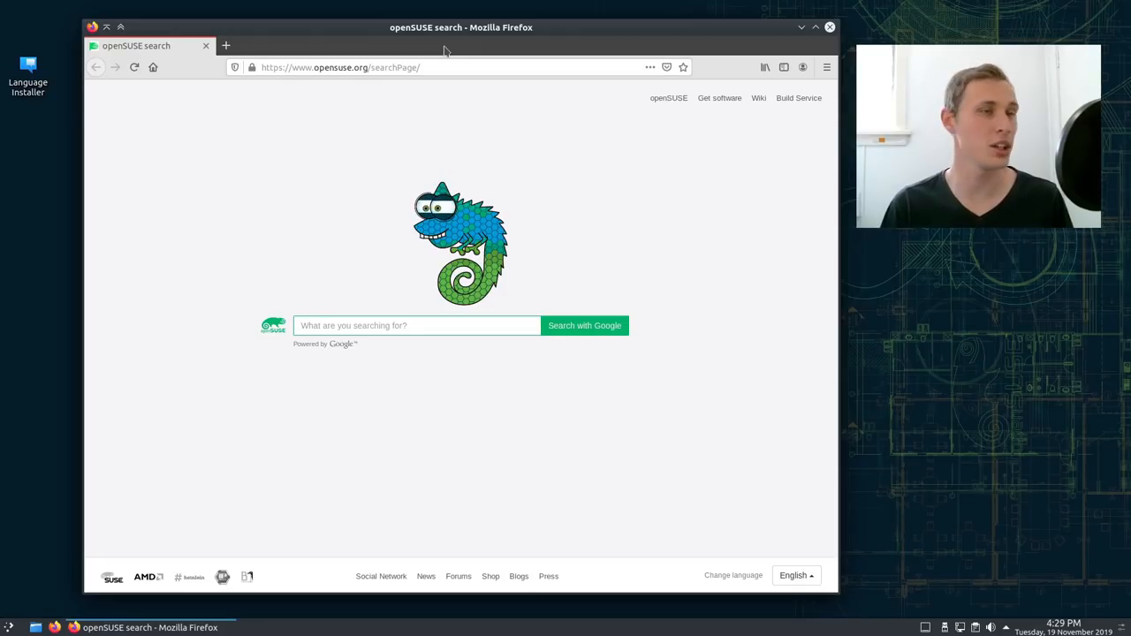
mouse_move(458, 14)
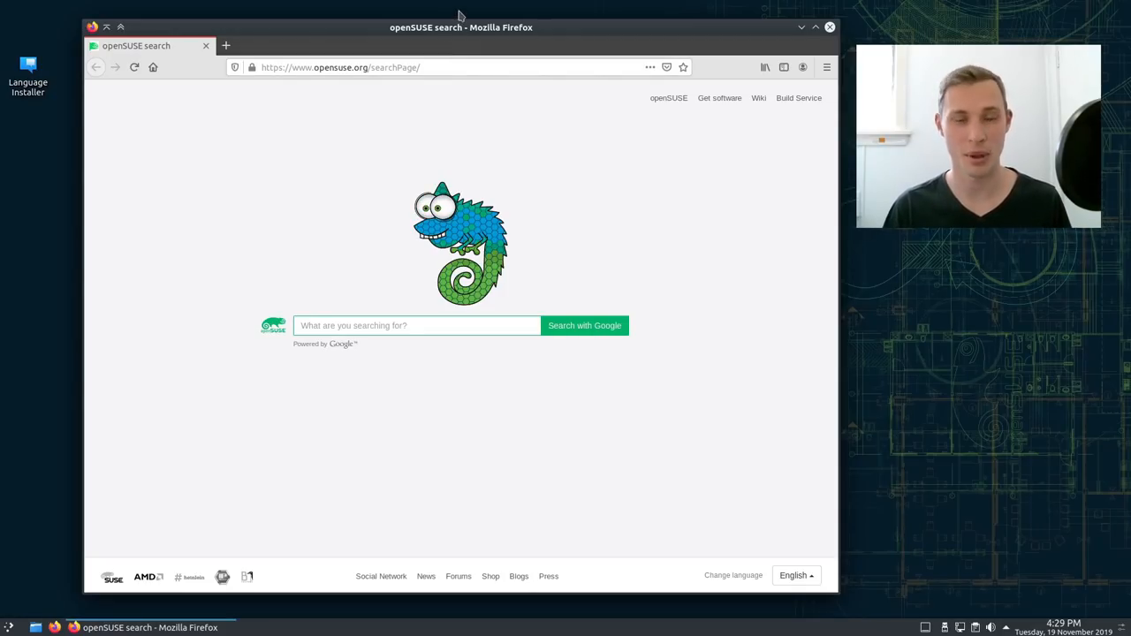